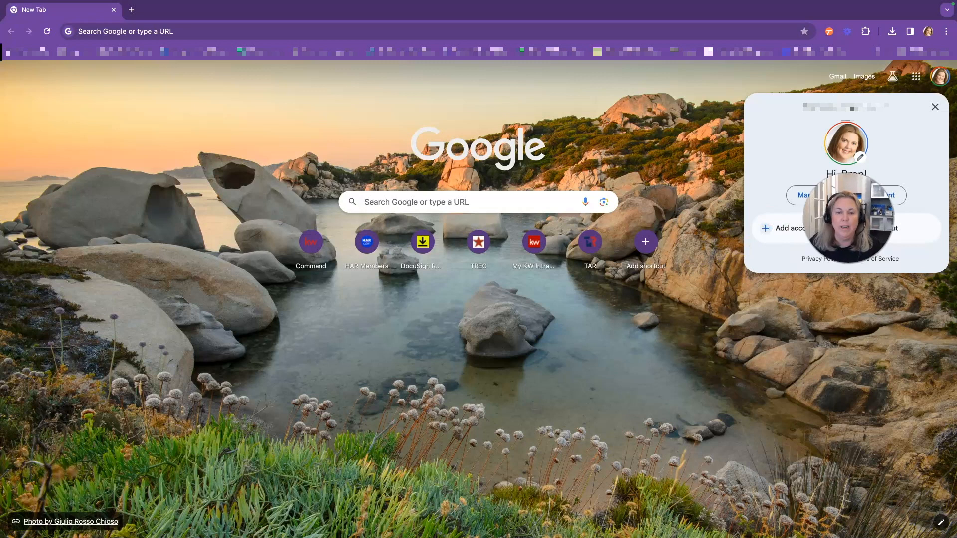
Step: Add another Google account by entering its email on the sign-in page and continuing
left_click(788, 227)
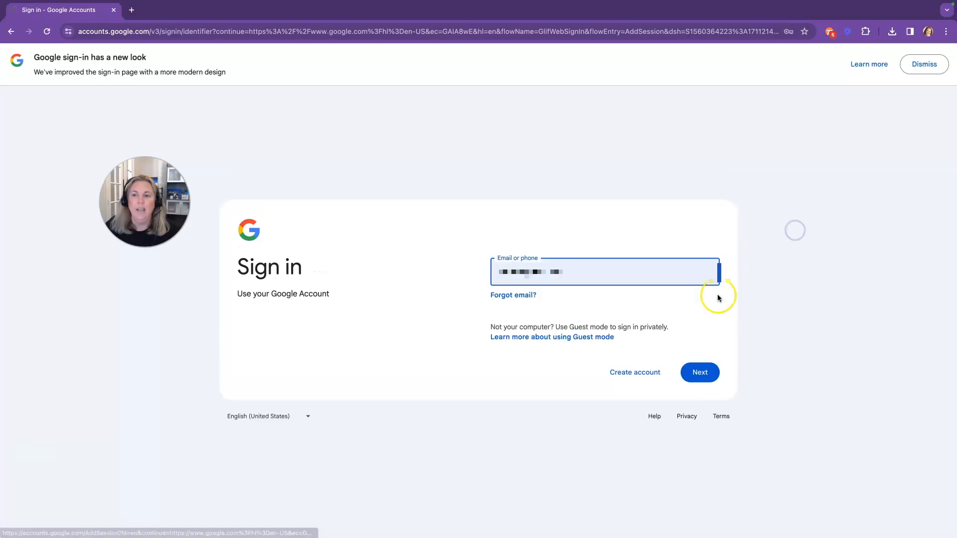
left_click(700, 373)
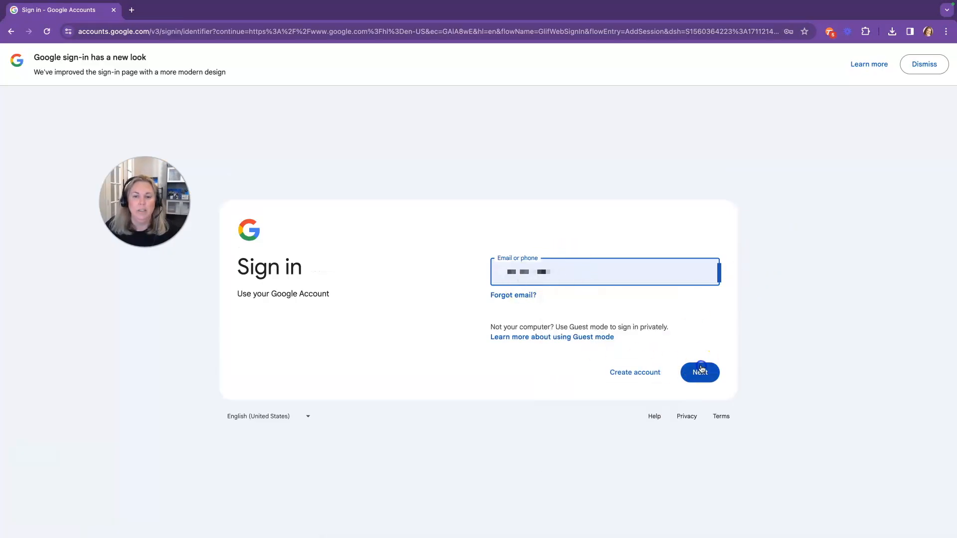
left_click(700, 373)
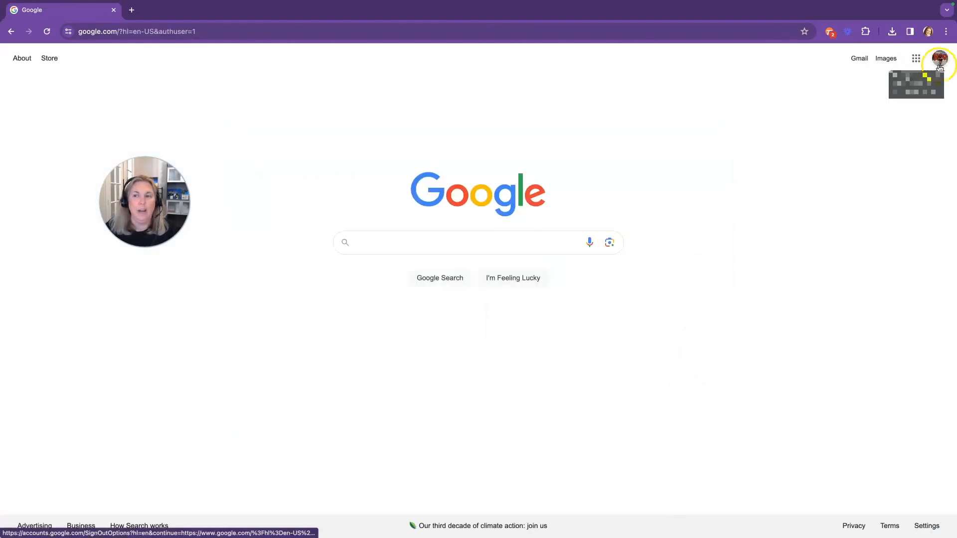
mouse_move(916, 59)
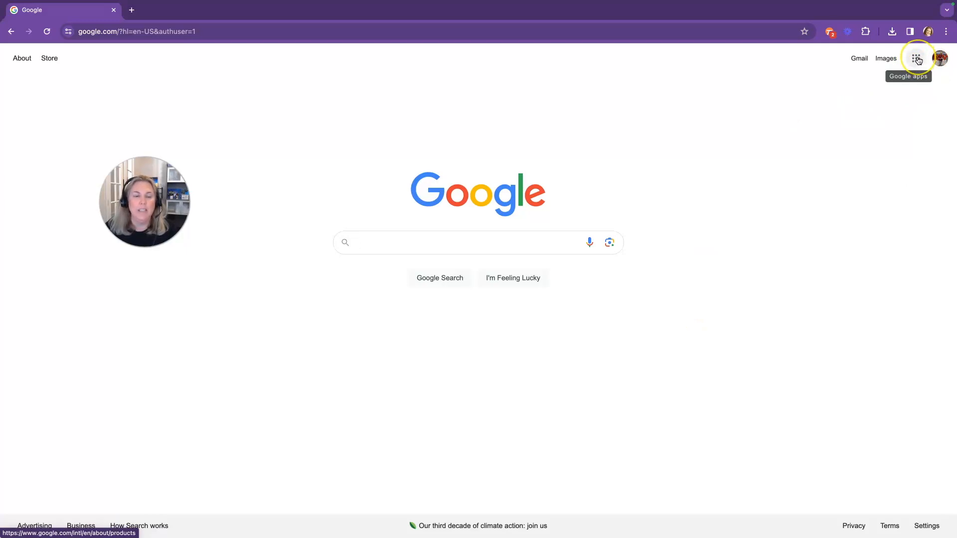
Step: Launch Google Forms from the Google apps launcher
left_click(917, 60)
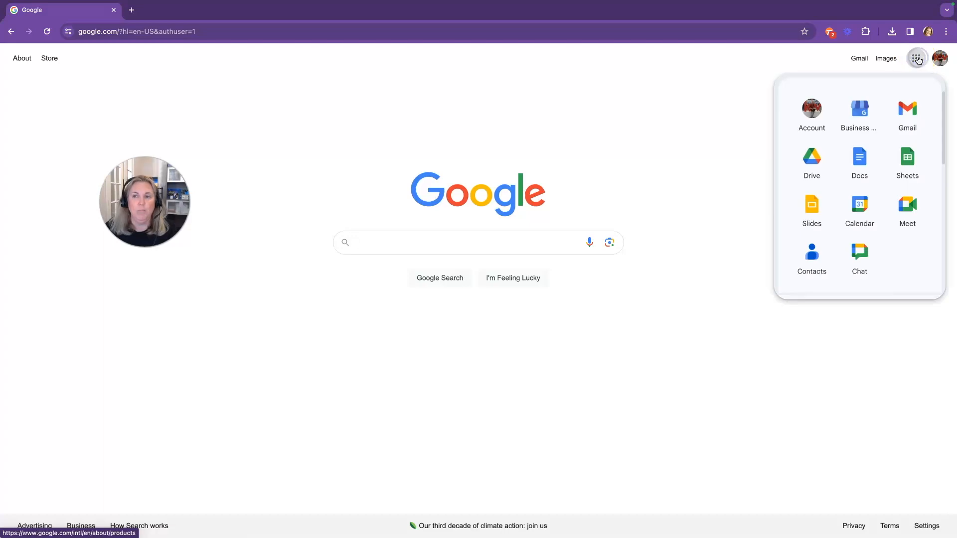
scroll("down", 3)
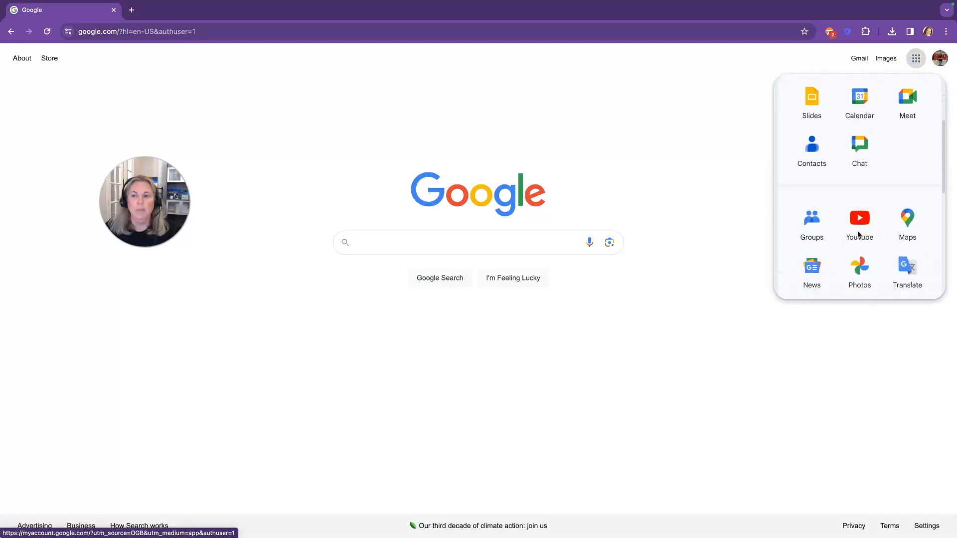
scroll("down", 3)
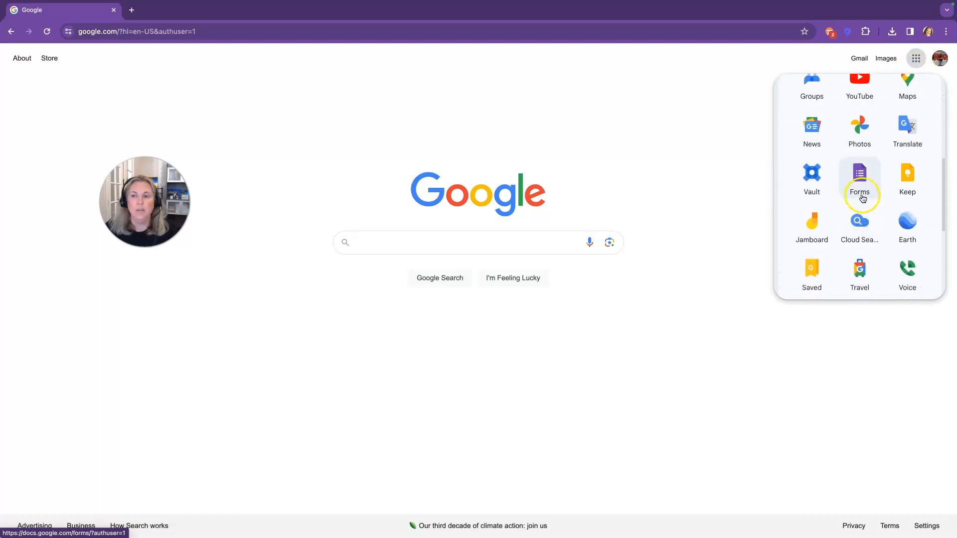
left_click(860, 177)
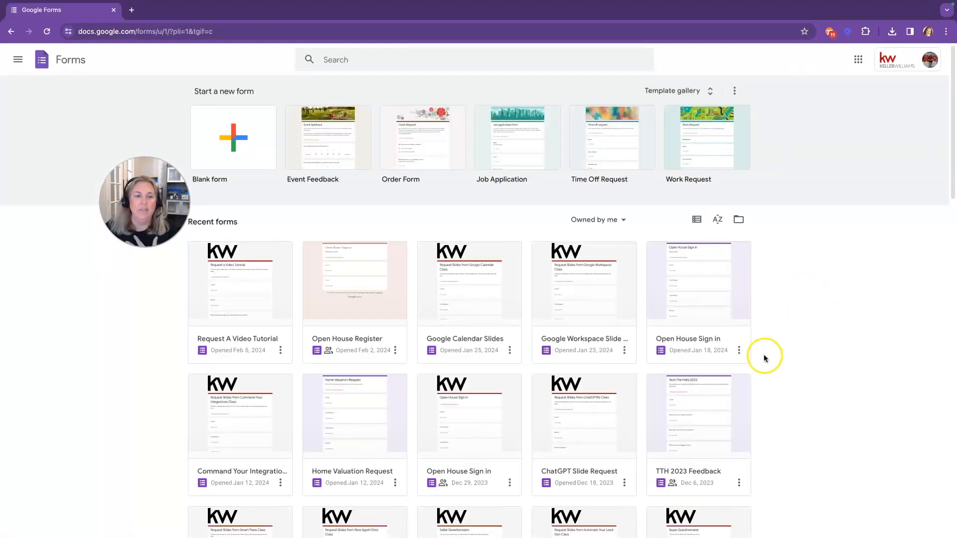
mouse_move(762, 347)
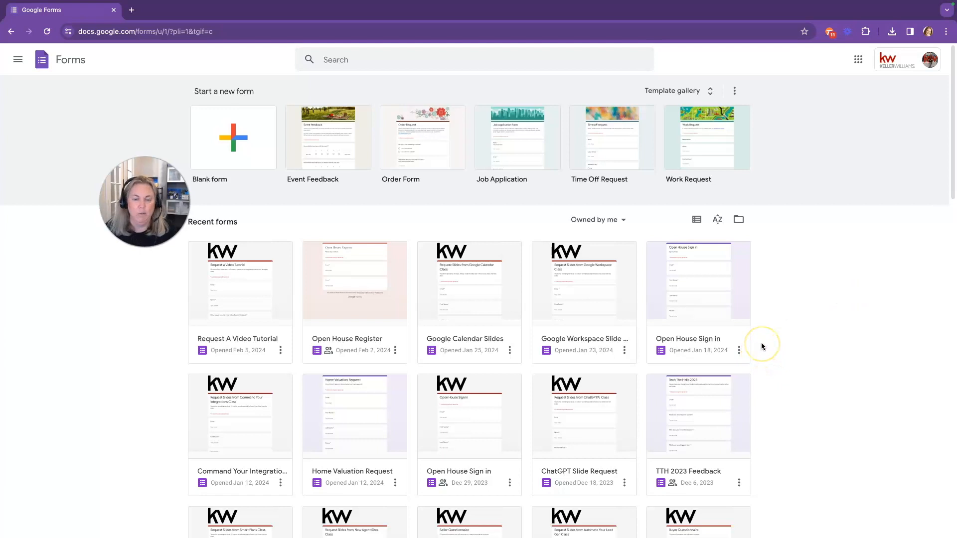
mouse_move(762, 346)
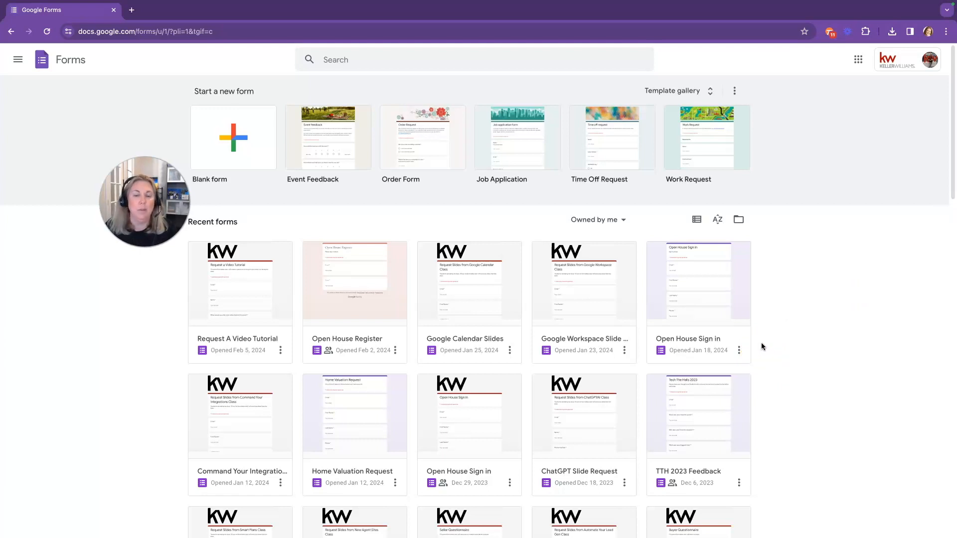
mouse_move(789, 336)
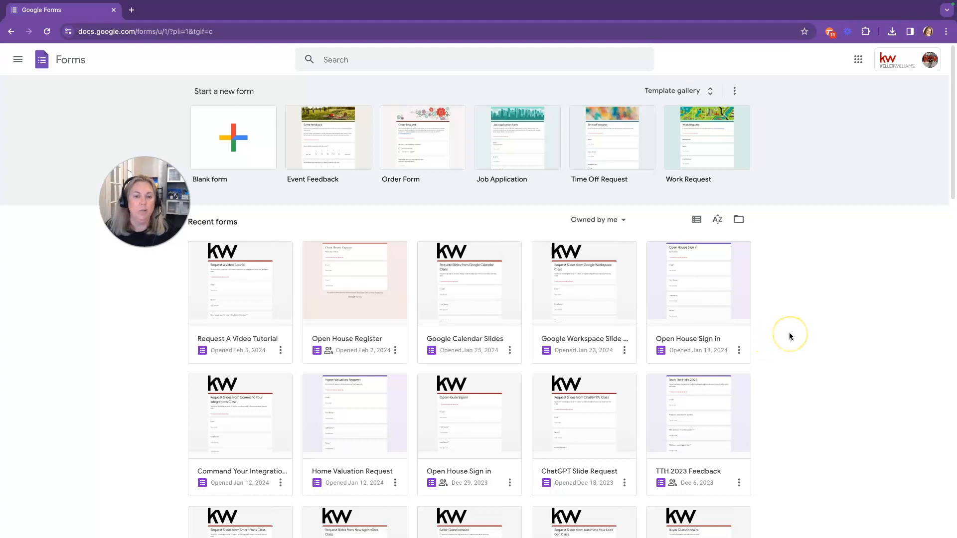
mouse_move(791, 336)
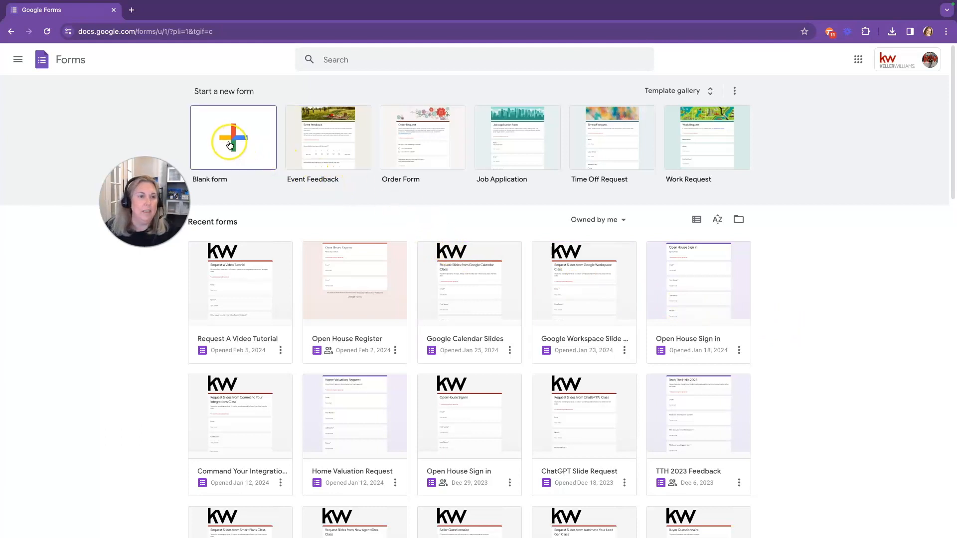
Step: Create a new blank form from the Forms home page
left_click(233, 136)
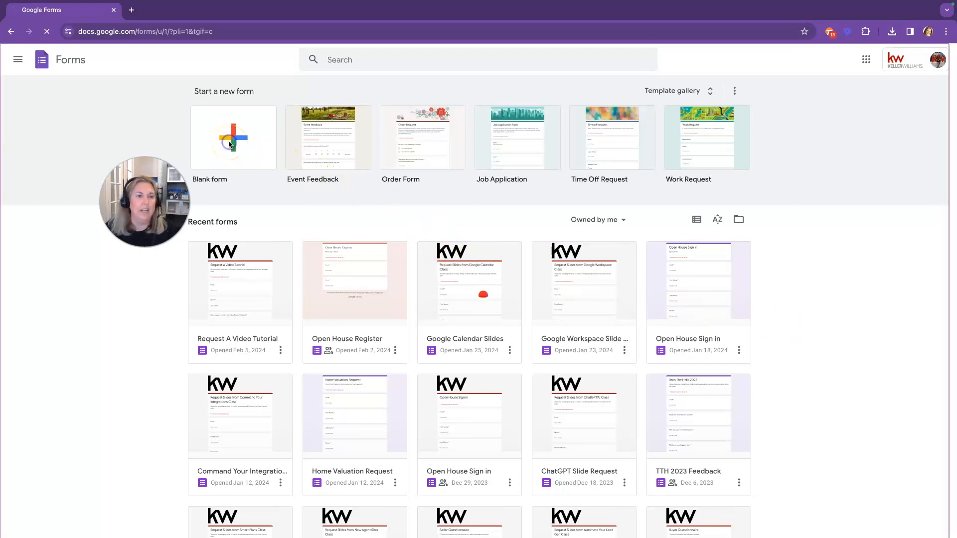
left_click(233, 137)
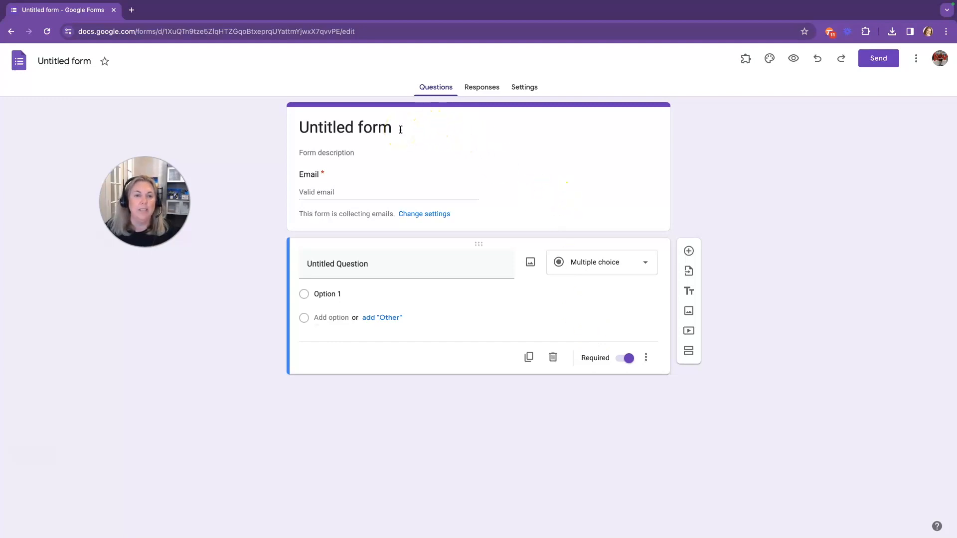
Step: Title the form 'Open House Sign In', cancelling the Add Link dialog afterward
left_click(345, 127)
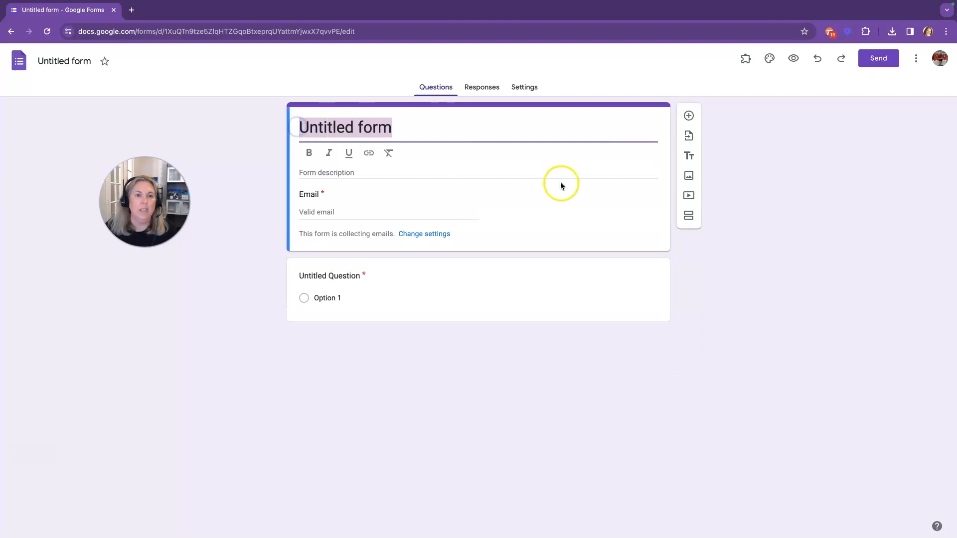
type("Open")
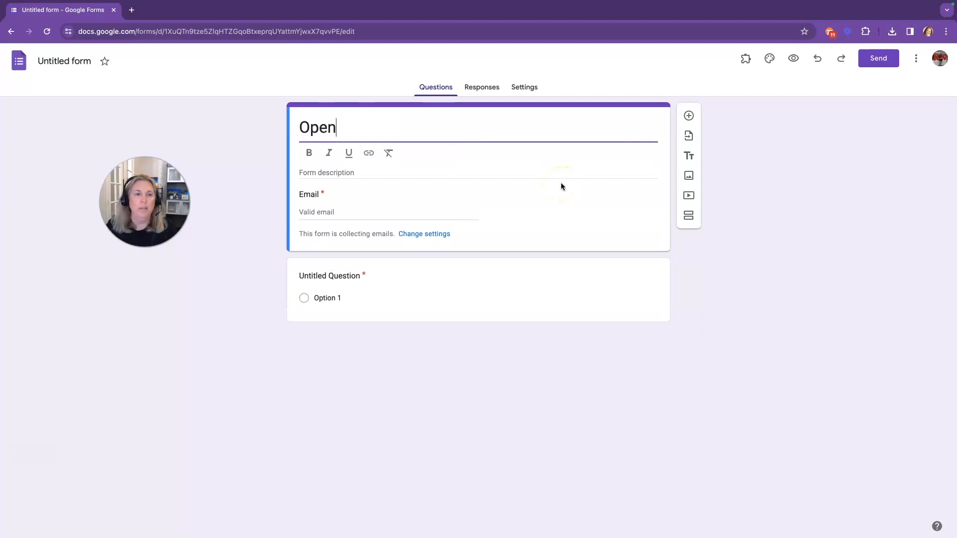
type("House Sign I")
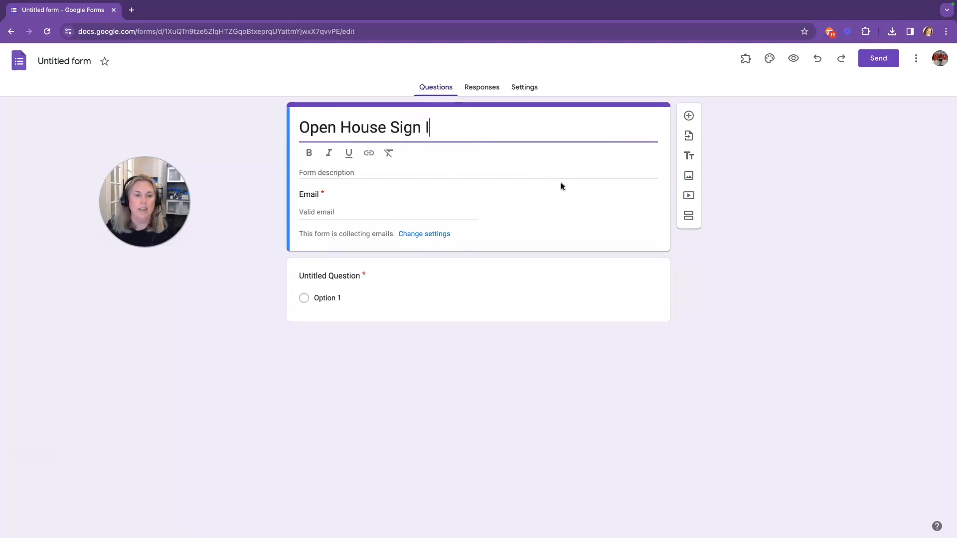
type("n")
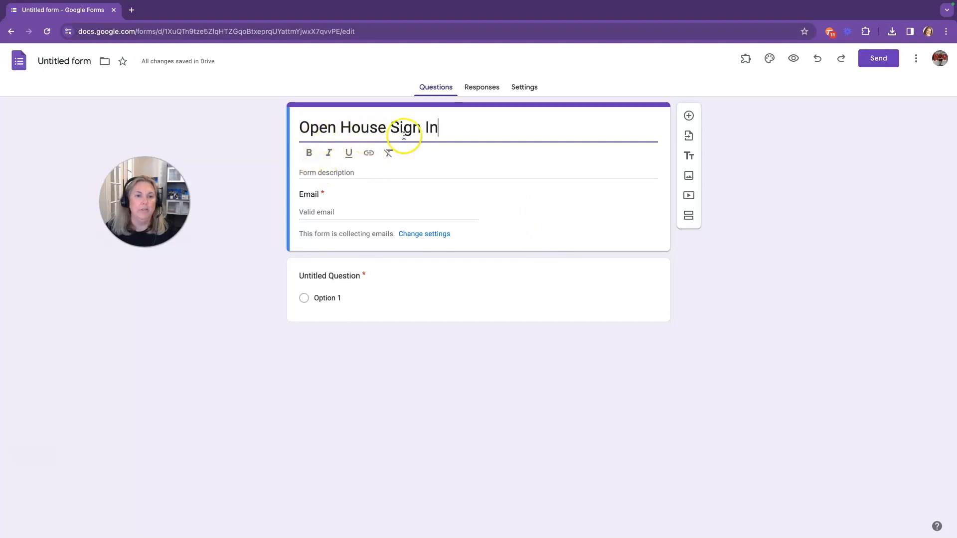
mouse_move(349, 153)
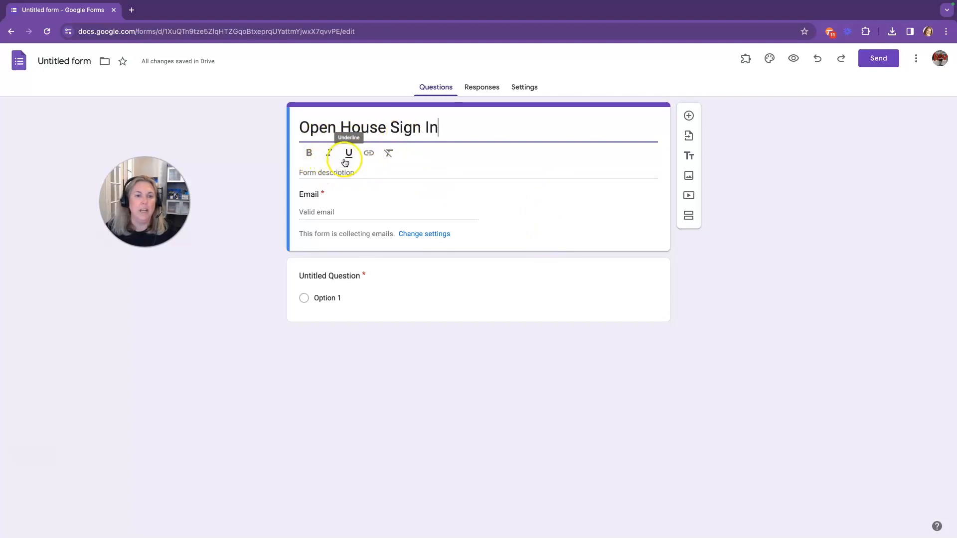
left_click(369, 153)
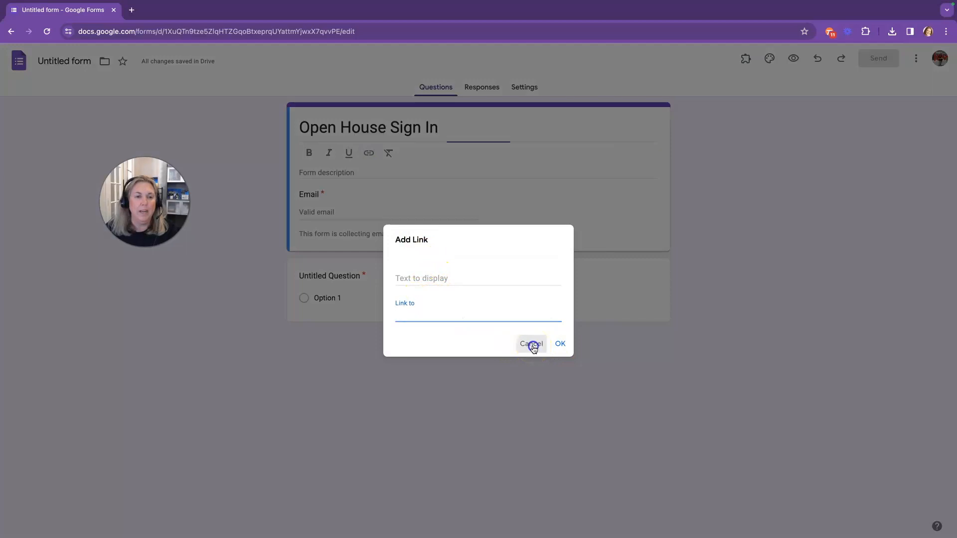
left_click(531, 343)
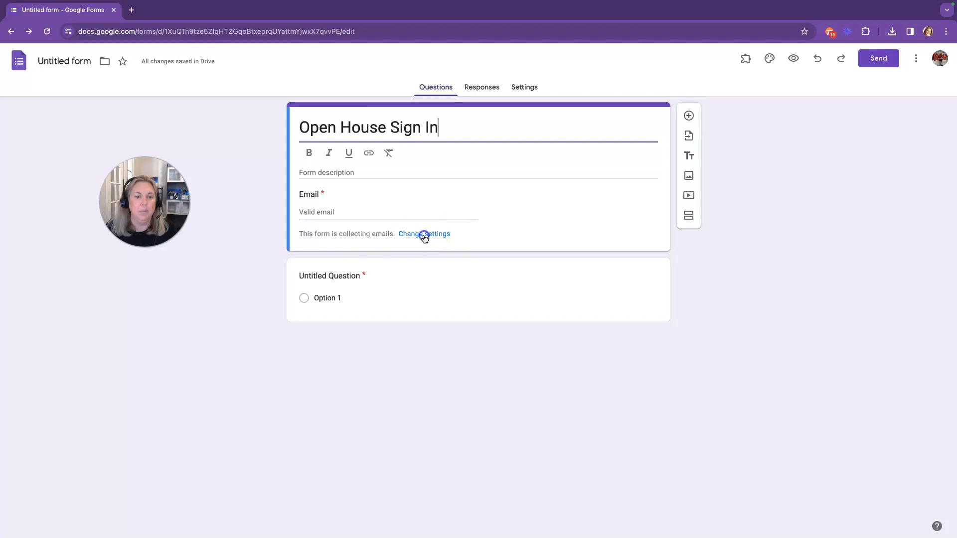
Step: In Settings > Responses, keep email collection as responder input and review send-copy options
left_click(424, 234)
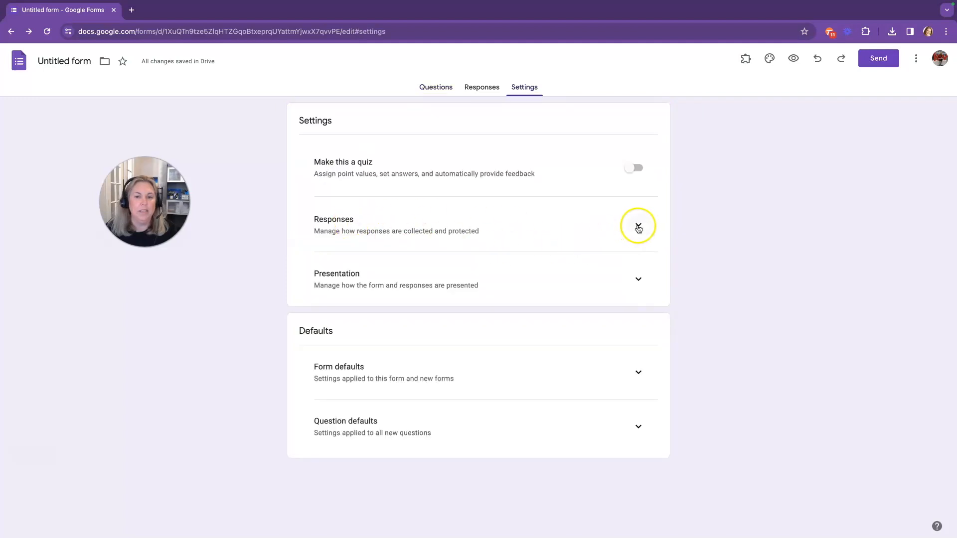
left_click(639, 226)
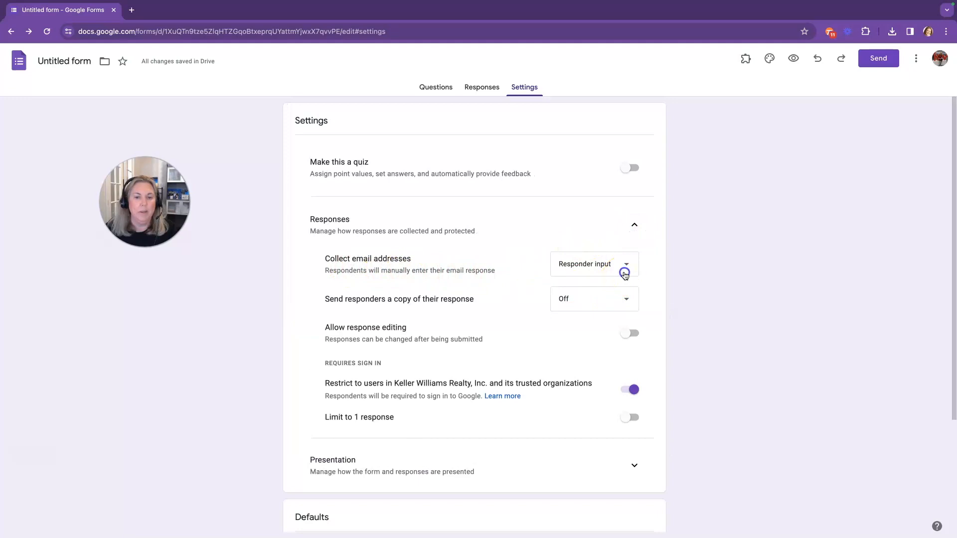
left_click(625, 264)
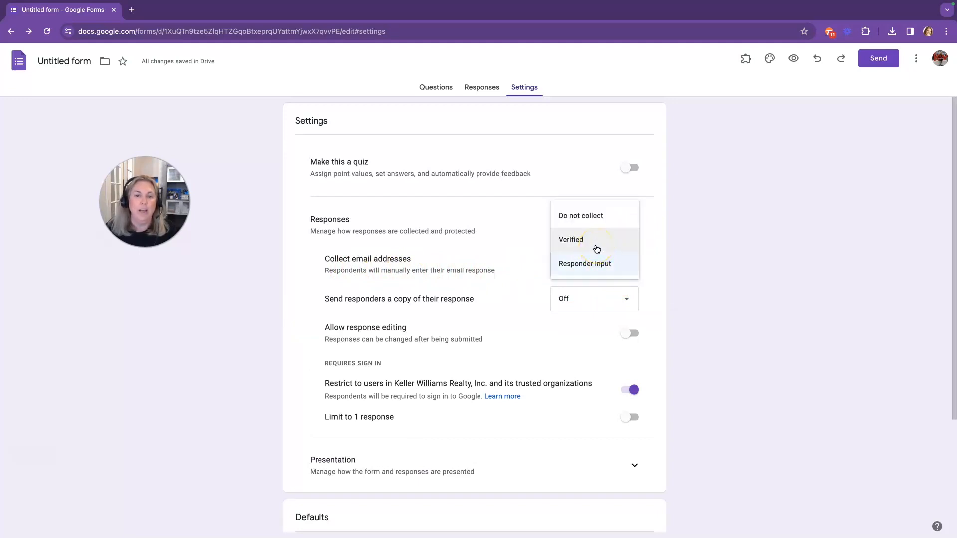
left_click(585, 264)
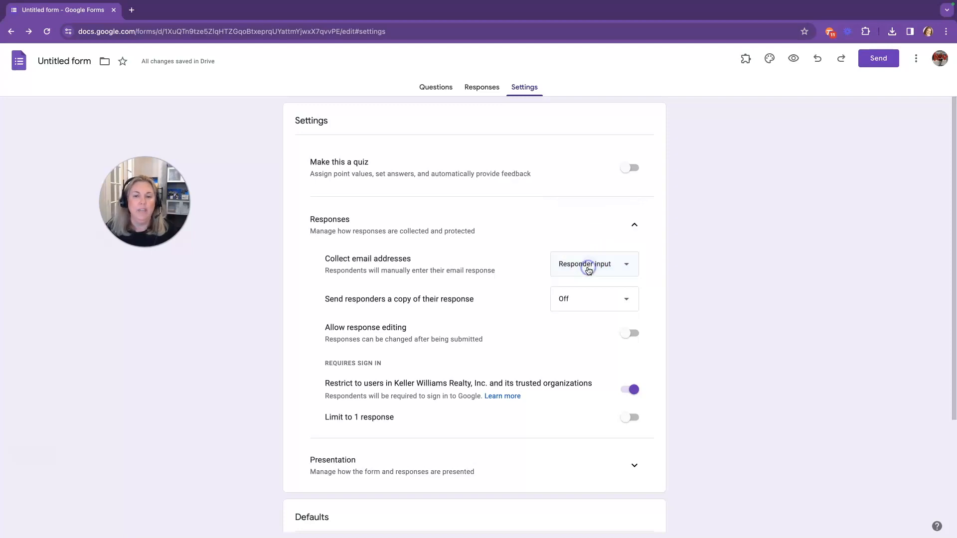
scroll("down", 3)
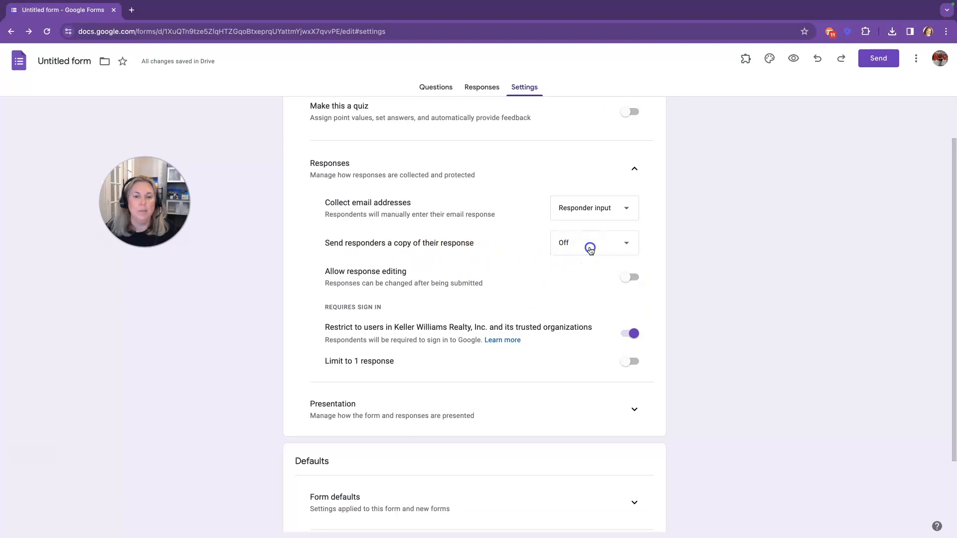
left_click(593, 242)
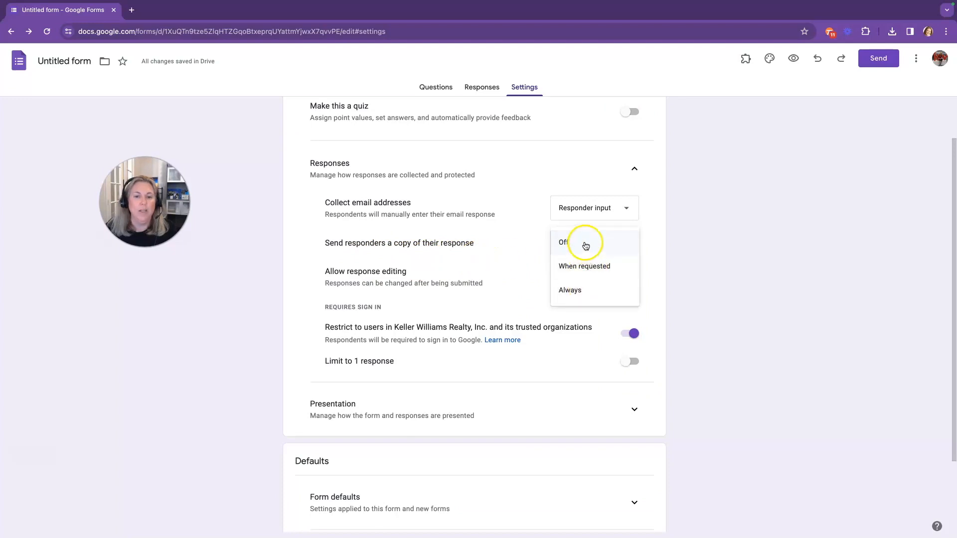
left_click(563, 242)
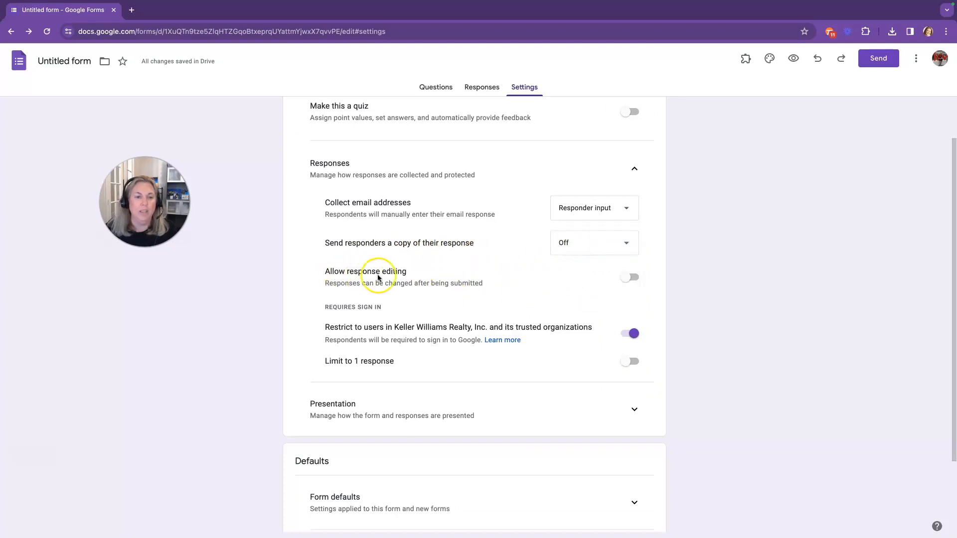
Step: Turn off the restriction to Keller Williams Realty organization users so anyone can respond
scroll("down", 3)
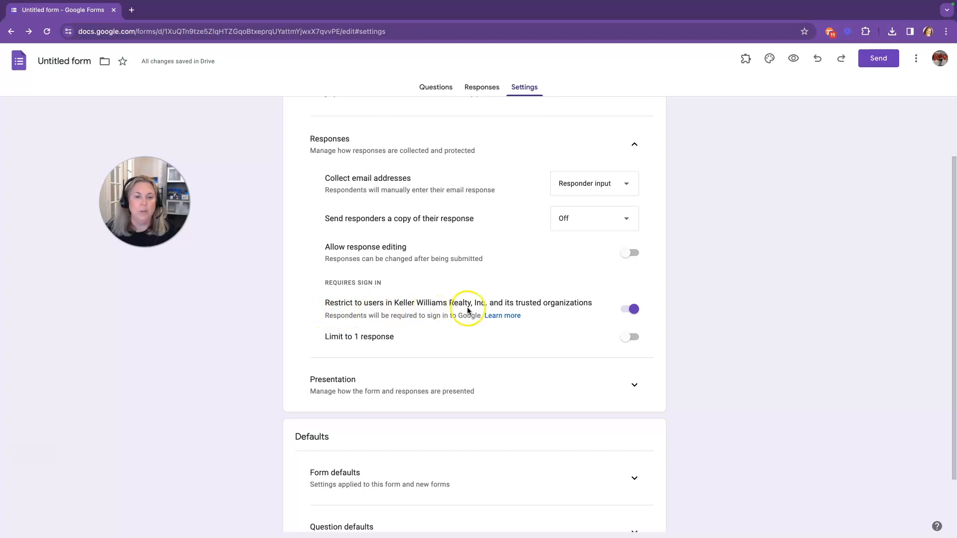
left_click(629, 308)
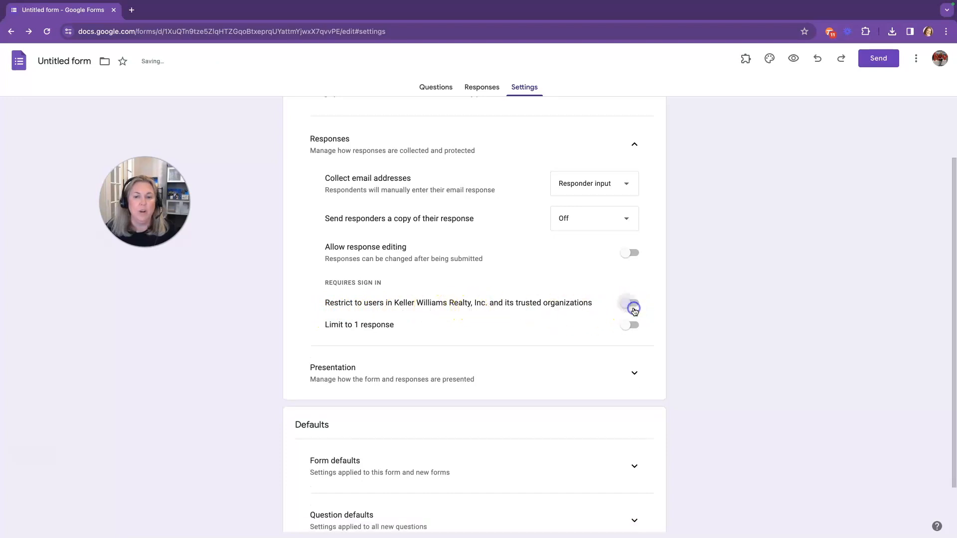
left_click(630, 305)
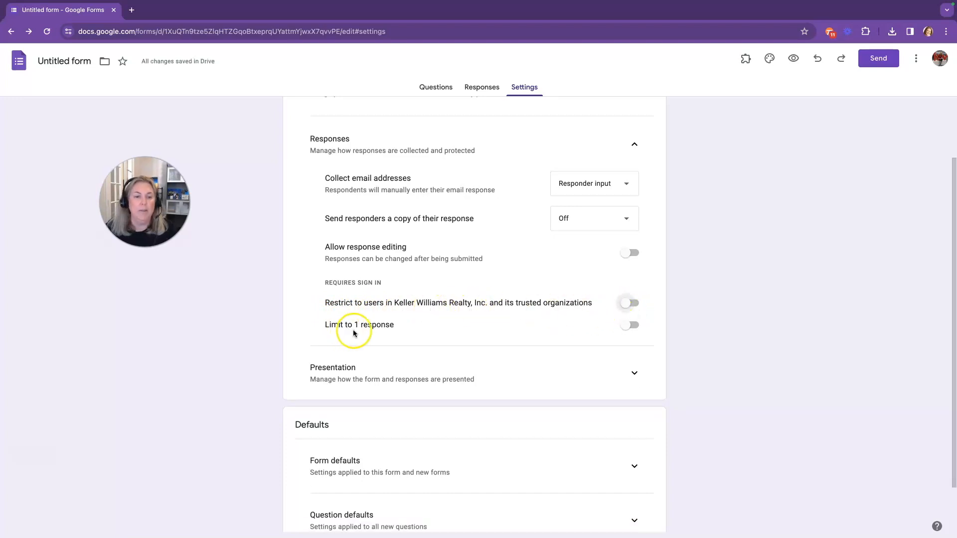
mouse_move(515, 319)
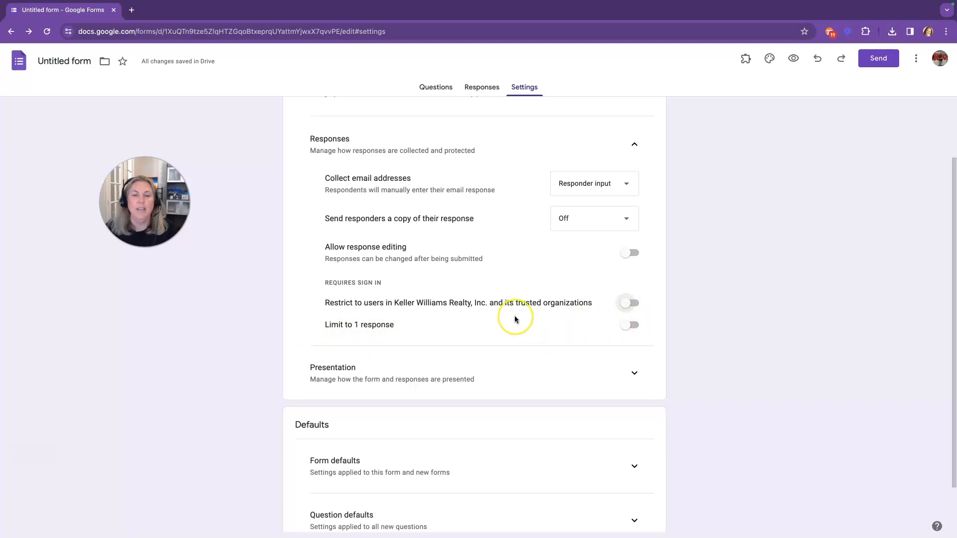
mouse_move(547, 325)
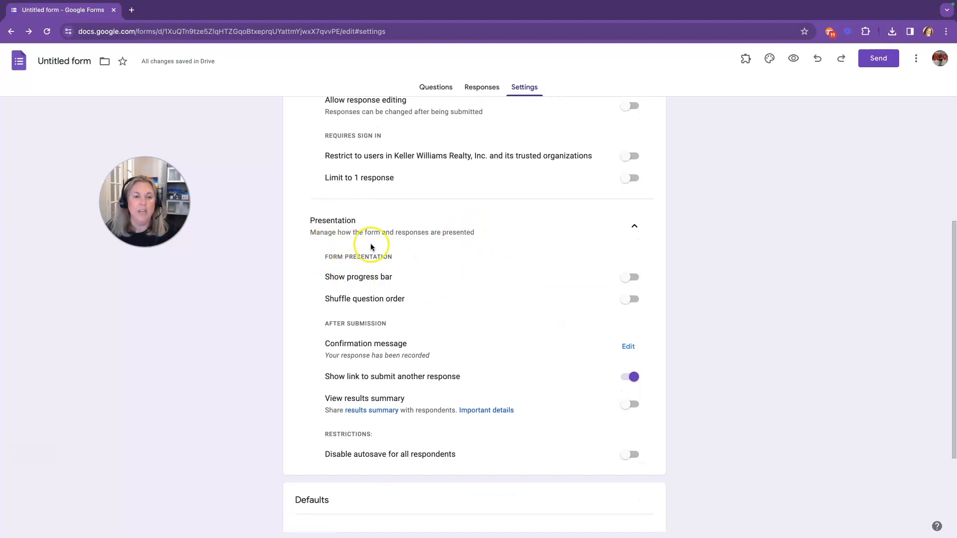
mouse_move(456, 273)
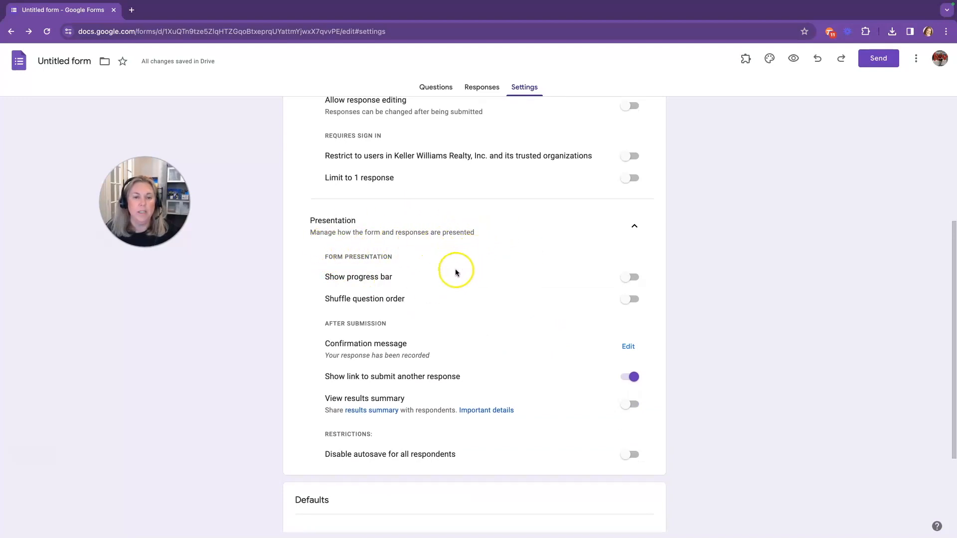
mouse_move(459, 316)
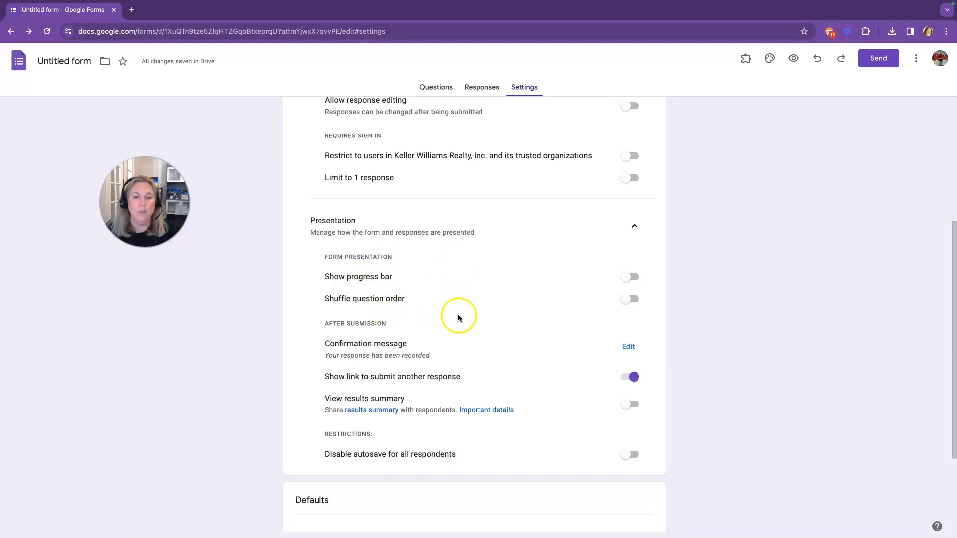
Step: Set the confirmation message to 'It was great meeting you at the Open House!' and leave results summary off
scroll("down", 3)
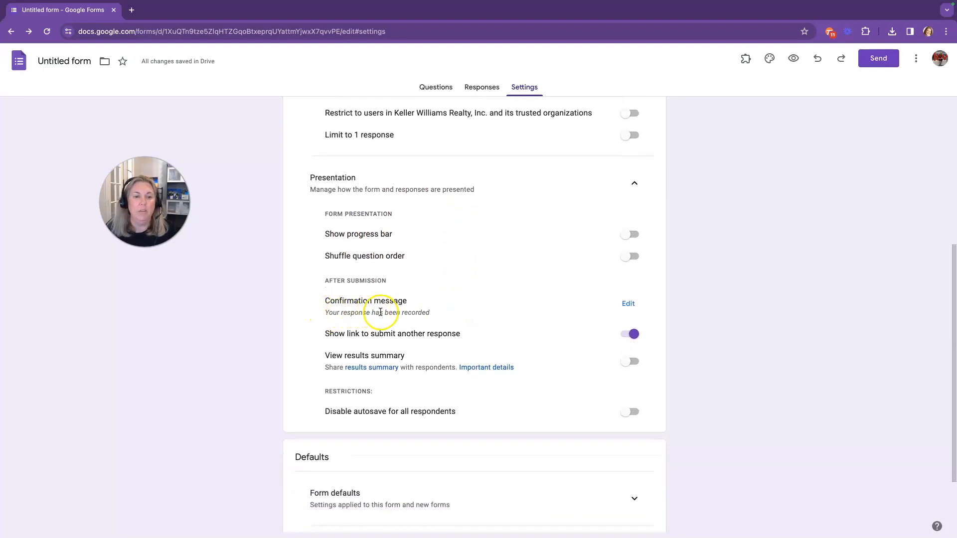
mouse_move(500, 321)
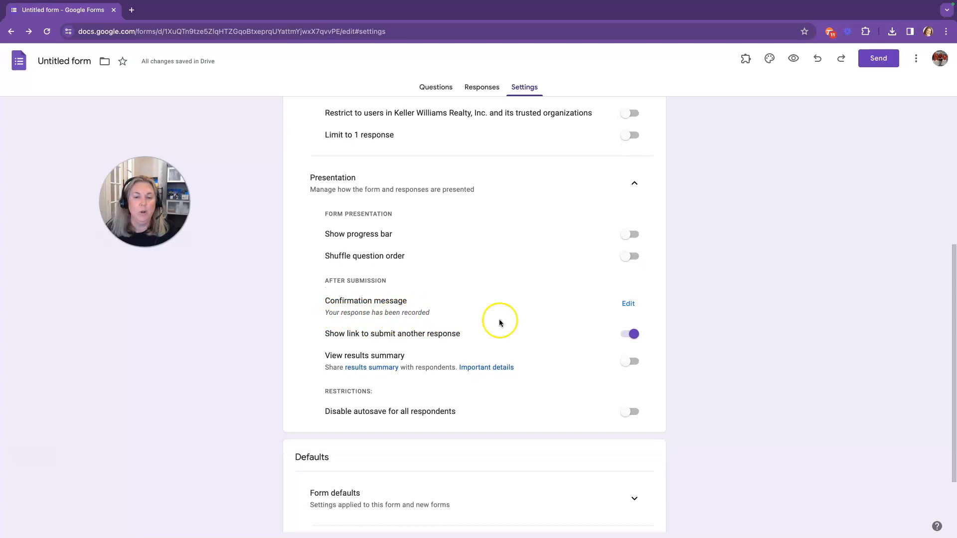
left_click(628, 303)
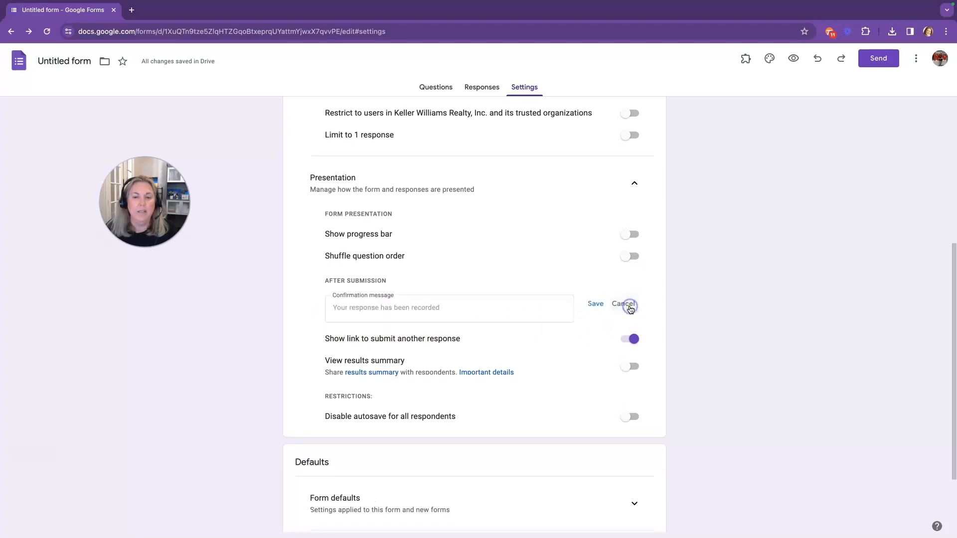
left_click(427, 308)
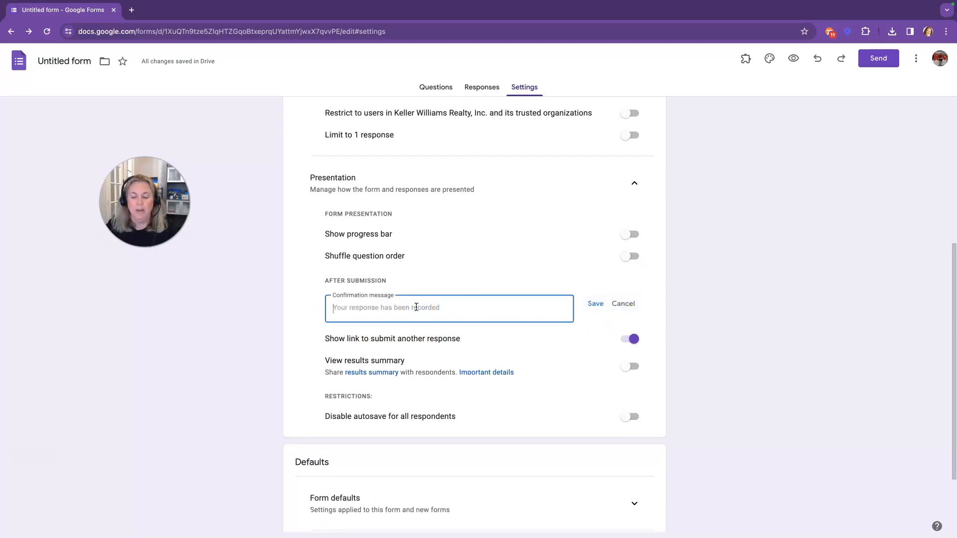
type("It was great meeting you ath")
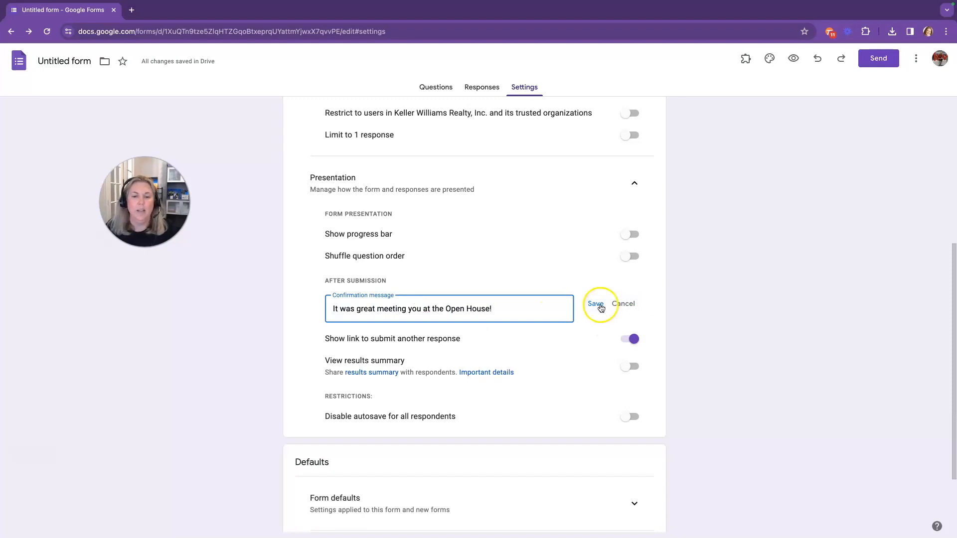
left_click(595, 303)
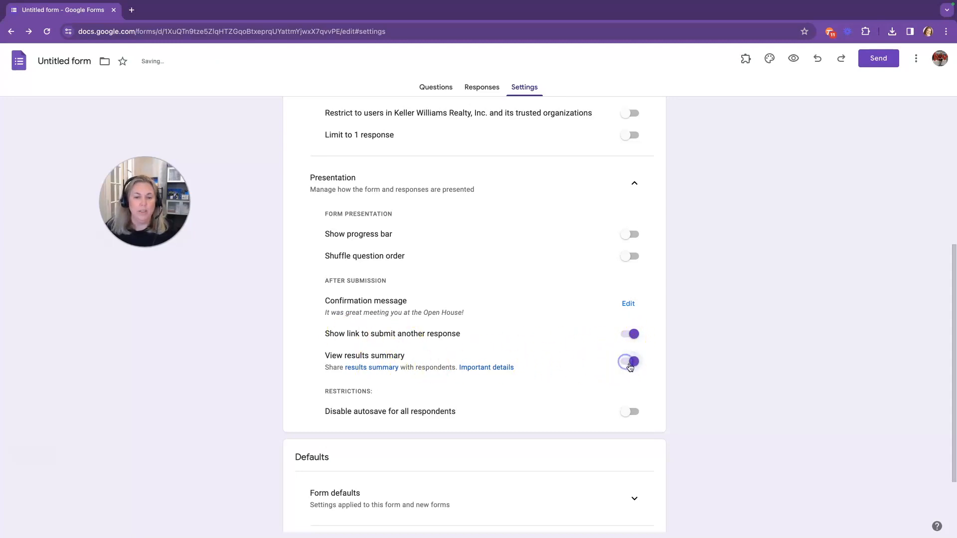
left_click(629, 361)
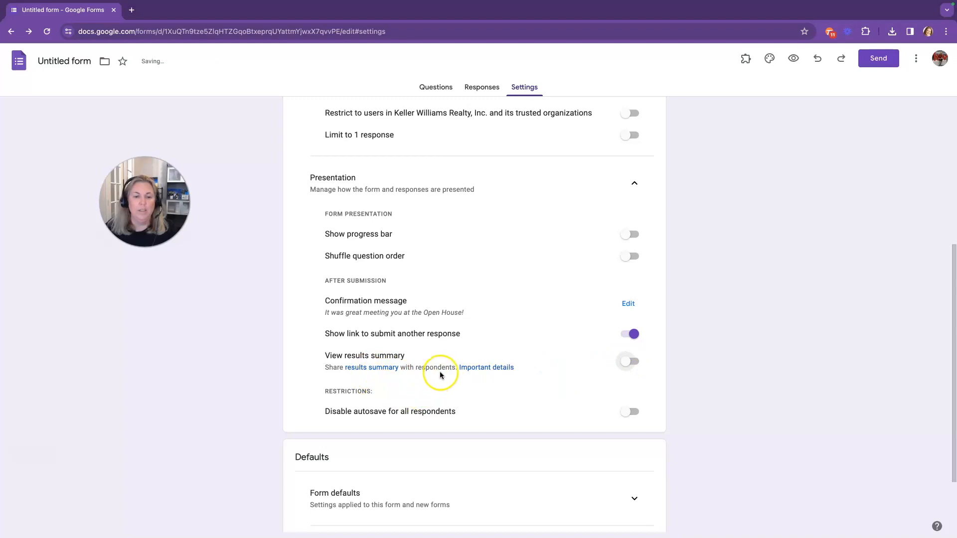
scroll("down", 3)
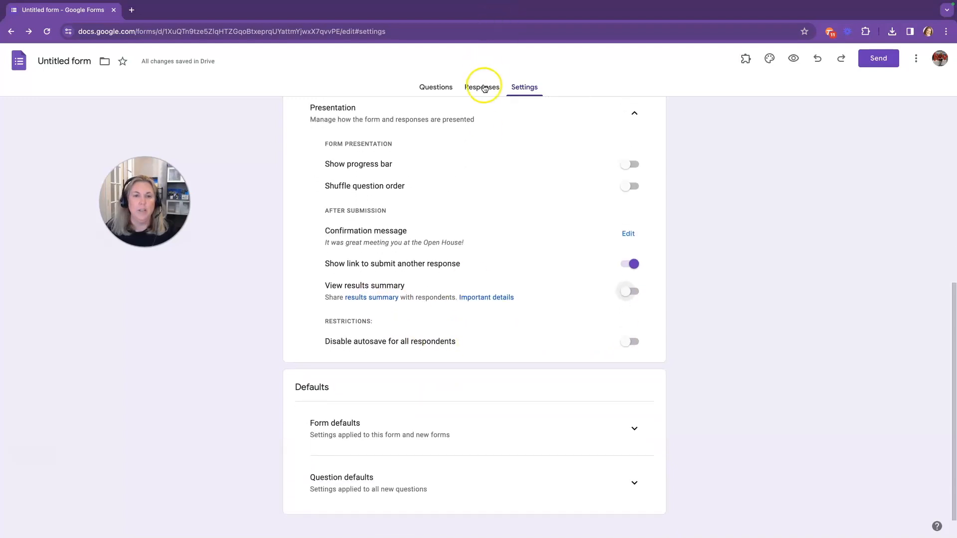
mouse_move(346, 355)
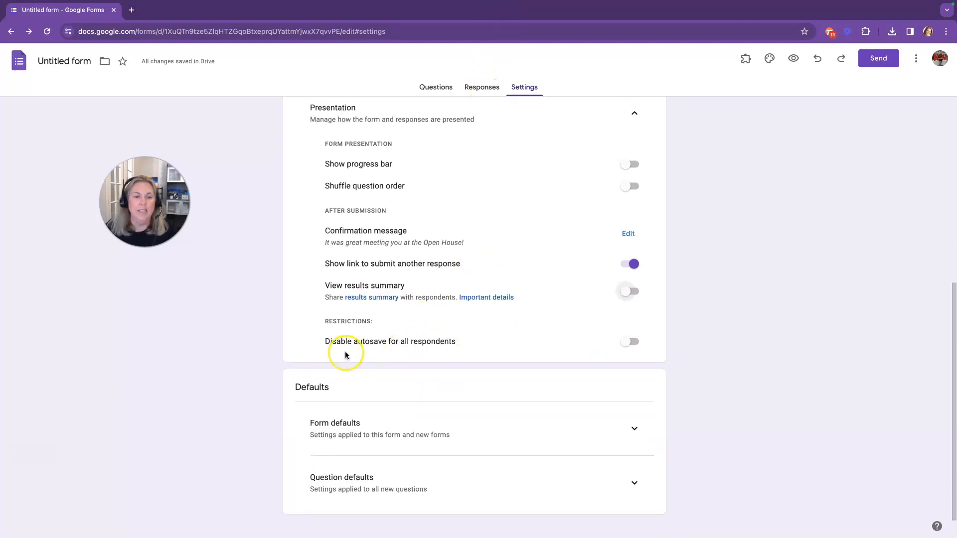
mouse_move(604, 352)
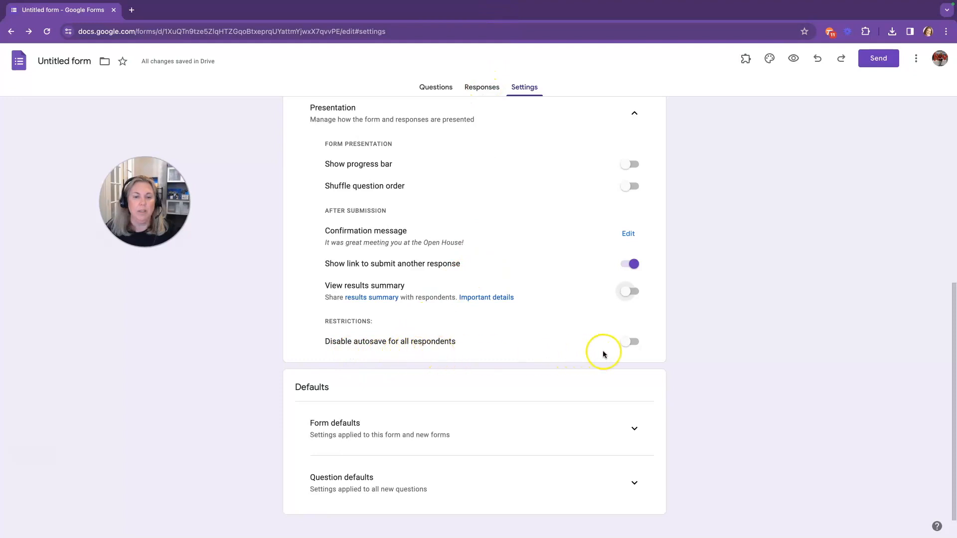
scroll("down", 3)
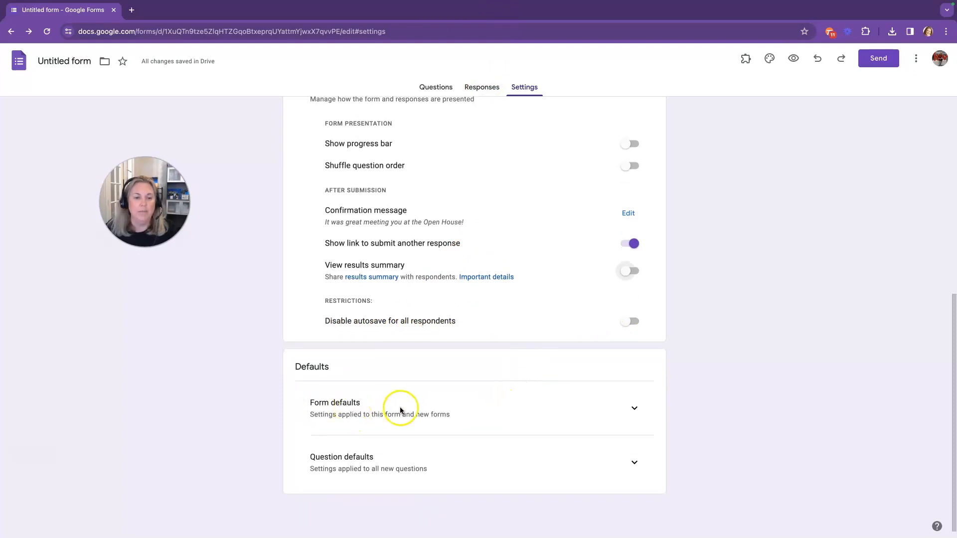
mouse_move(527, 101)
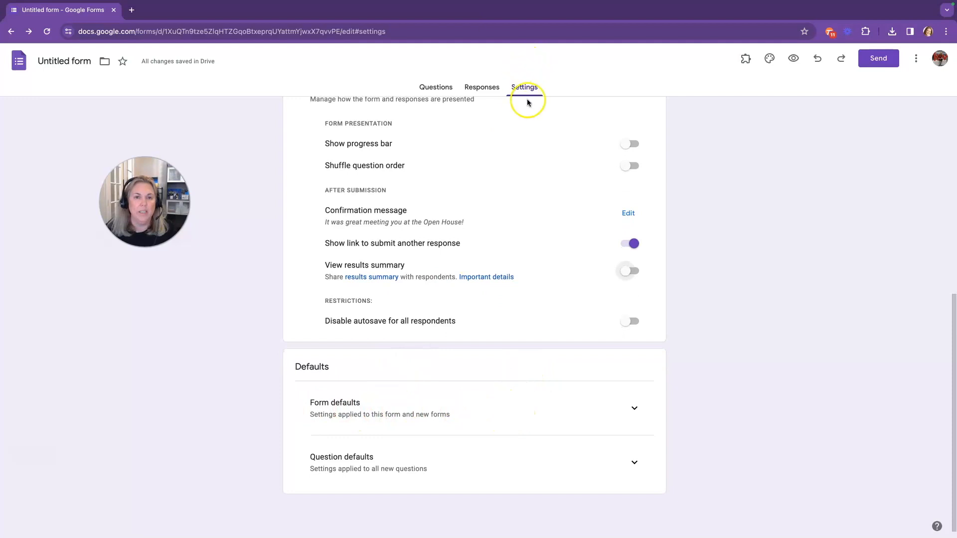
Step: Review Form and Question defaults, keeping questions required by default
left_click(634, 408)
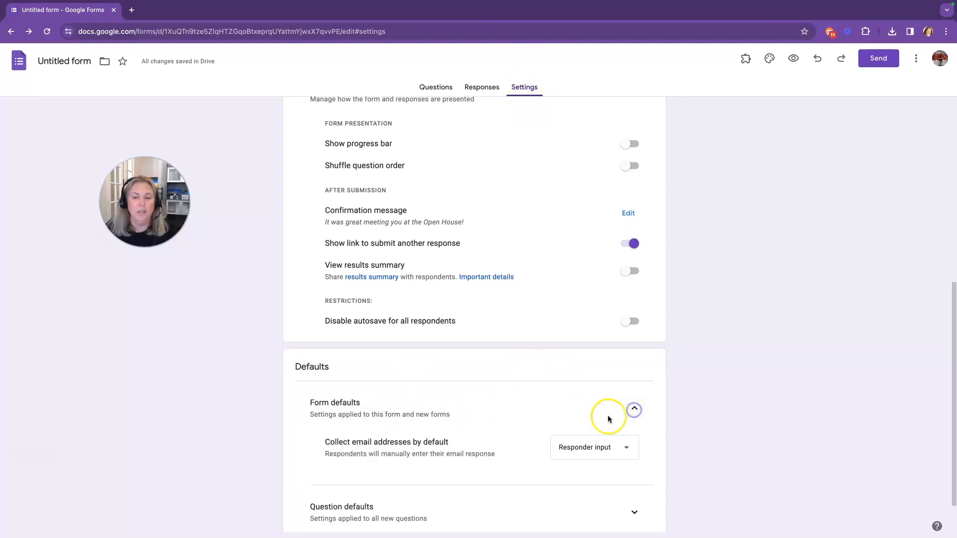
scroll("down", 3)
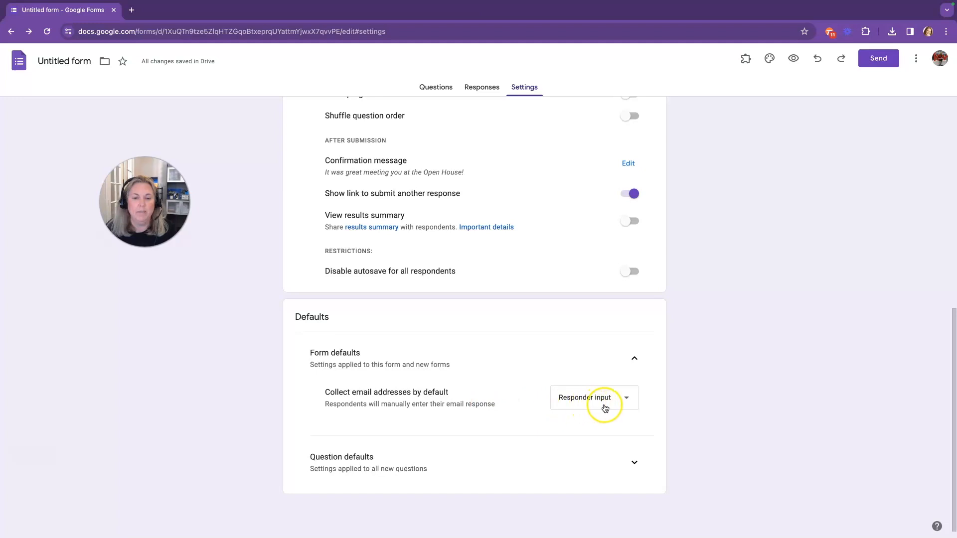
left_click(634, 462)
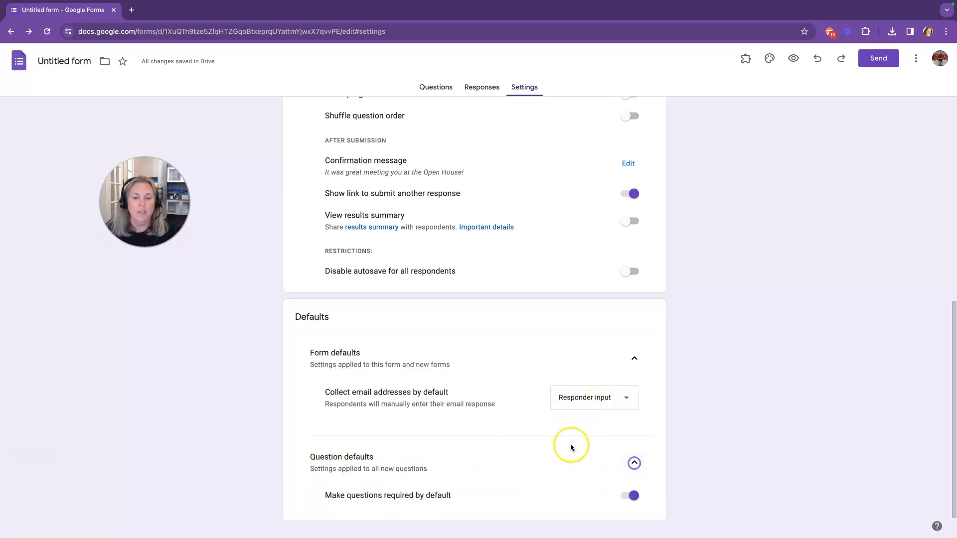
scroll("down", 3)
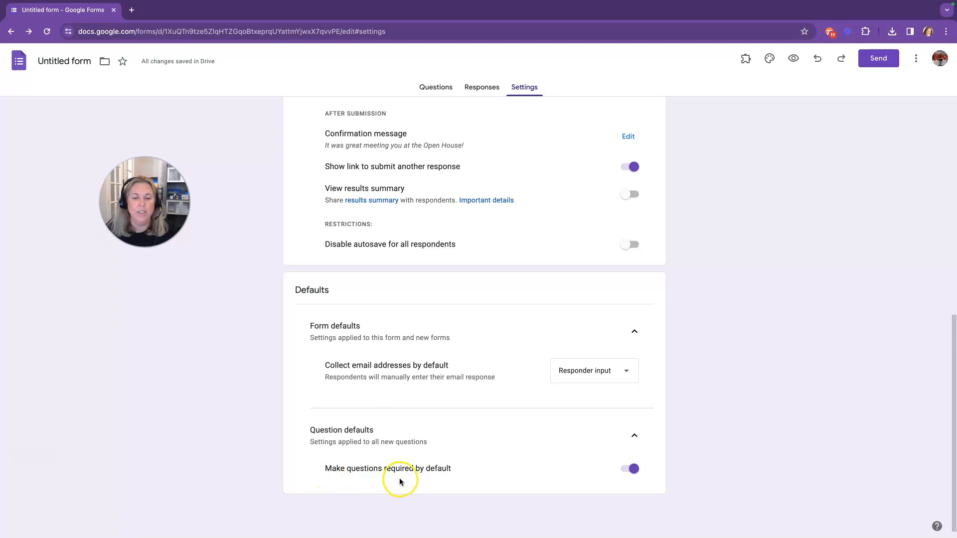
mouse_move(572, 470)
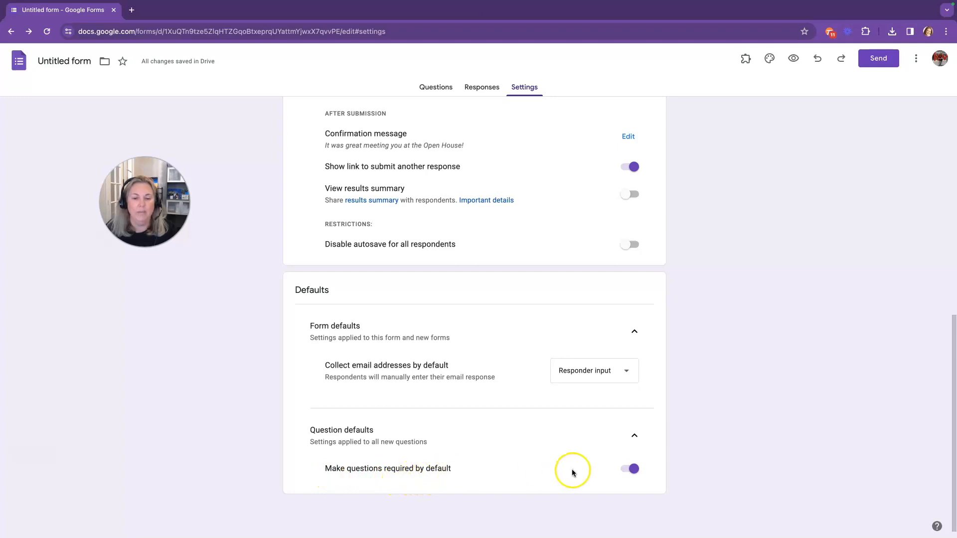
mouse_move(534, 424)
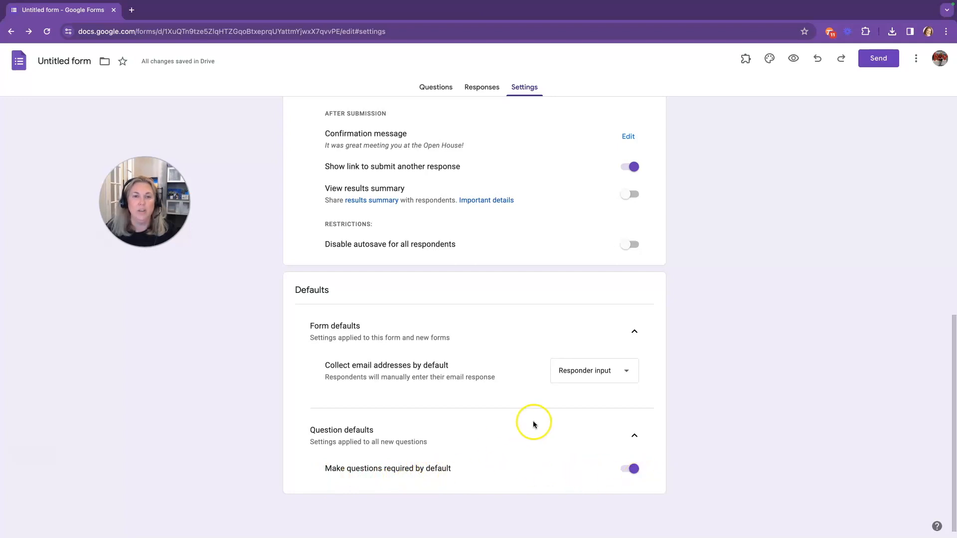
mouse_move(527, 390)
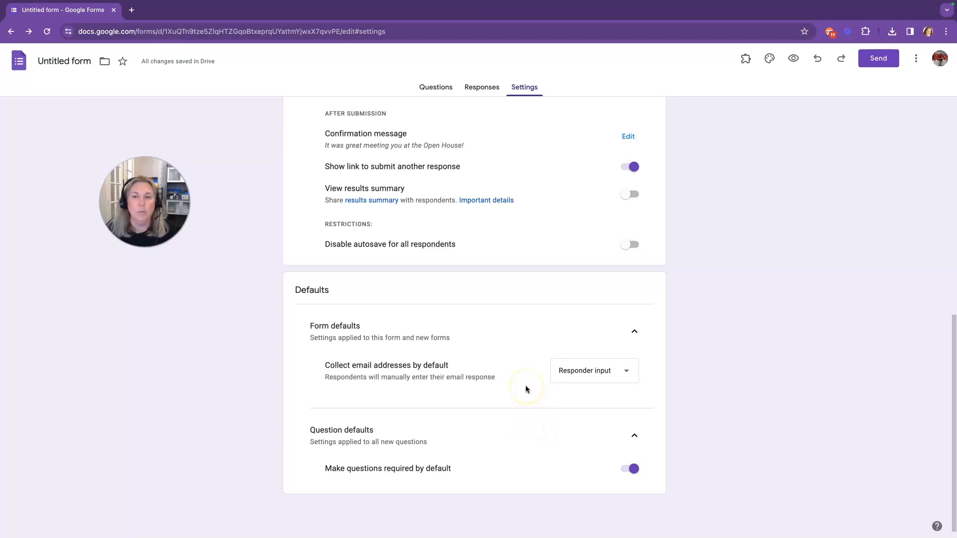
mouse_move(461, 195)
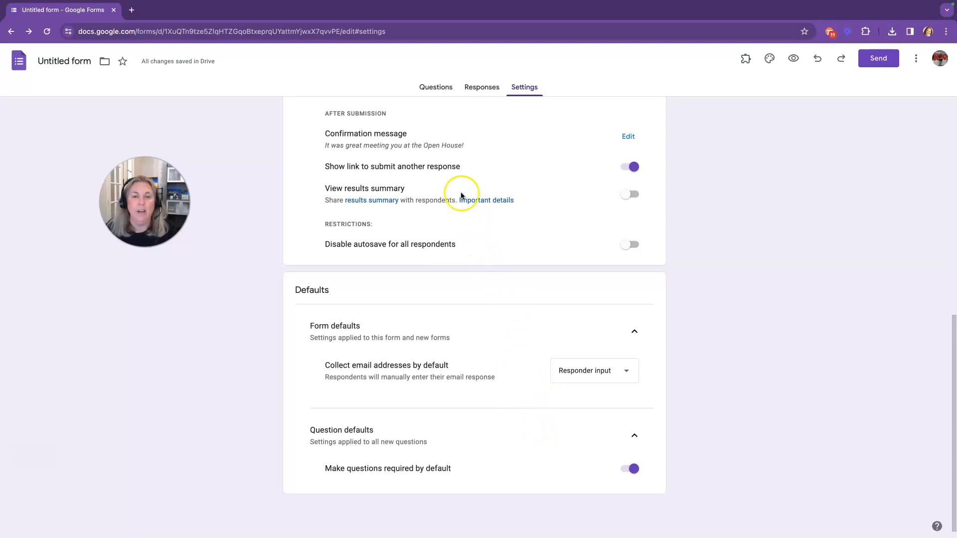
mouse_move(436, 97)
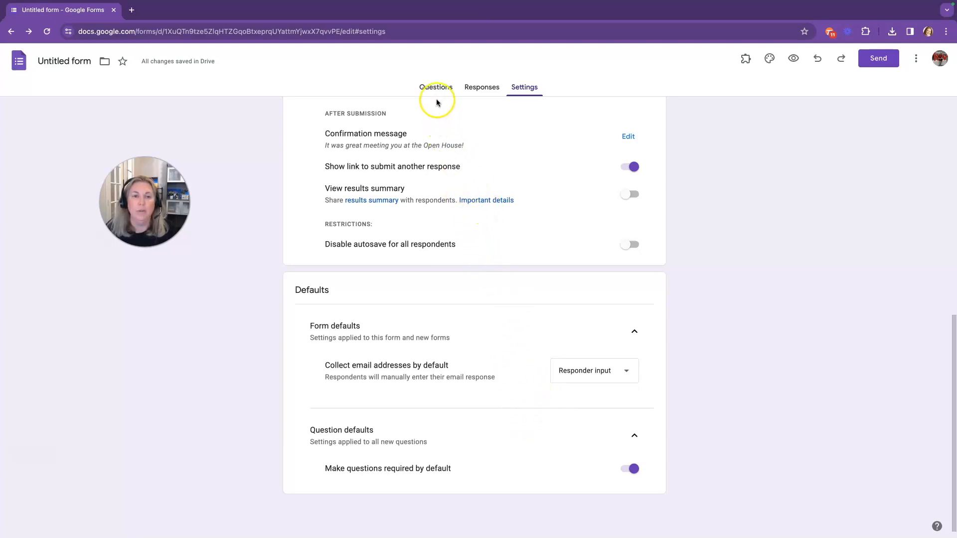
mouse_move(436, 92)
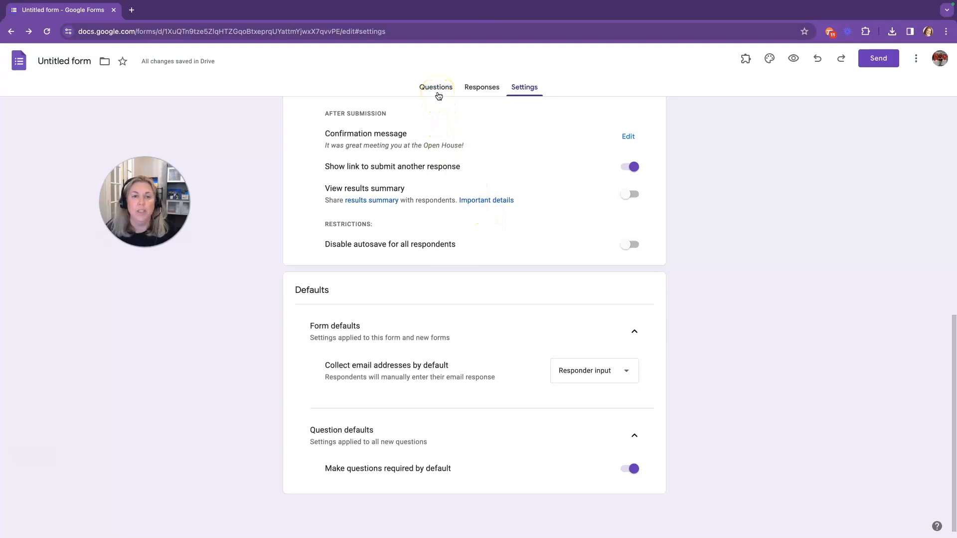
Step: Make the first question a required short-answer question named Name
left_click(436, 87)
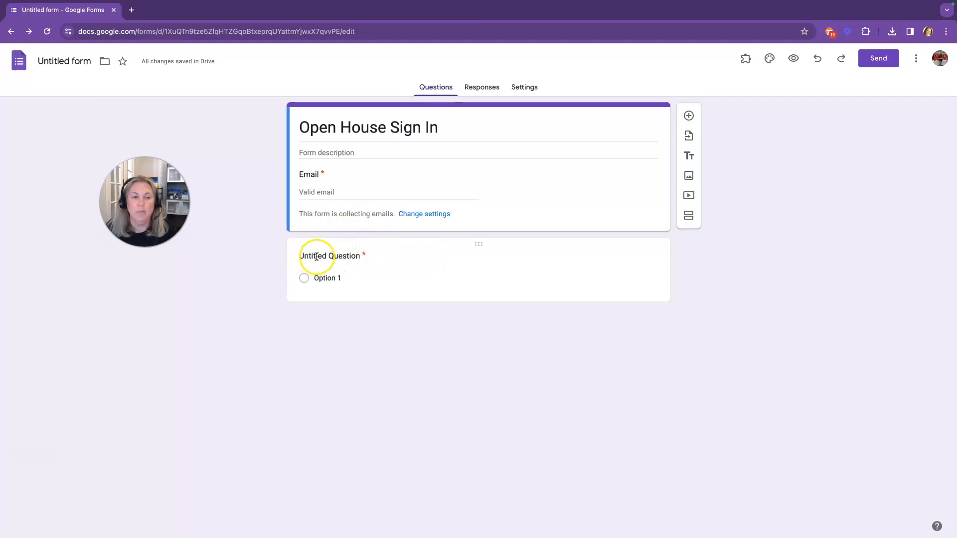
left_click(329, 256)
type("Name")
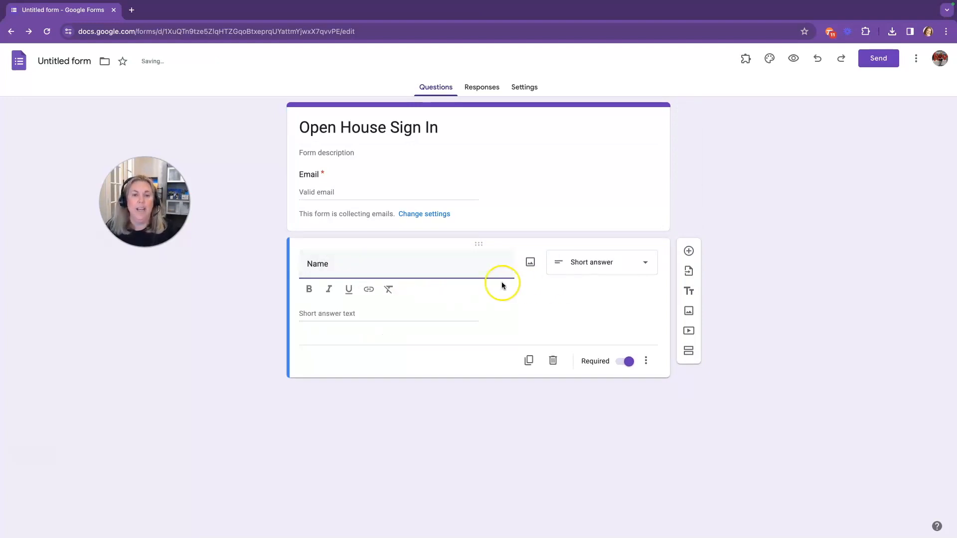
mouse_move(577, 277)
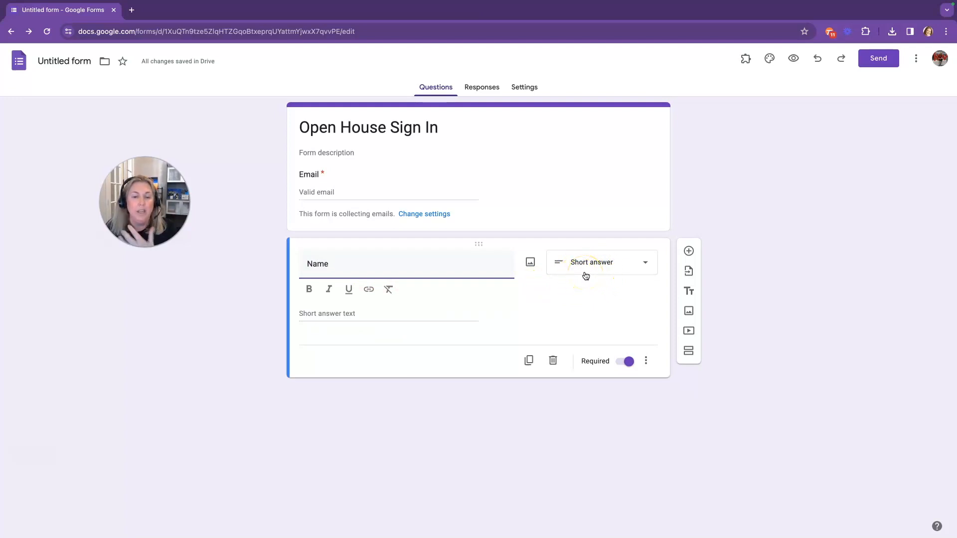
left_click(601, 262)
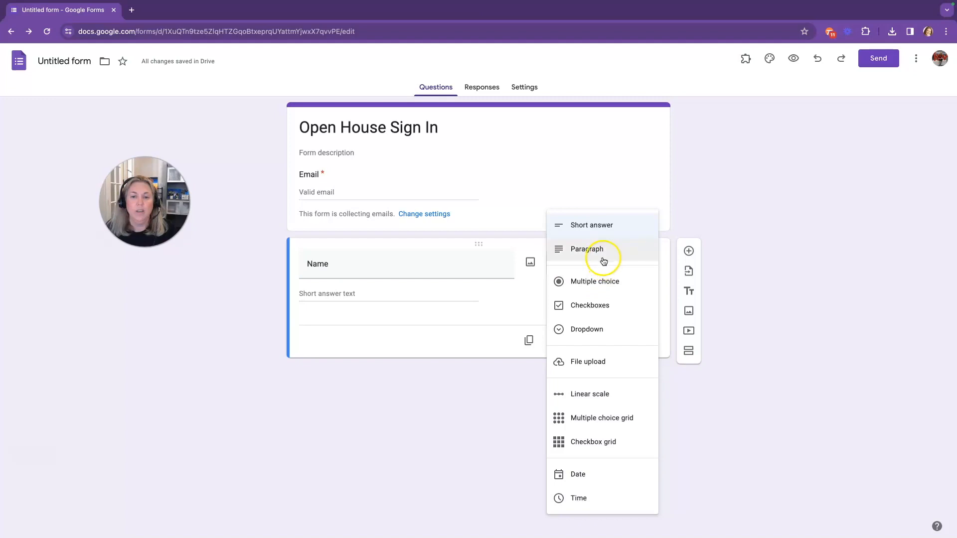
mouse_move(607, 398)
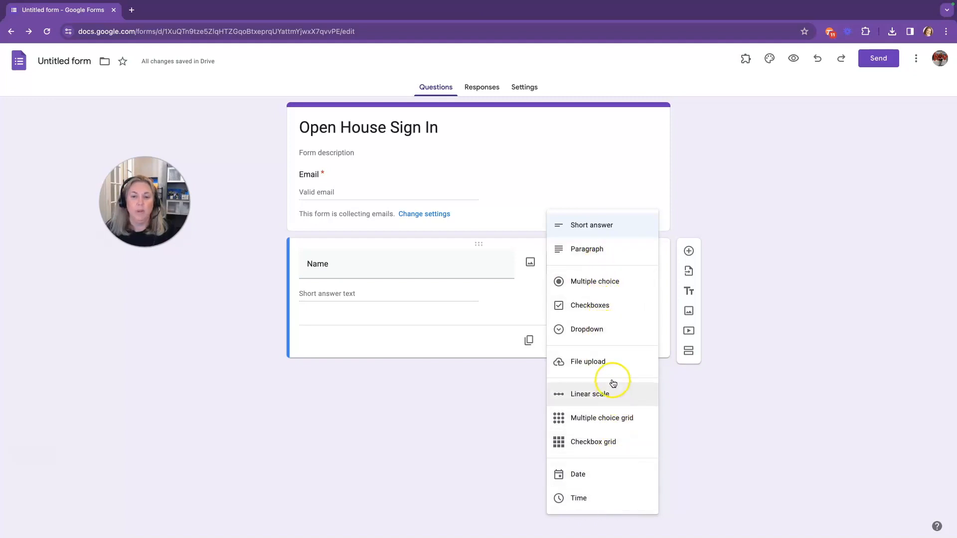
mouse_move(583, 253)
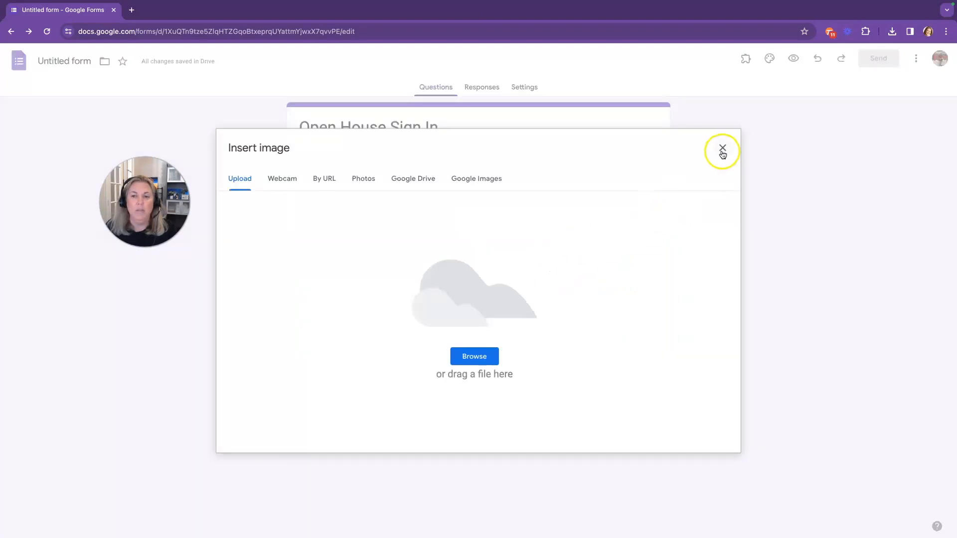
left_click(723, 148)
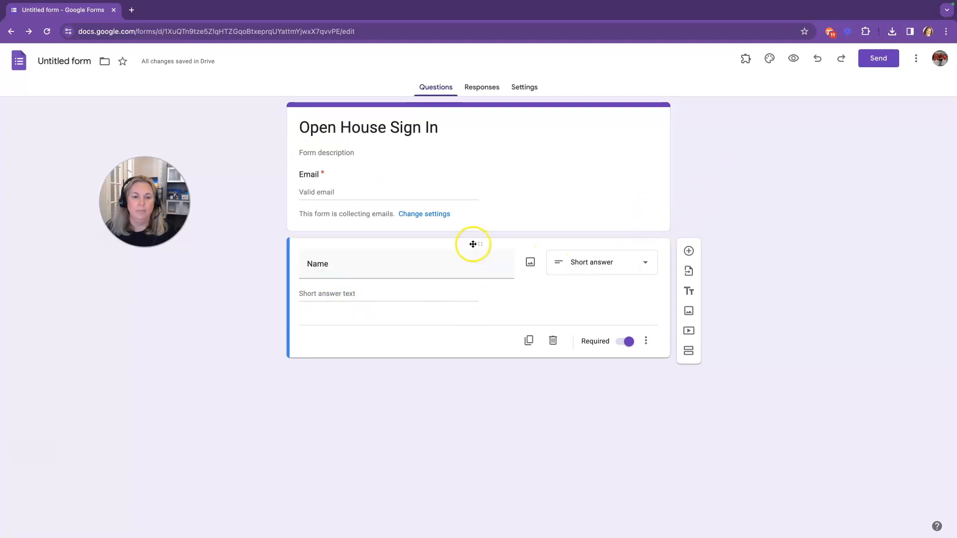
mouse_move(528, 340)
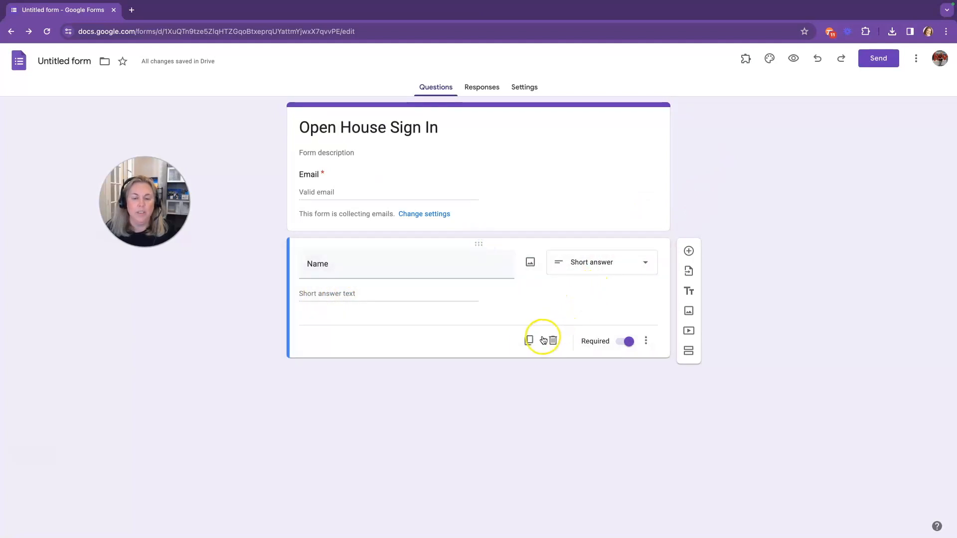
mouse_move(553, 341)
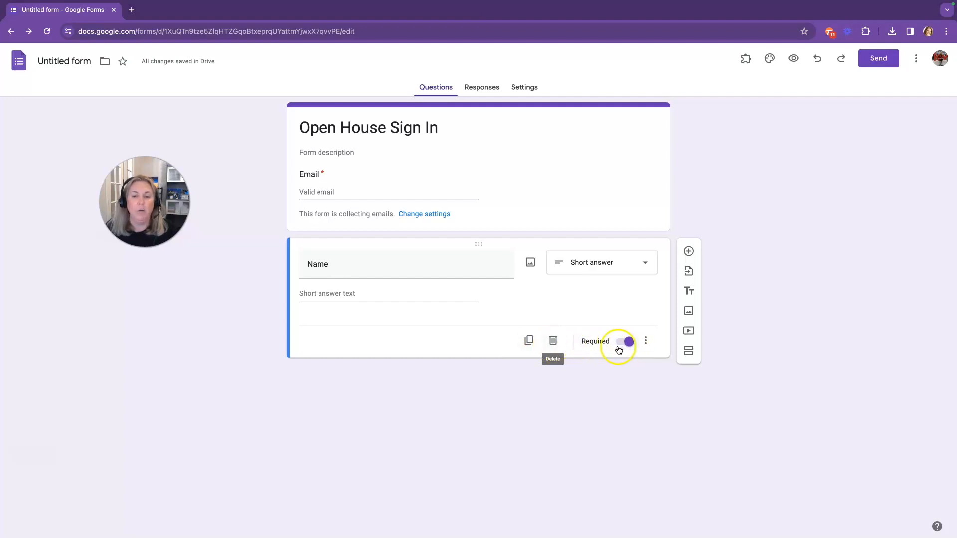
mouse_move(647, 341)
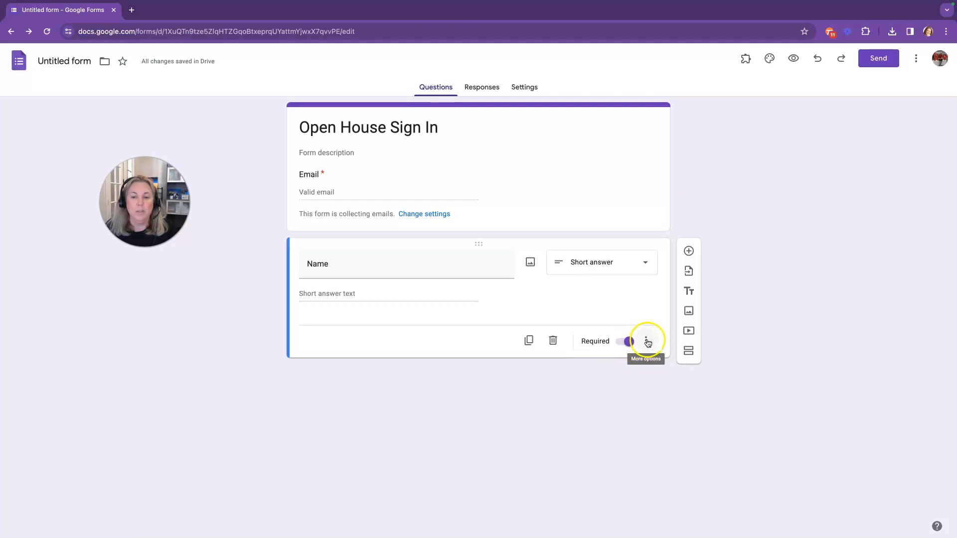
left_click(646, 341)
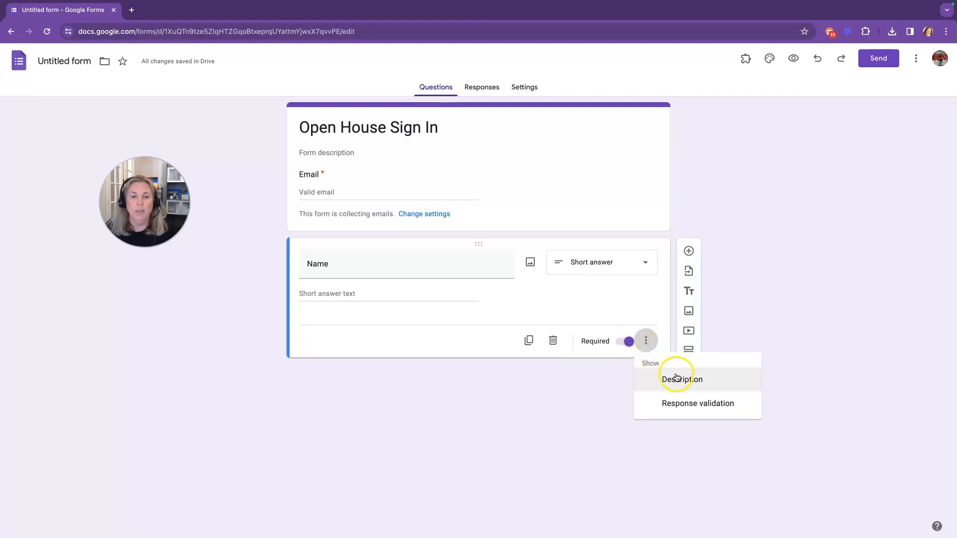
mouse_move(688, 408)
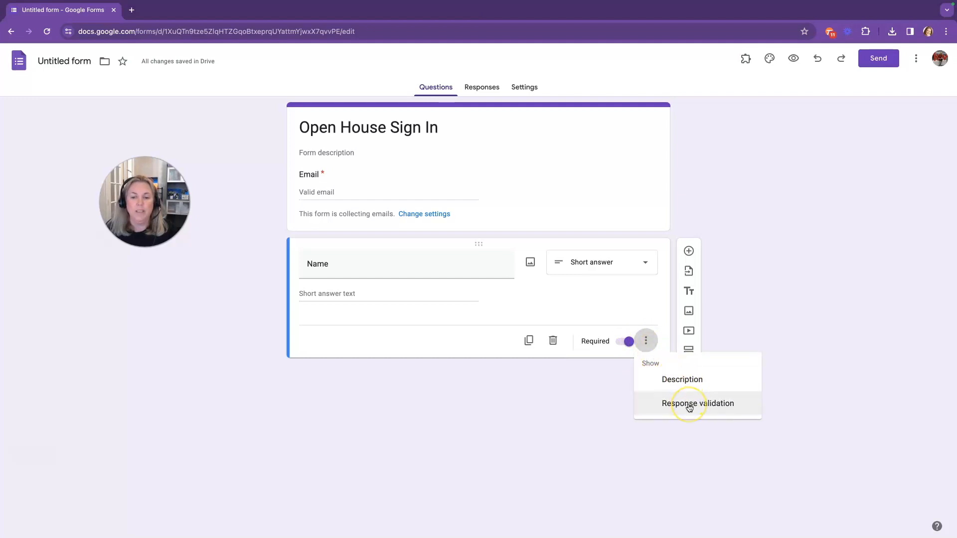
left_click(506, 304)
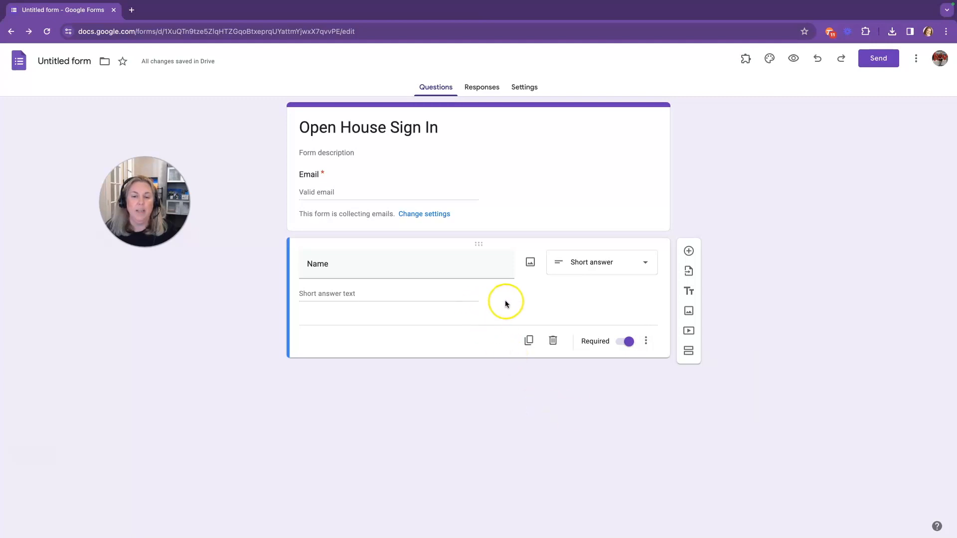
mouse_move(541, 294)
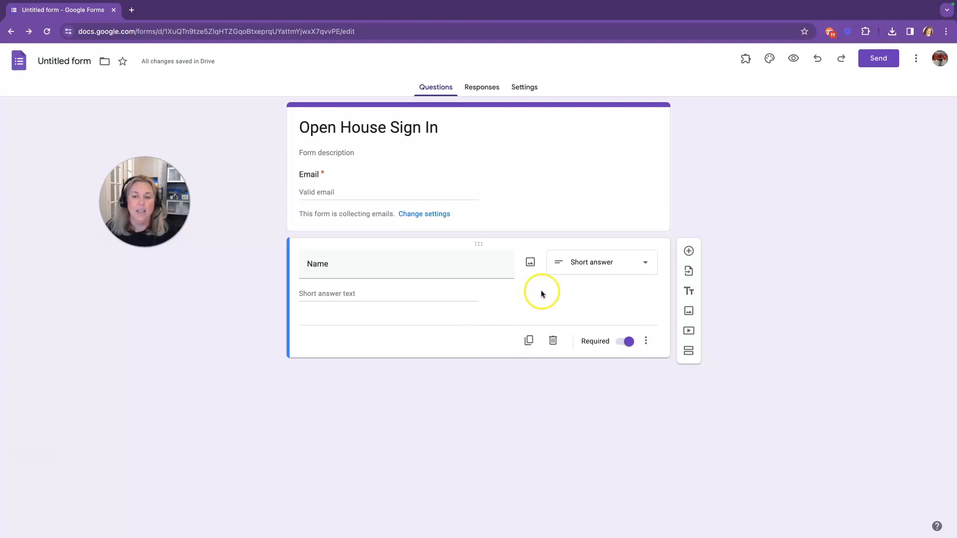
mouse_move(689, 251)
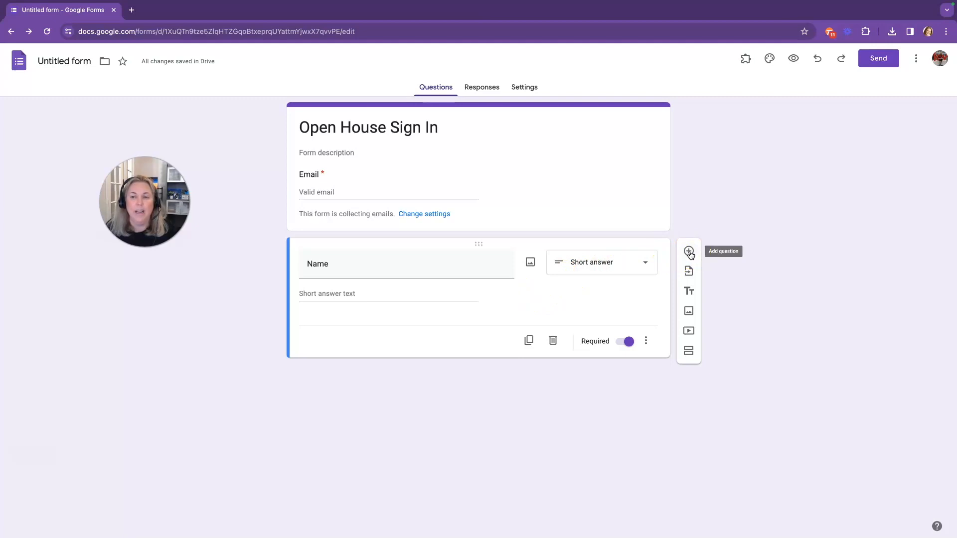
Step: Add a required short-answer Phone Number question below Name
left_click(688, 253)
type("Phone Number")
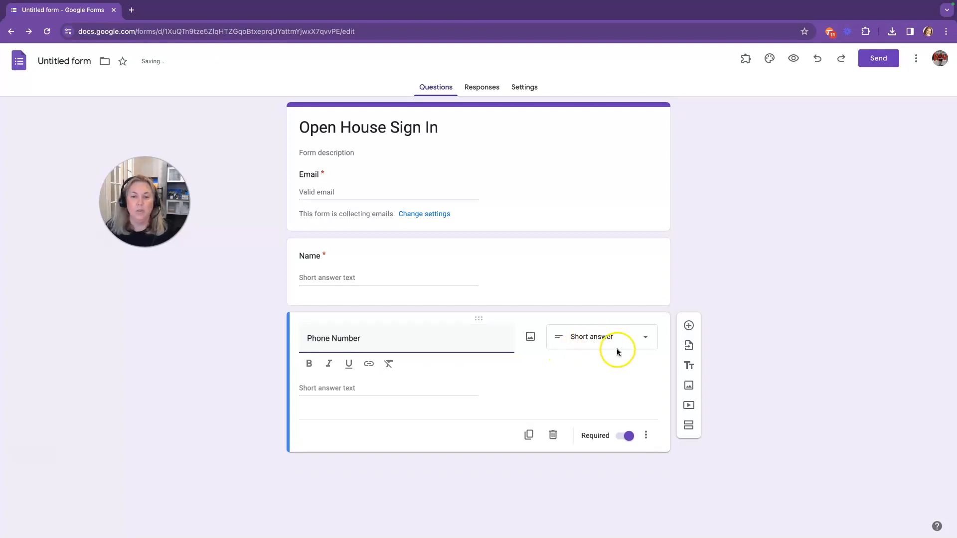
mouse_move(437, 390)
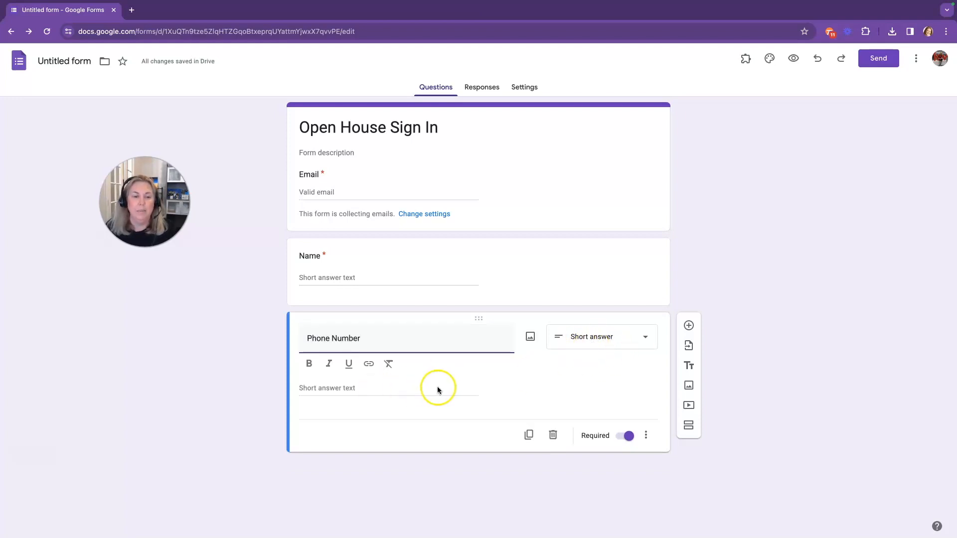
mouse_move(689, 326)
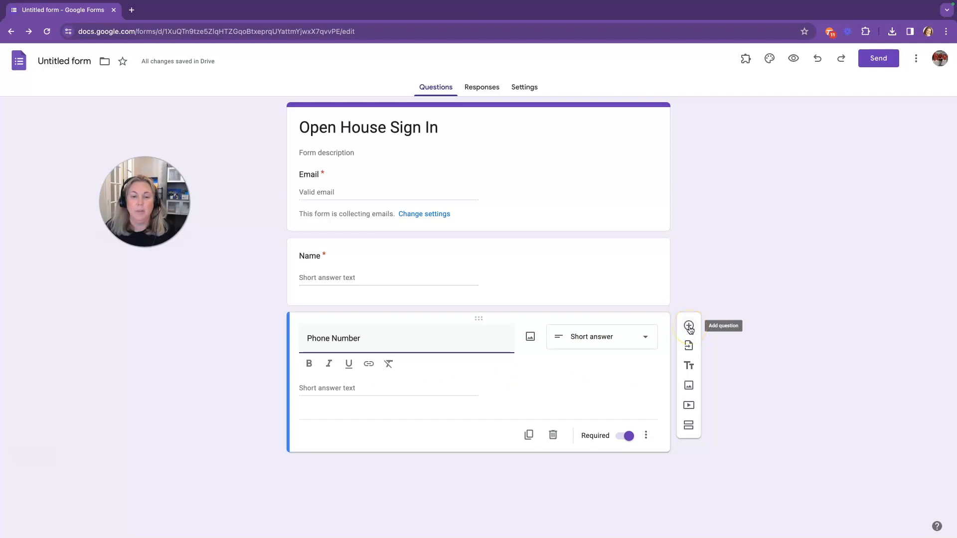
Step: Add a multiple-choice question titled 'Time Frame for Purchasing A Home'
left_click(690, 326)
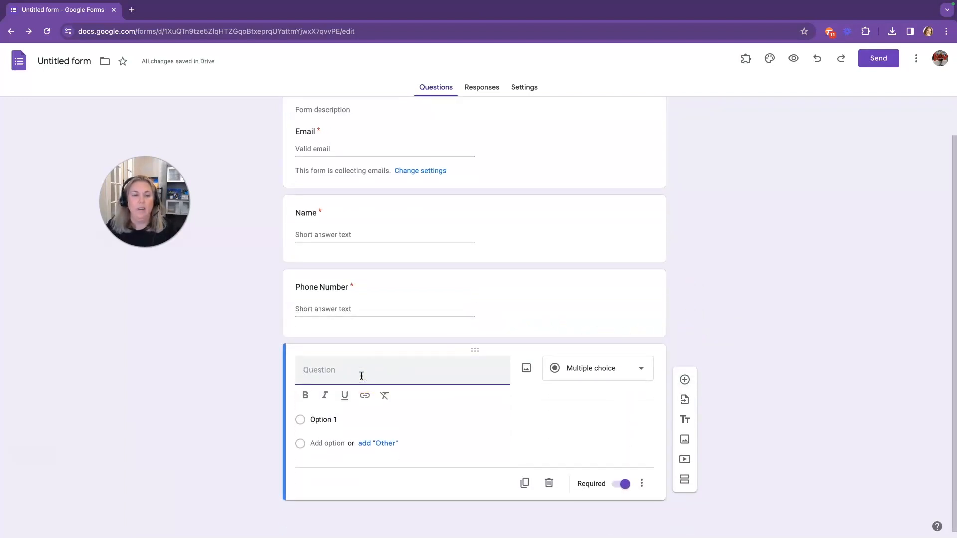
type("Tim")
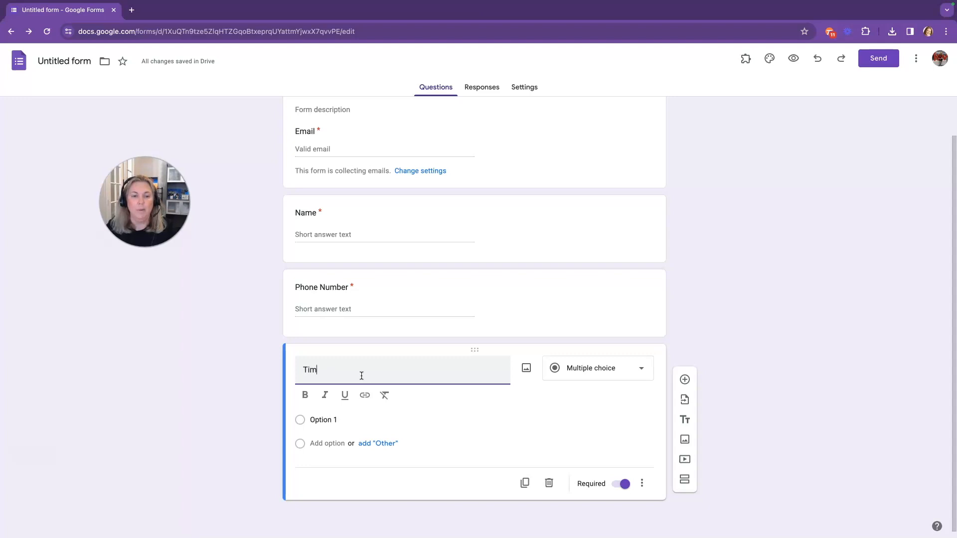
type("e Frame for P")
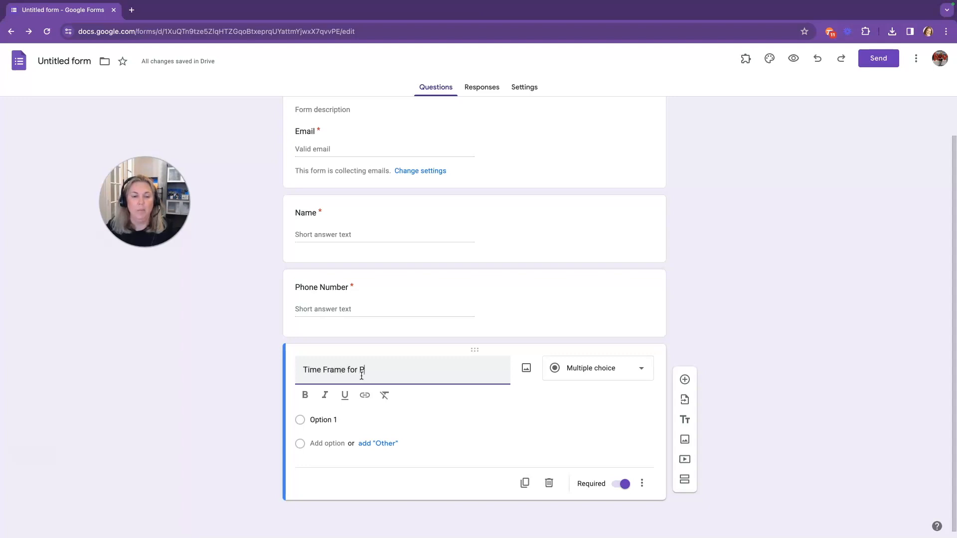
type("urchasing A Home")
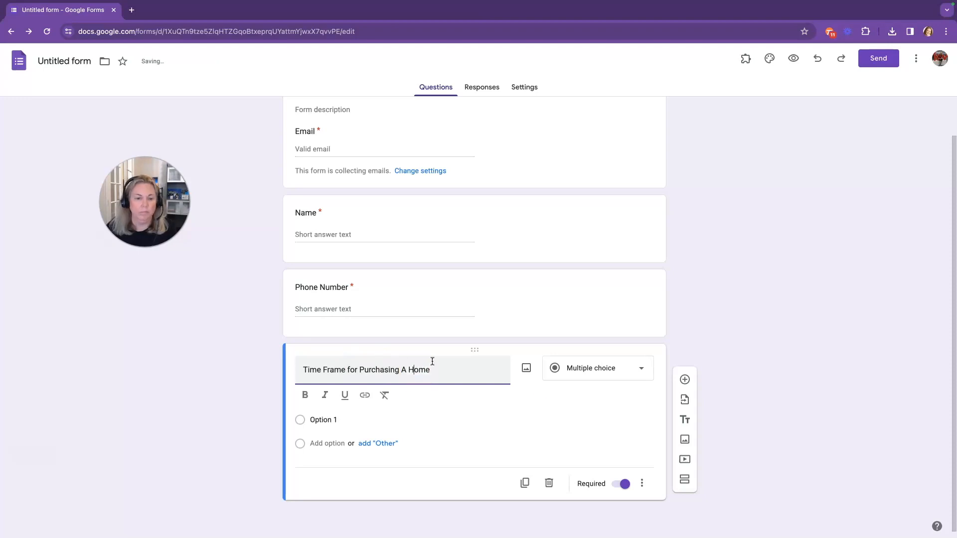
mouse_move(592, 380)
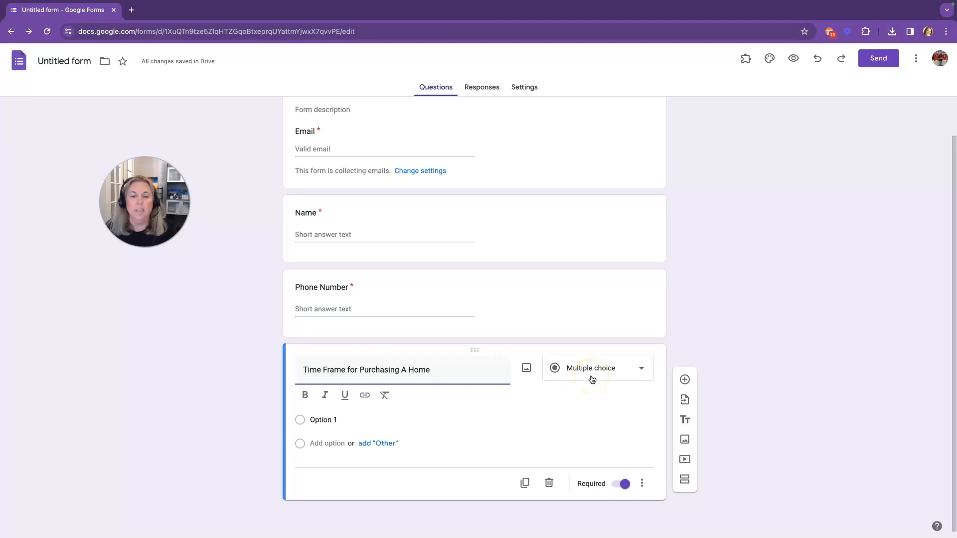
mouse_move(565, 401)
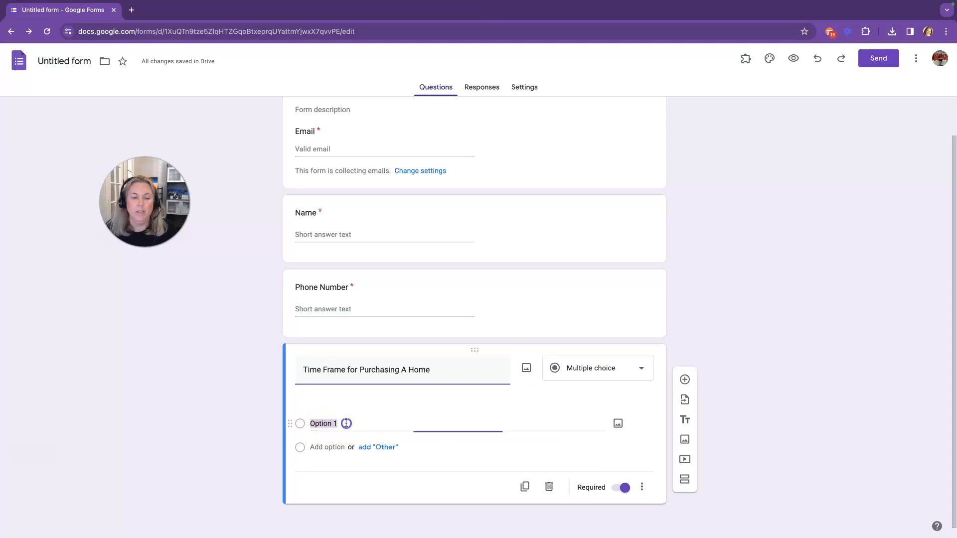
Step: Enter its options: Now, In 1-2 Months, In 3-6 Months, Next Year
type("Now")
type("In")
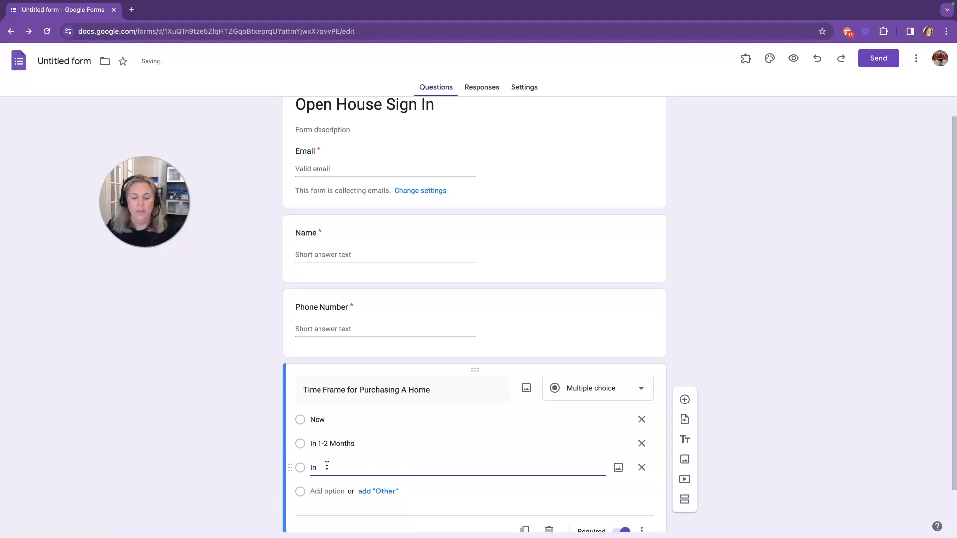
type("3-4 Months")
type("Ne")
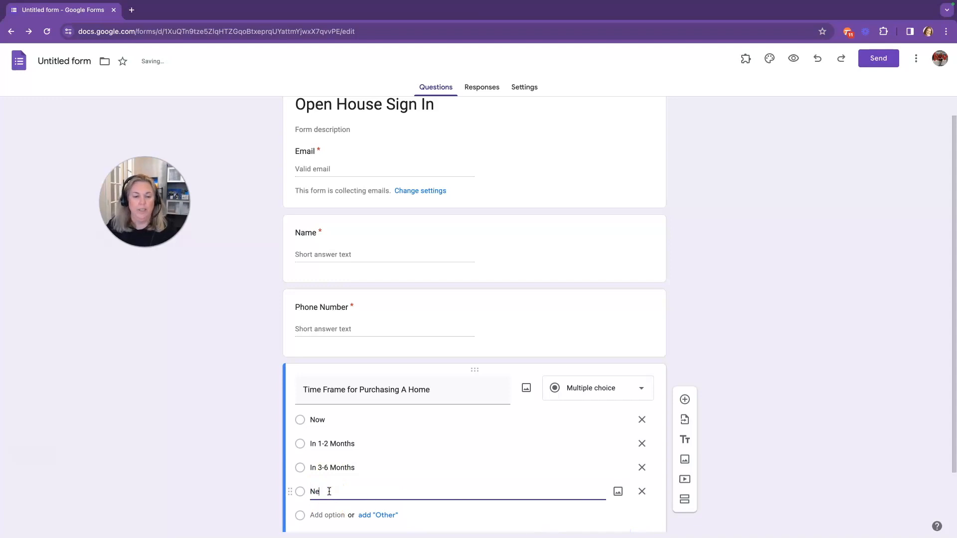
type("xt Year")
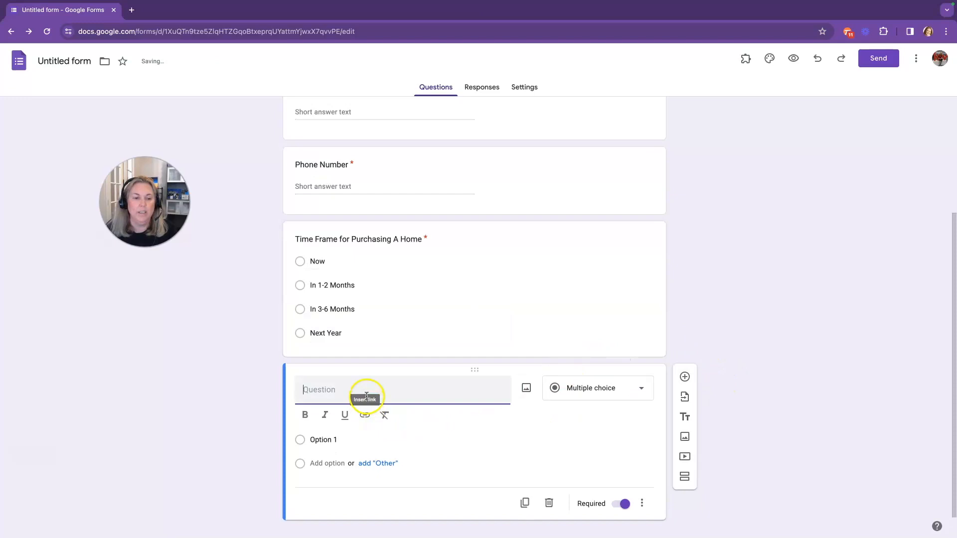
Step: Enter the question text 'Are you working with a real estate agent yet?'
type("Are you")
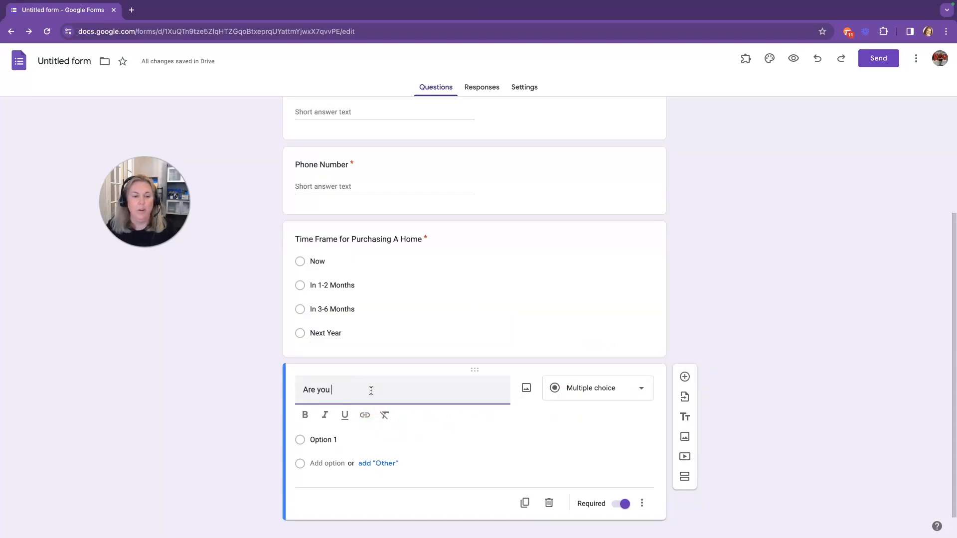
type("working with a real")
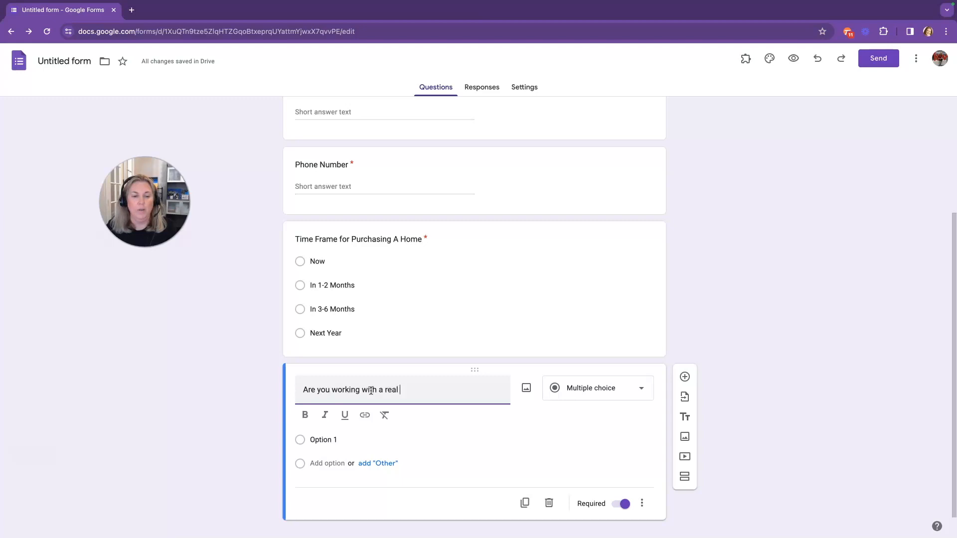
type("estate agent")
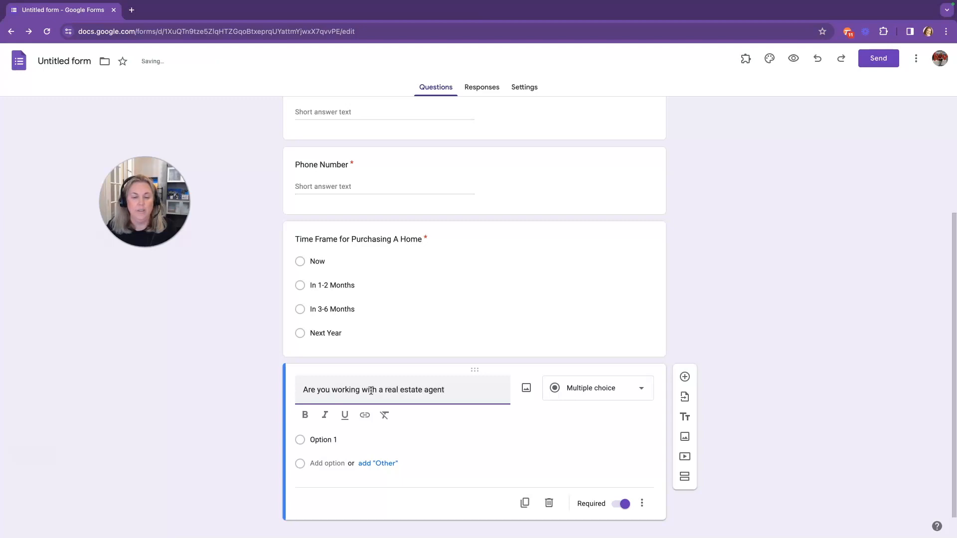
type("yet")
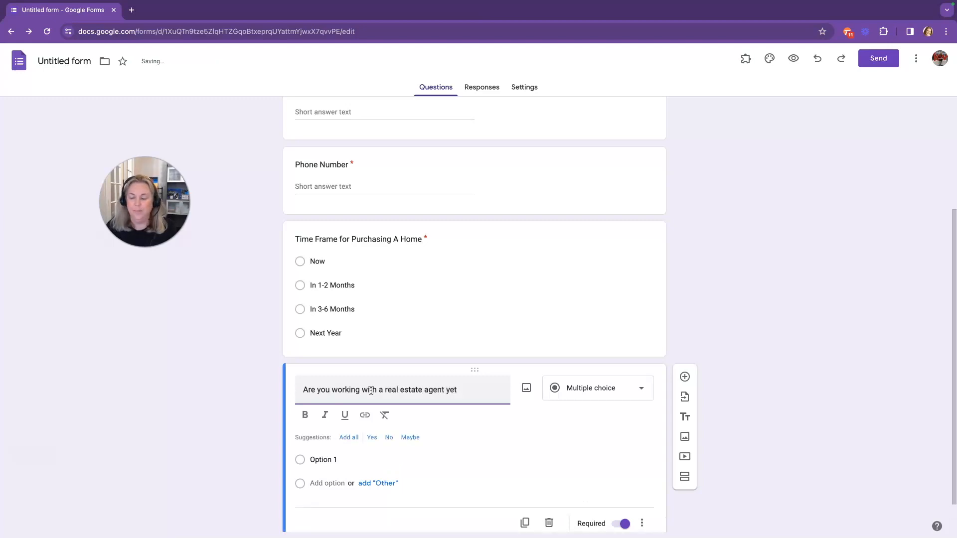
type("?")
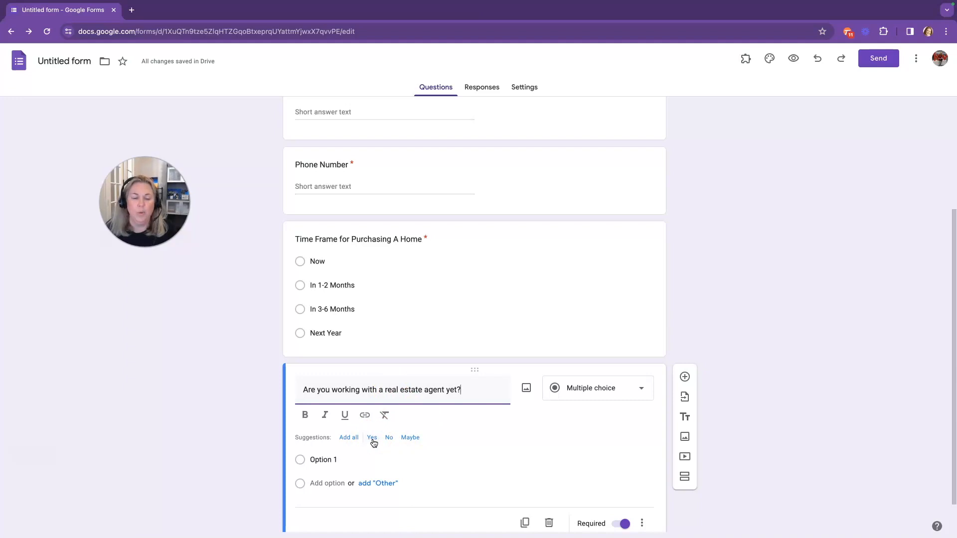
mouse_move(327, 446)
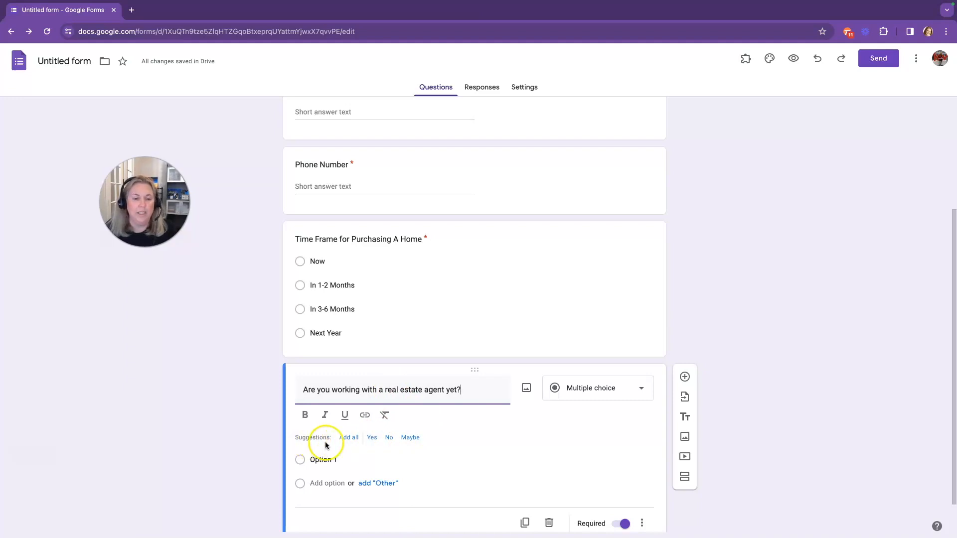
Step: Add Yes and No as the answer choices and move to the Responses view
left_click(371, 437)
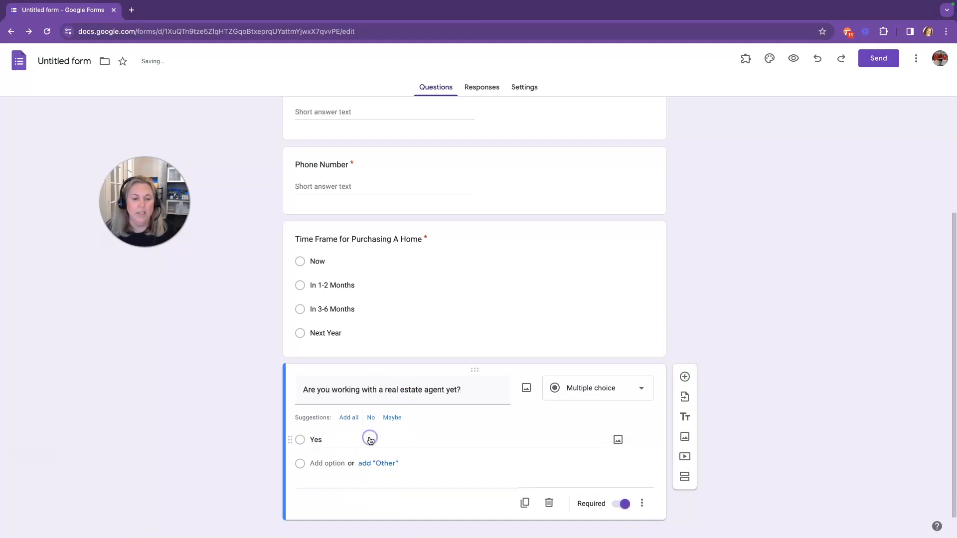
left_click(370, 418)
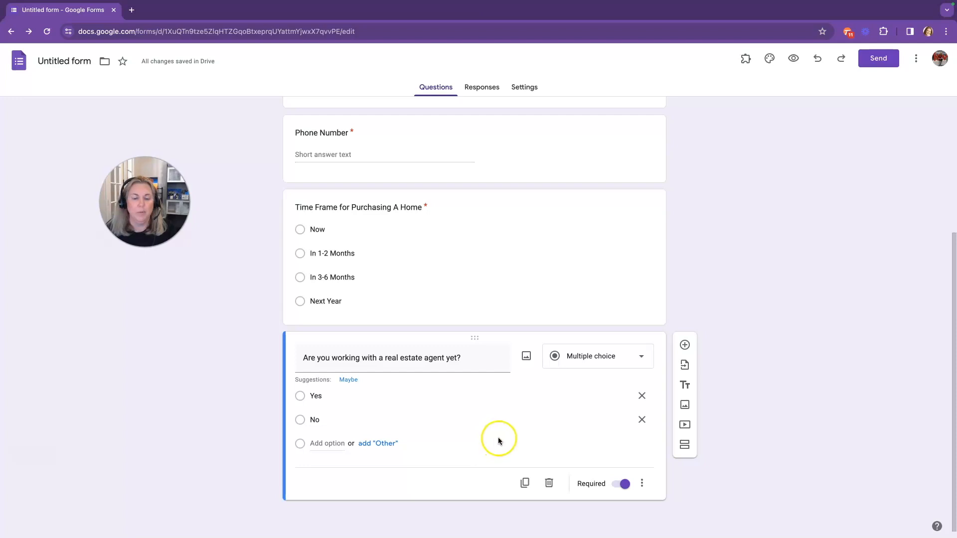
scroll("up", 3)
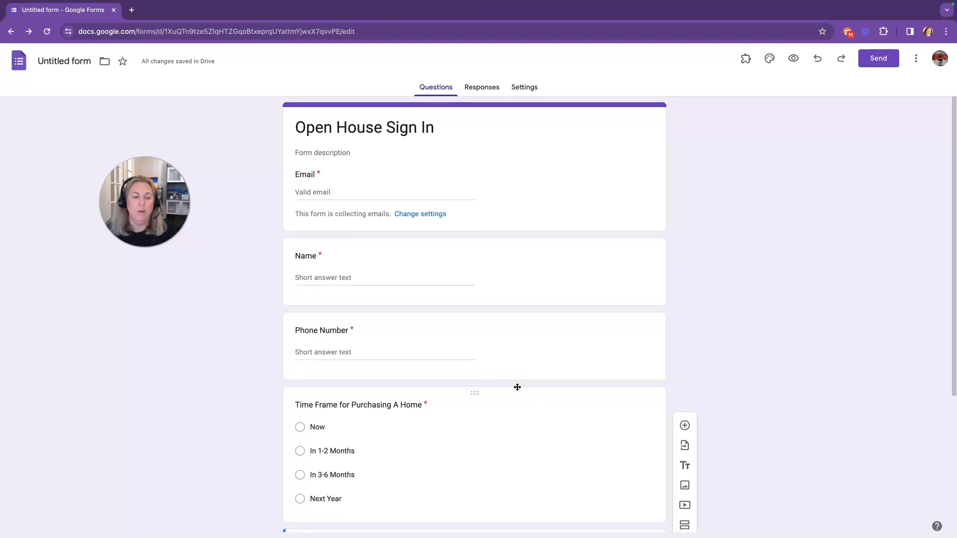
scroll("down", 3)
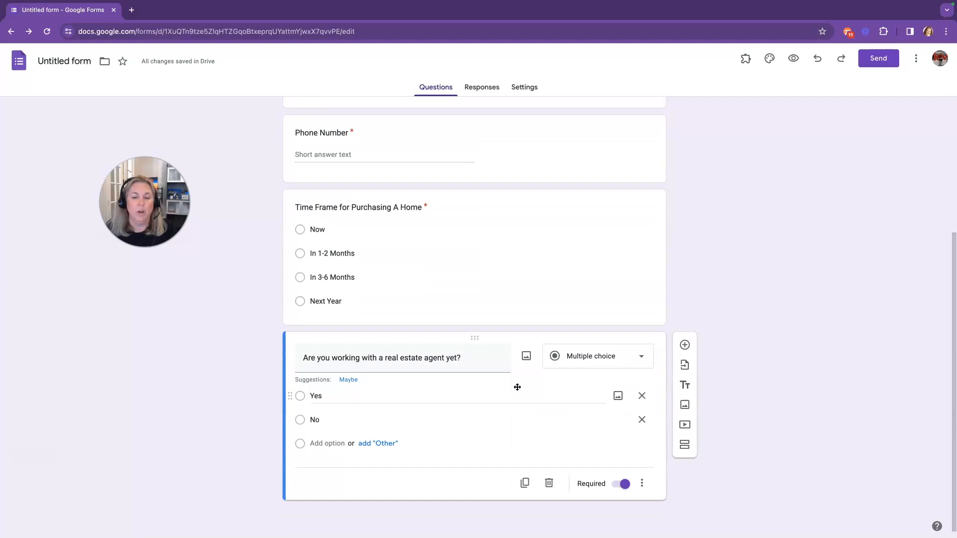
scroll("up", 3)
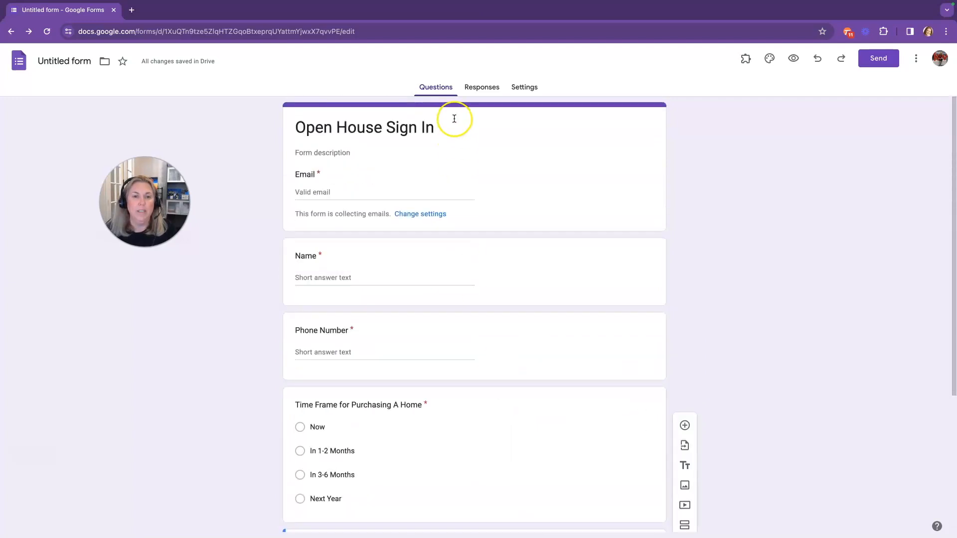
left_click(481, 86)
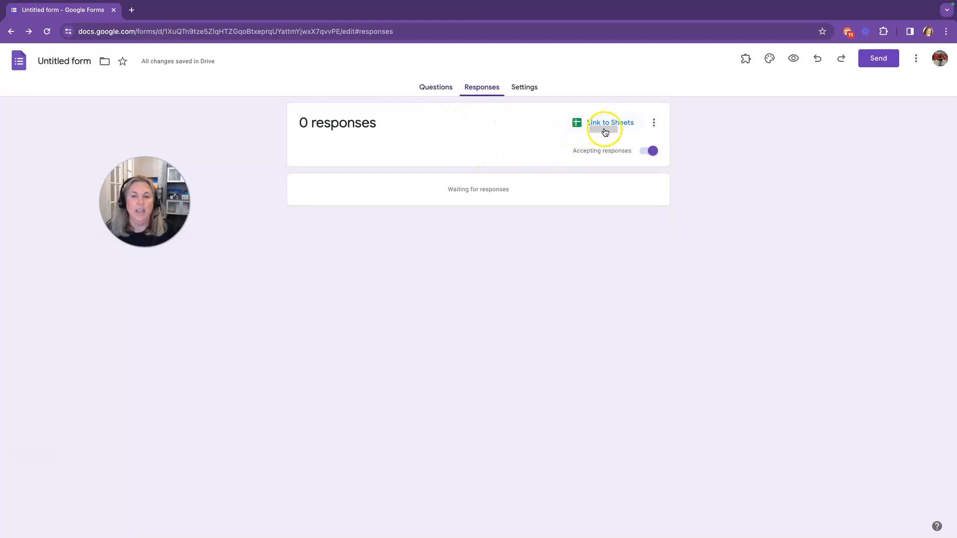
mouse_move(610, 122)
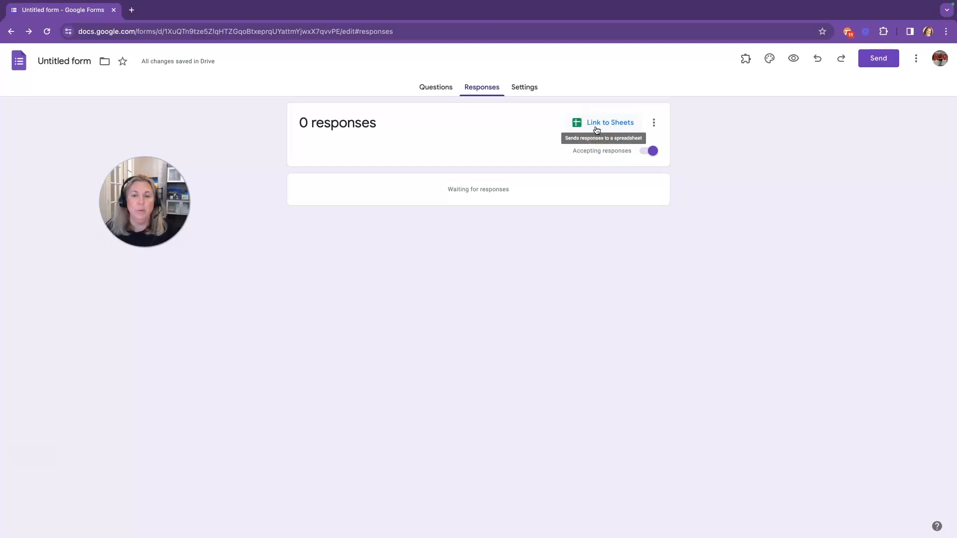
Step: Rename the form to 'Open House Sign In 3.2024' before linking responses
left_click(609, 122)
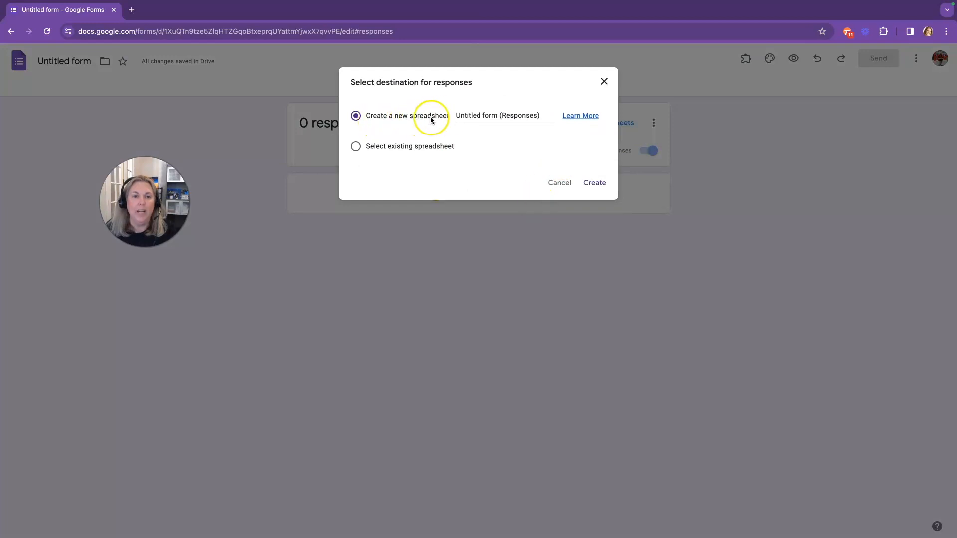
left_click(593, 182)
type("Open House Sign In")
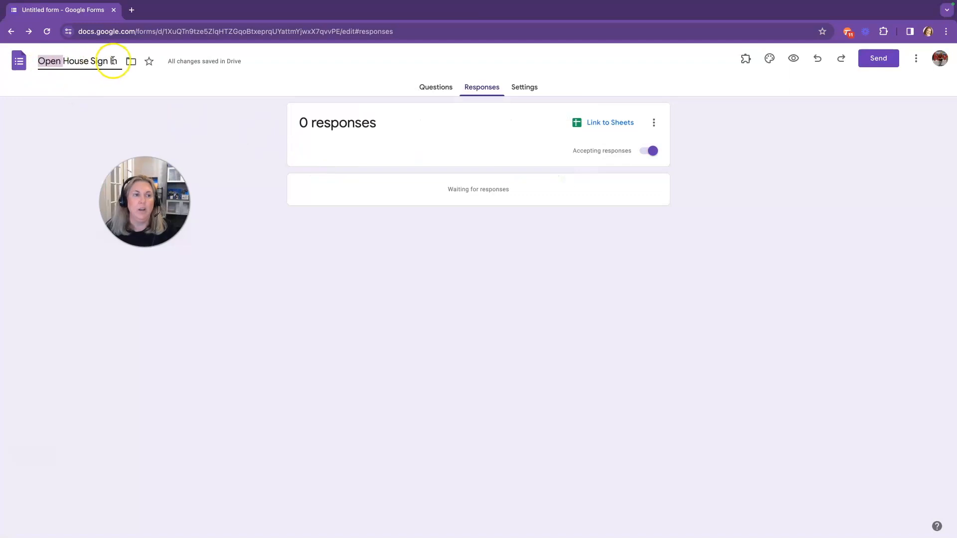
type("3.2024")
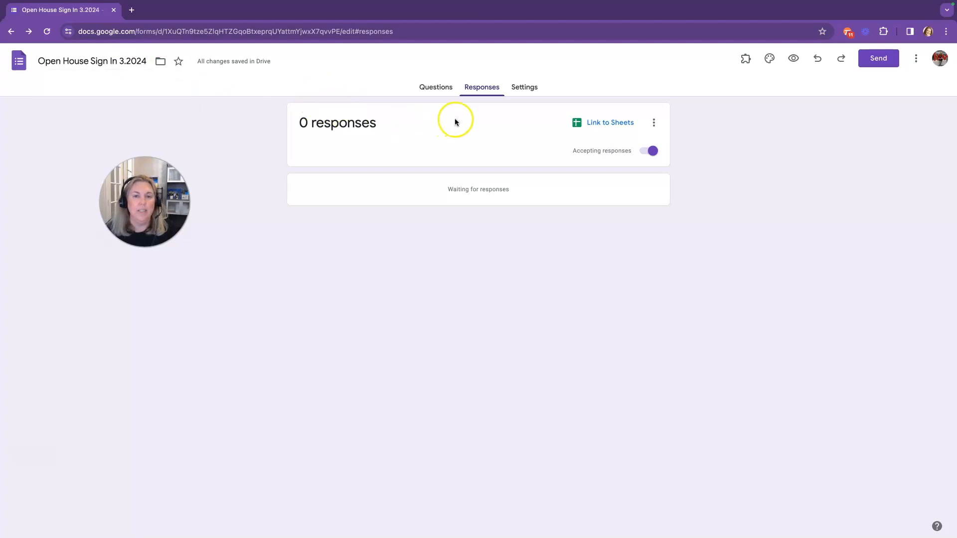
mouse_move(530, 120)
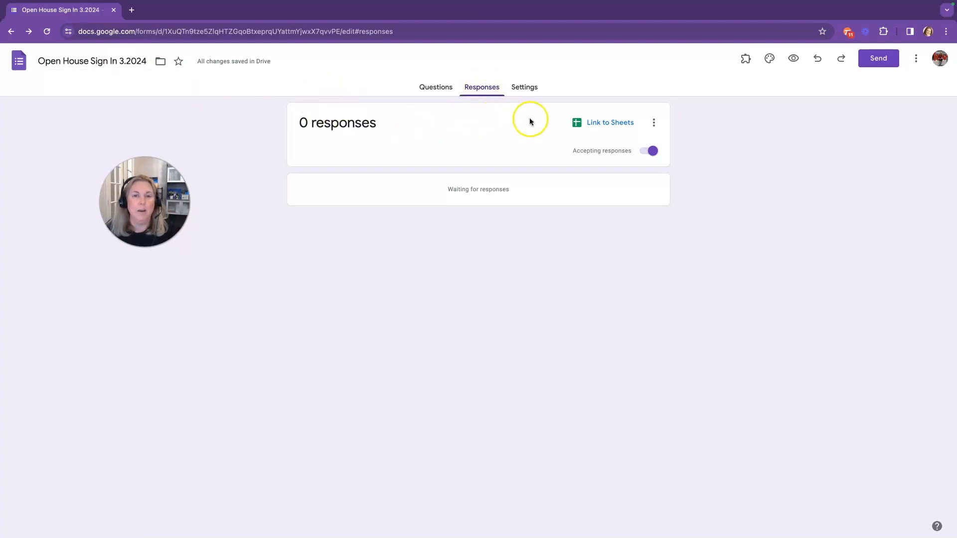
Step: Link the form's responses to a newly created spreadsheet via Link to Sheets
left_click(610, 122)
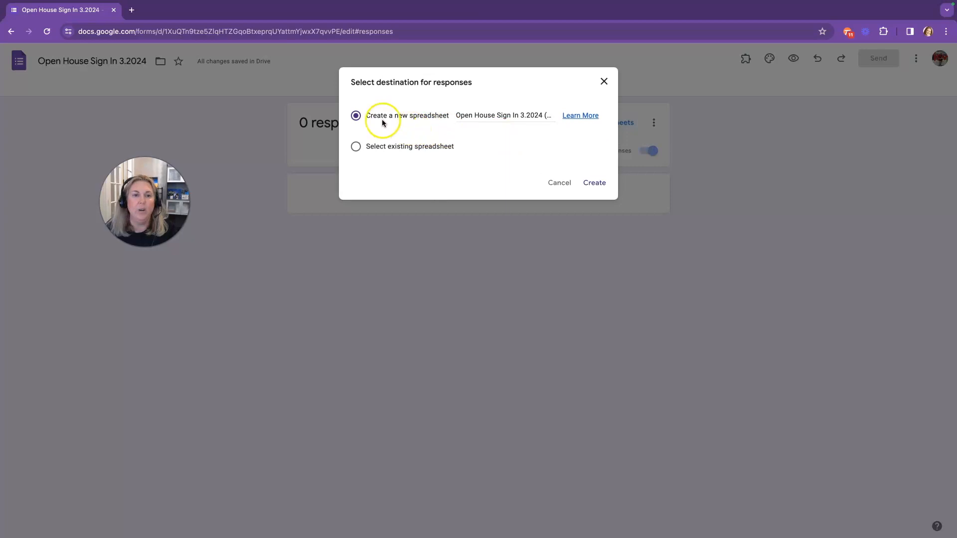
mouse_move(482, 120)
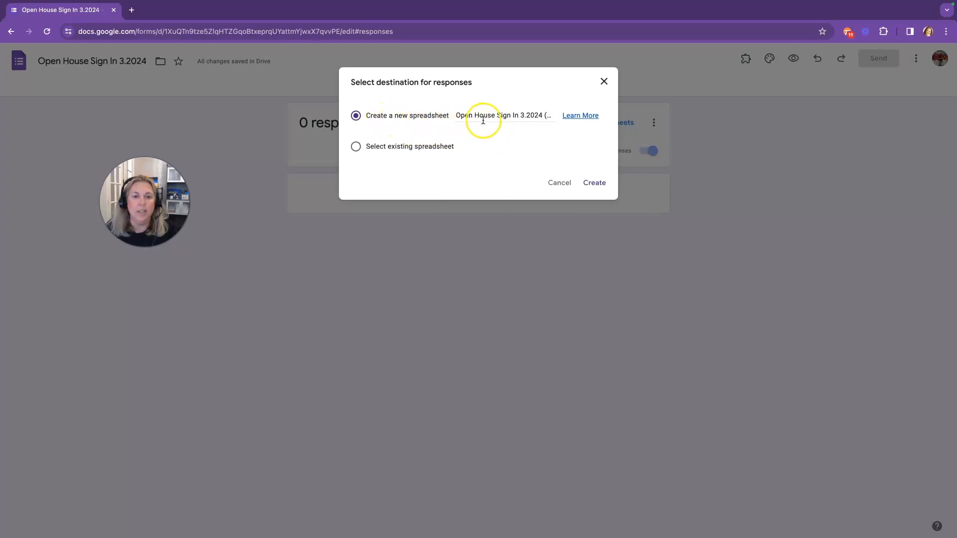
mouse_move(197, 118)
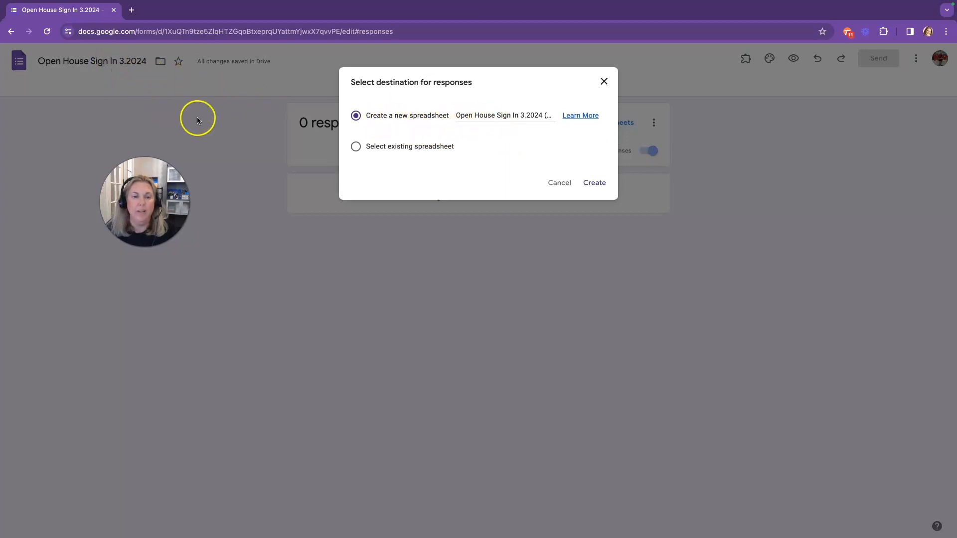
left_click(593, 183)
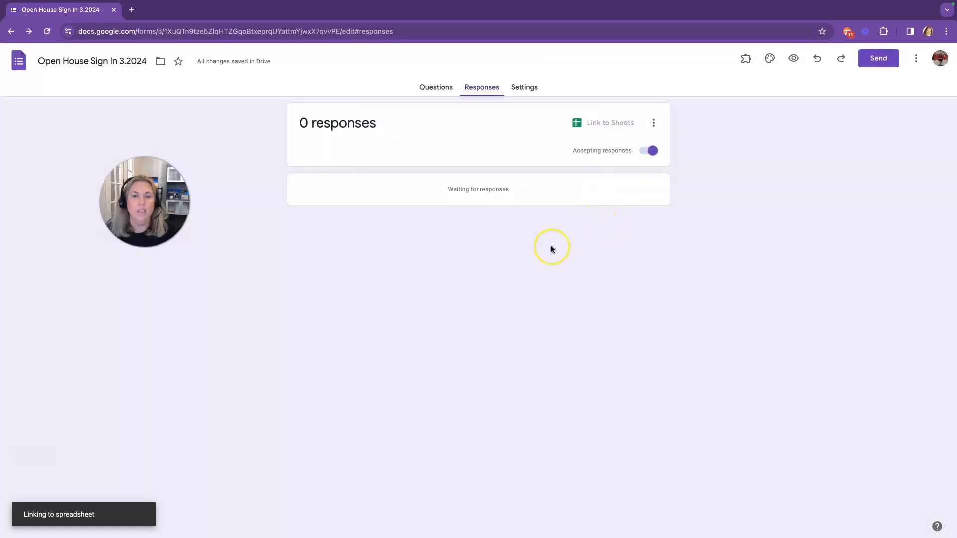
Step: View the new 'Open House Sign In 3.2024 (Responses)' spreadsheet with its question headers
left_click(610, 123)
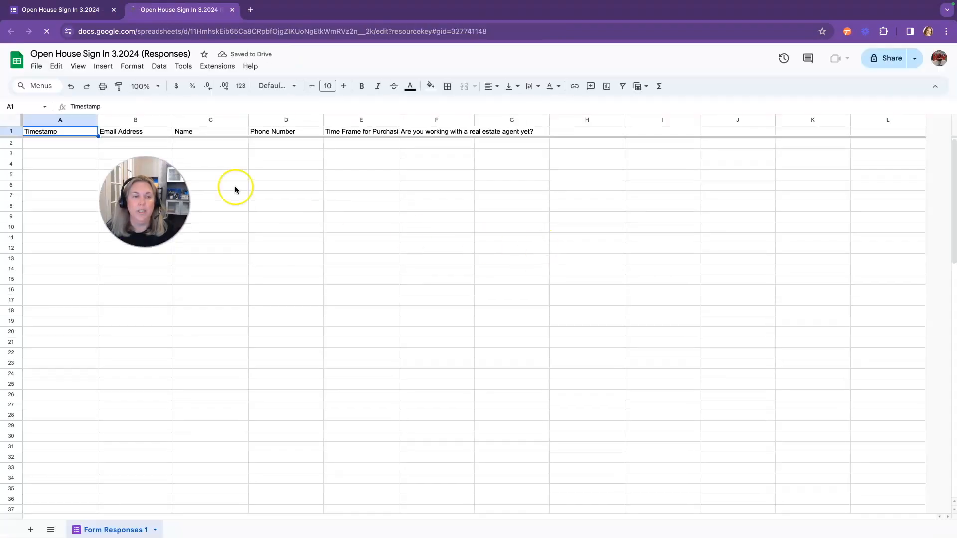
mouse_move(436, 160)
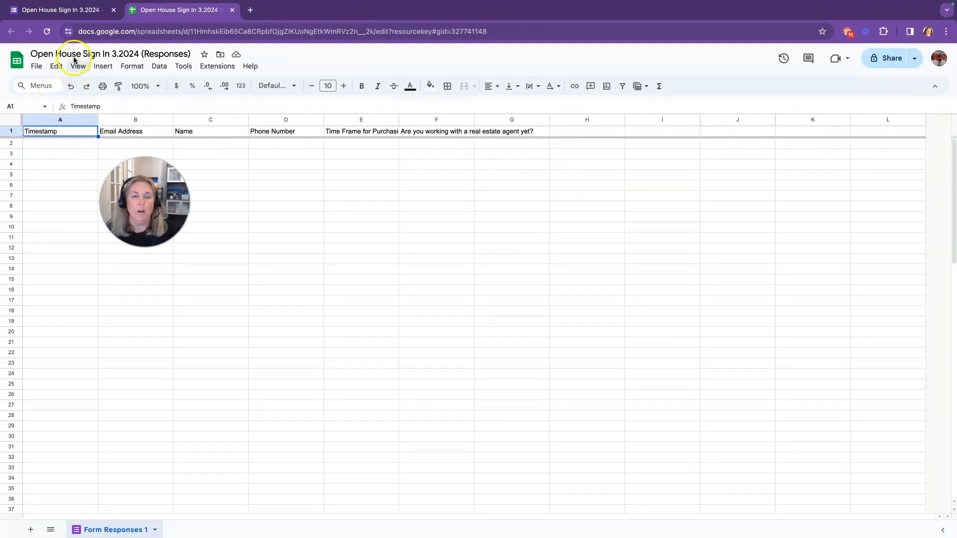
mouse_move(58, 10)
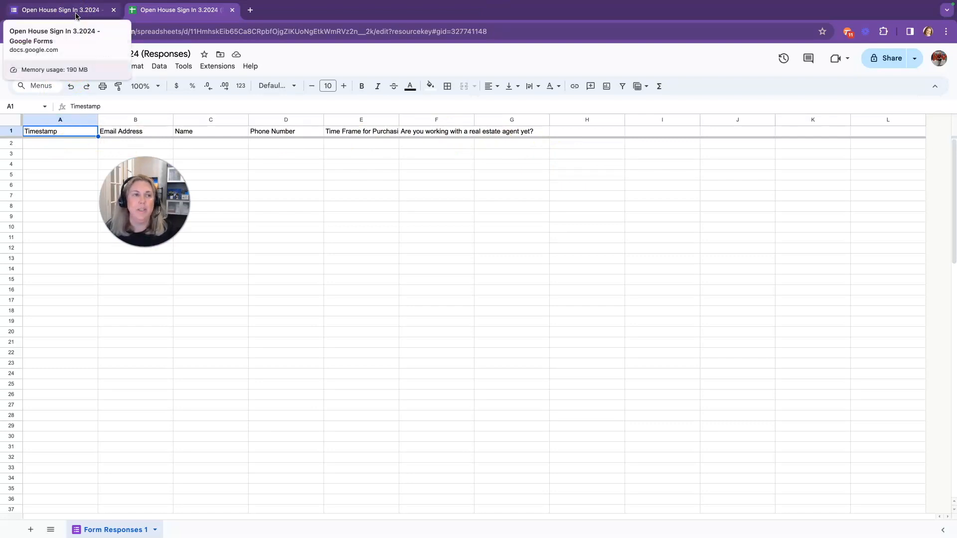
Step: Turn on email notifications for new responses from the Responses more-options menu
left_click(59, 10)
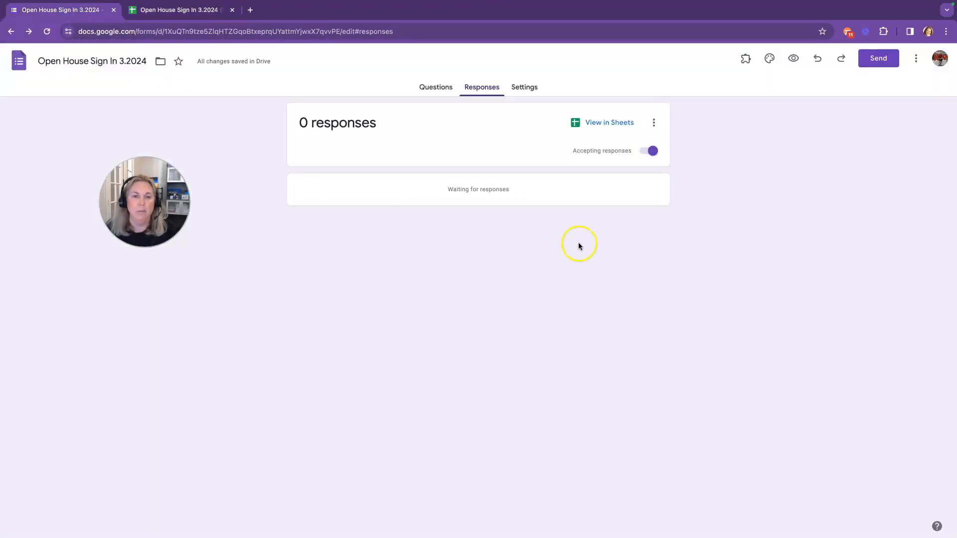
mouse_move(654, 122)
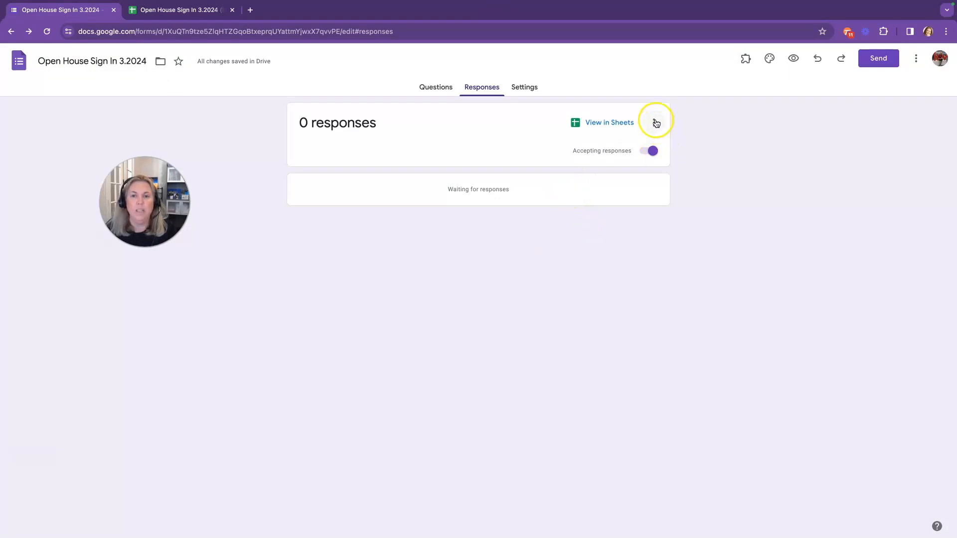
left_click(655, 123)
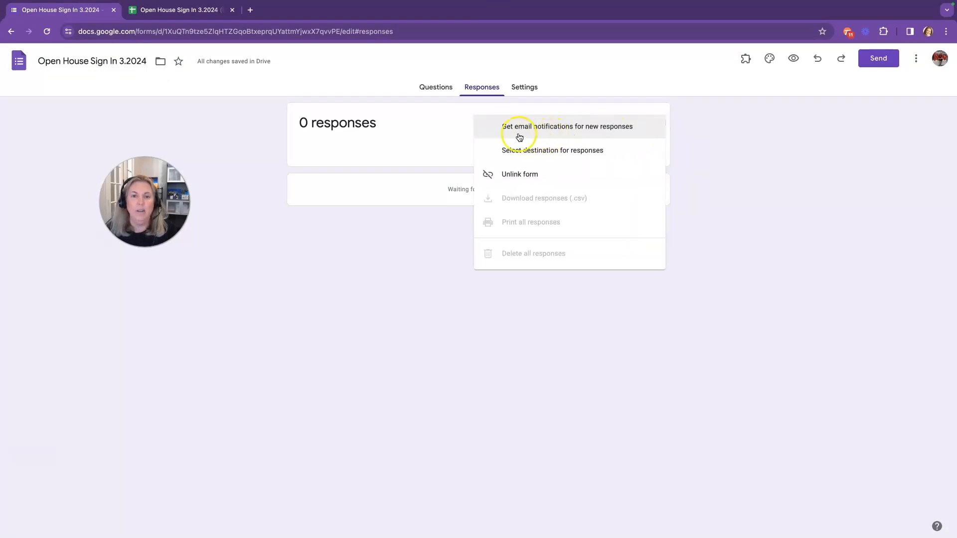
mouse_move(617, 134)
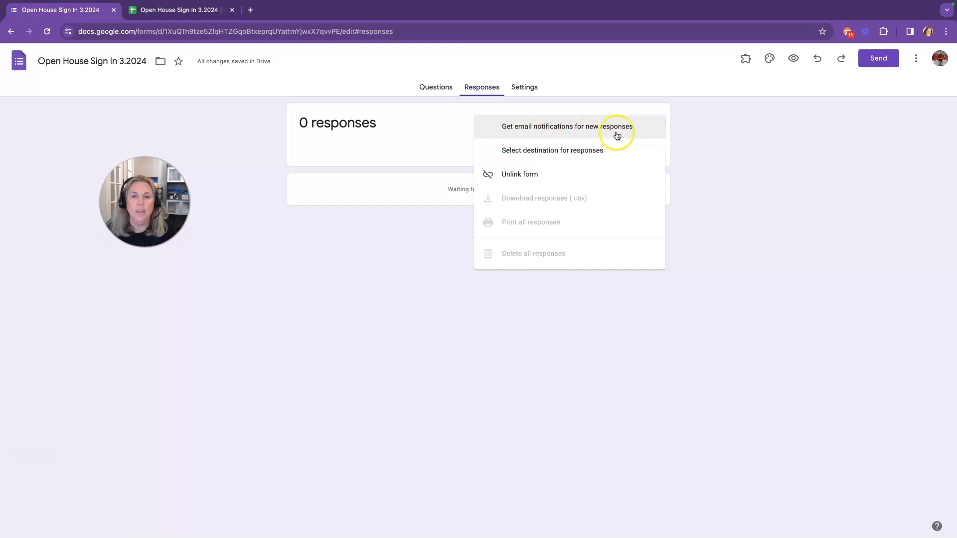
left_click(549, 126)
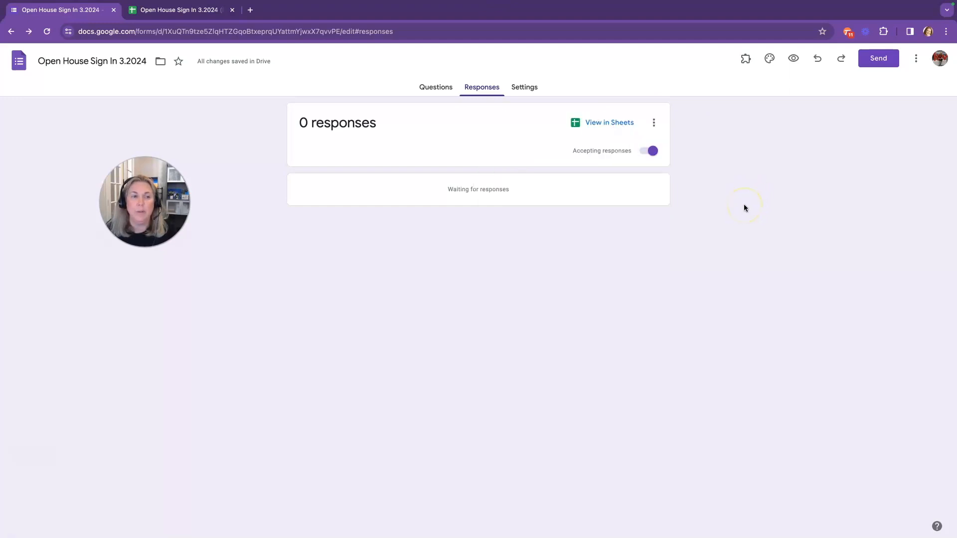
mouse_move(468, 109)
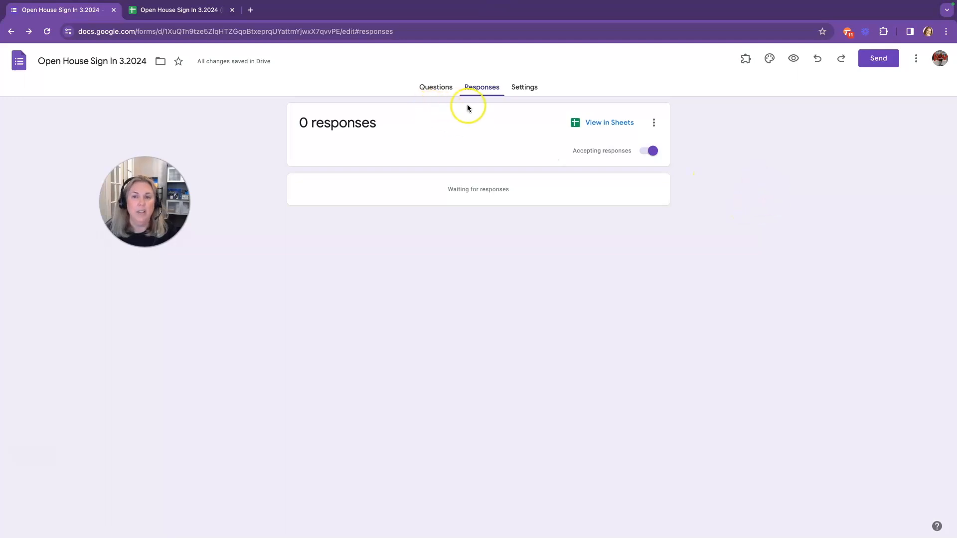
mouse_move(794, 59)
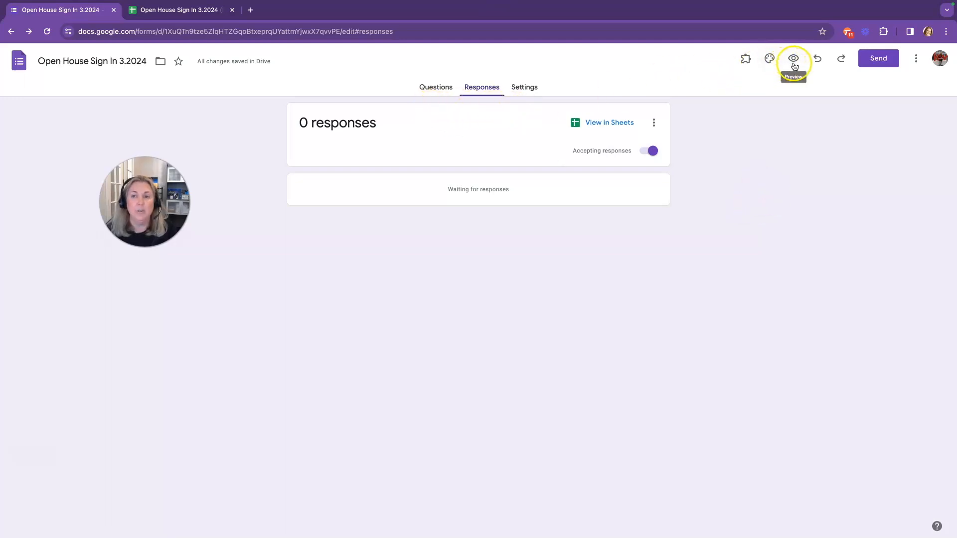
Step: Preview the live Open House Sign In form and begin a test response with the email field
left_click(794, 58)
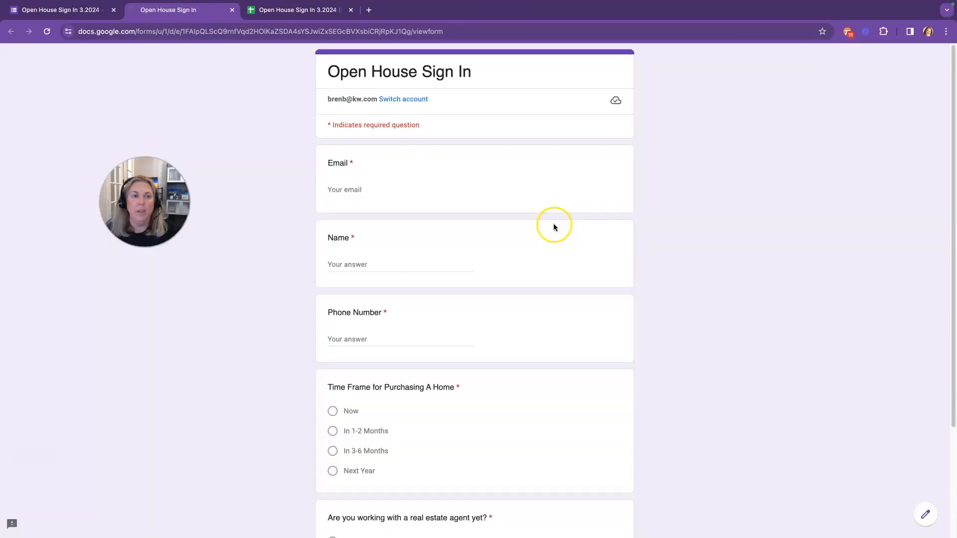
scroll("down", 3)
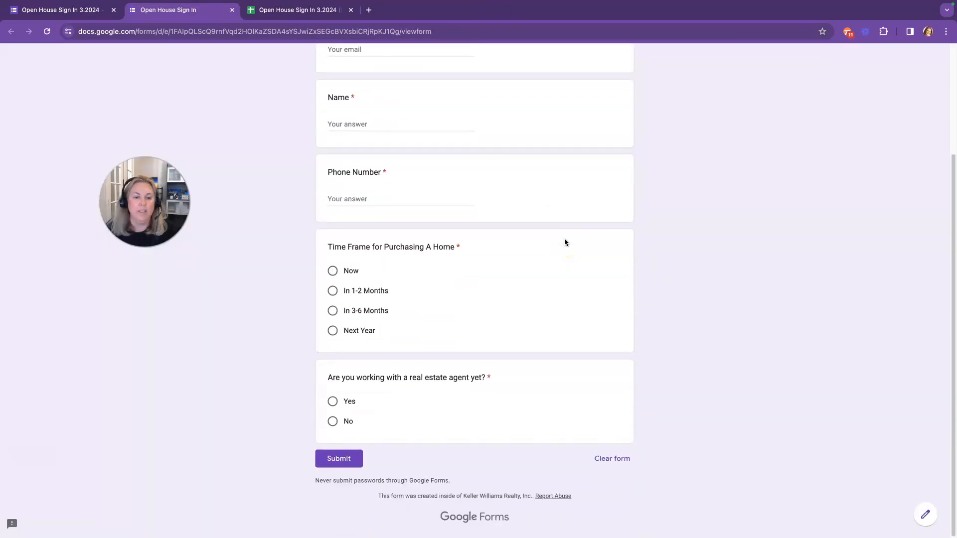
scroll("up", 3)
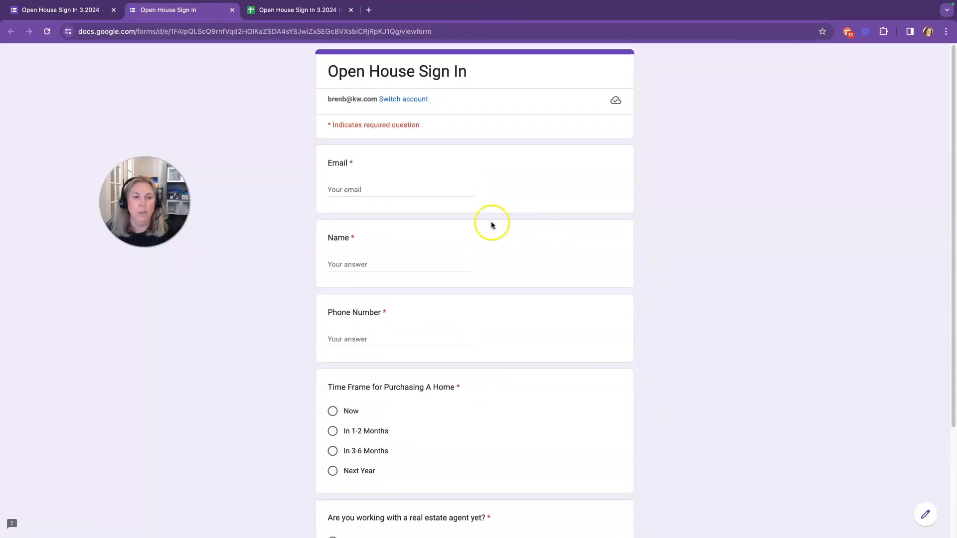
left_click(401, 189)
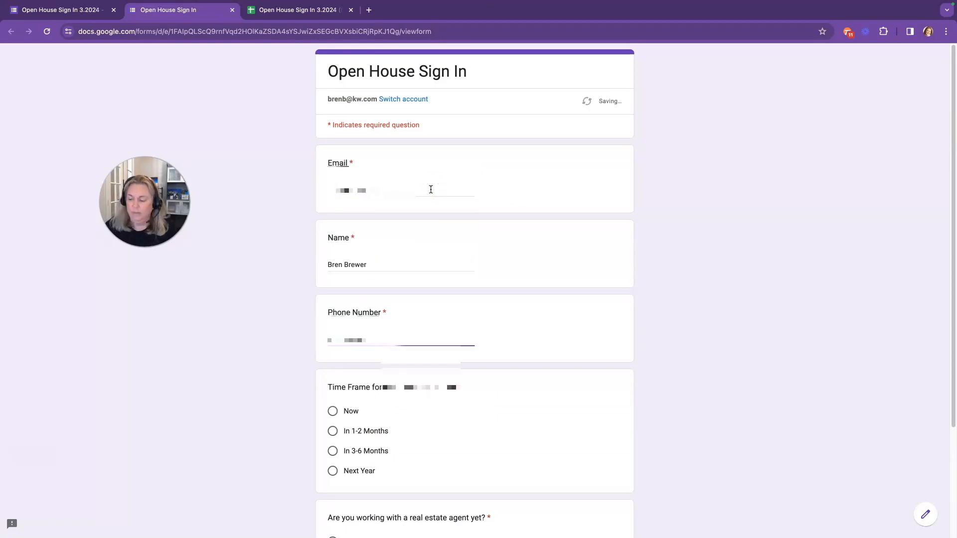
scroll("down", 3)
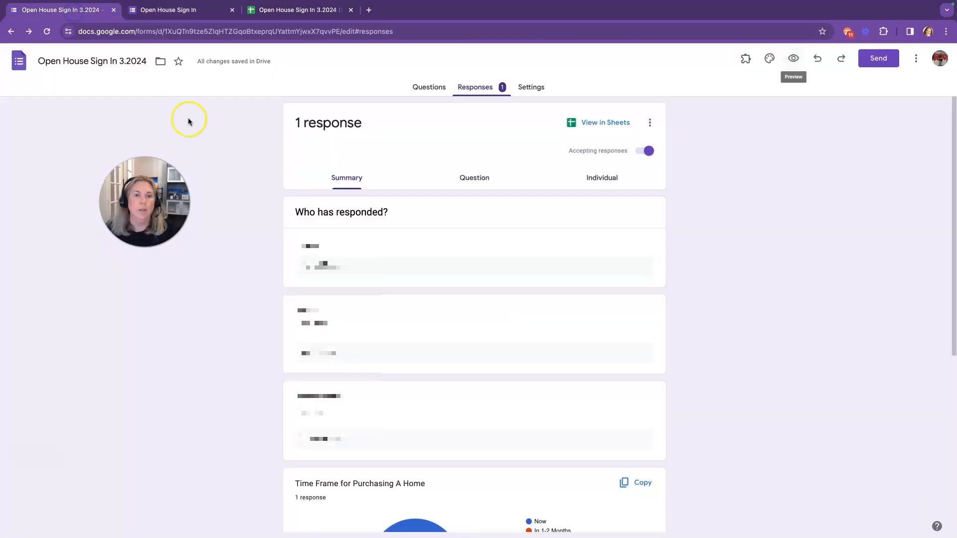
mouse_move(413, 255)
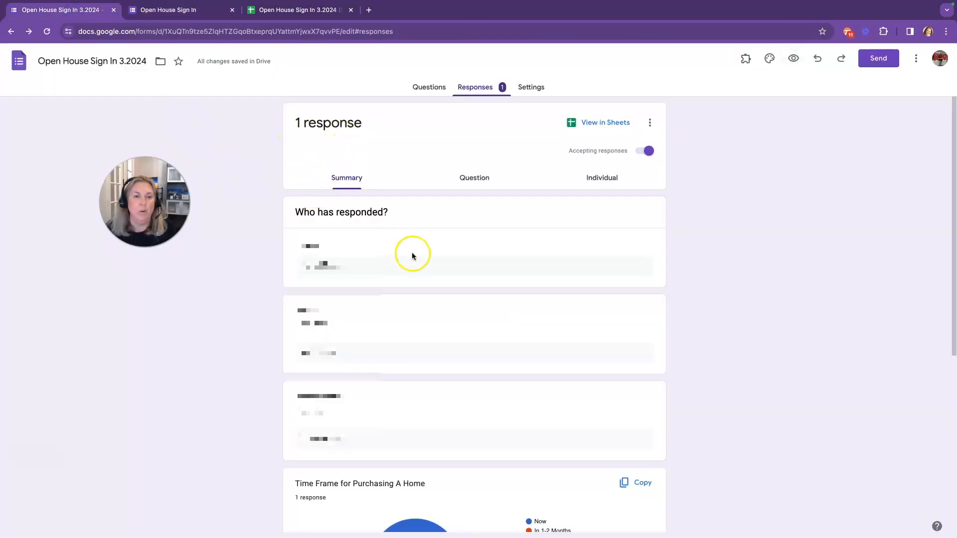
Step: Check the 1 test response in the summary and its new row in the linked spreadsheet
scroll("down", 3)
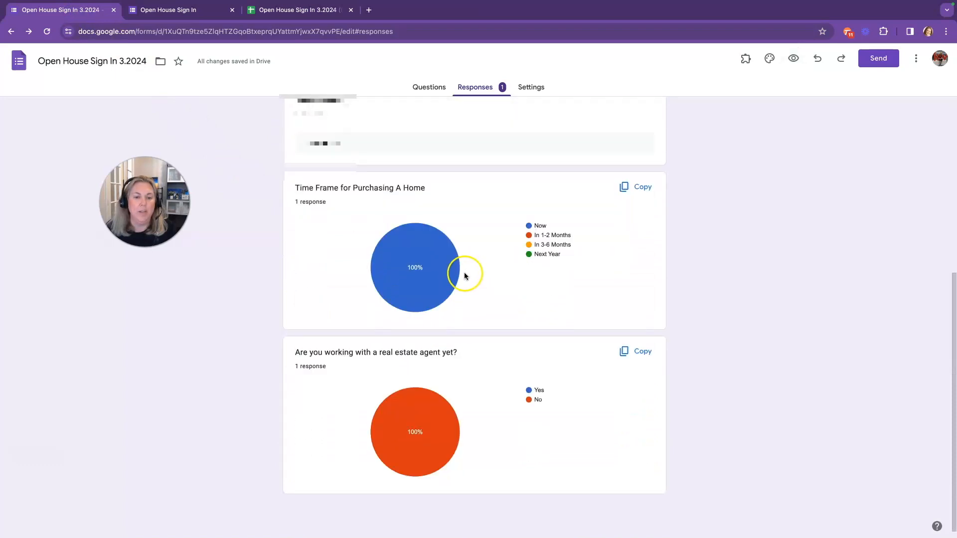
left_click(297, 10)
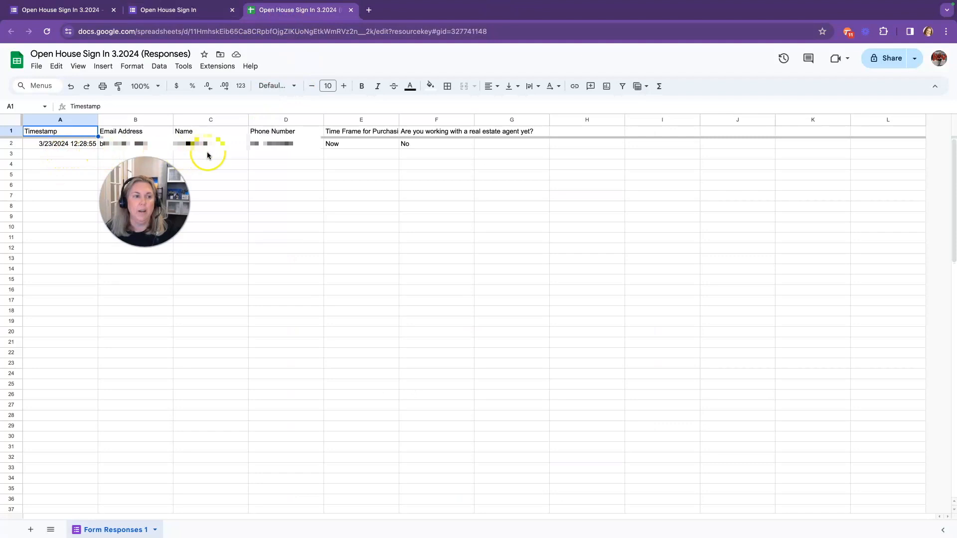
mouse_move(231, 109)
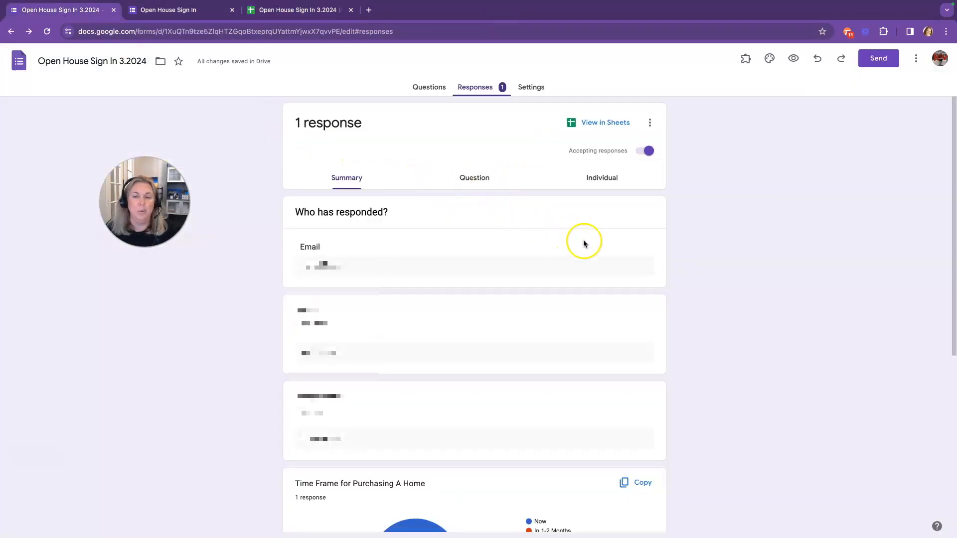
mouse_move(556, 351)
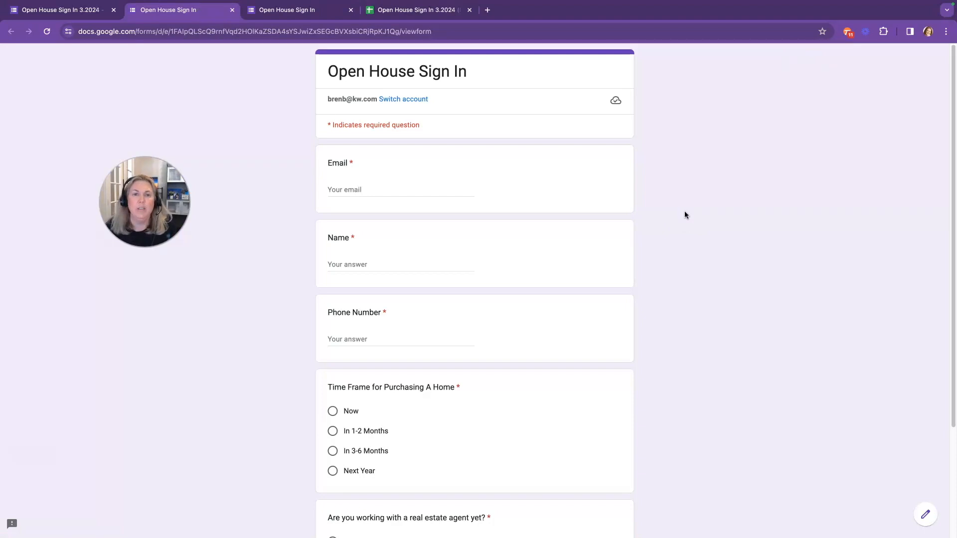
mouse_move(288, 145)
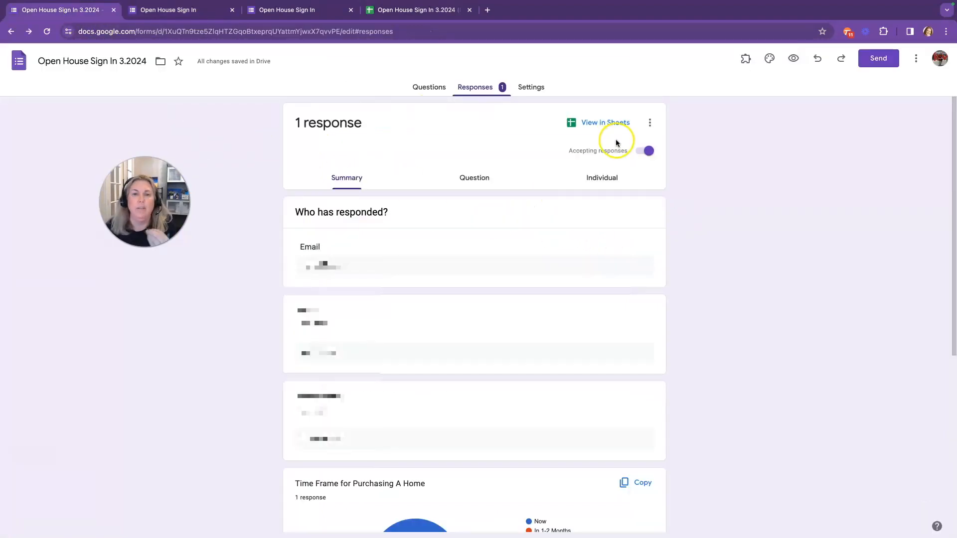
mouse_move(432, 63)
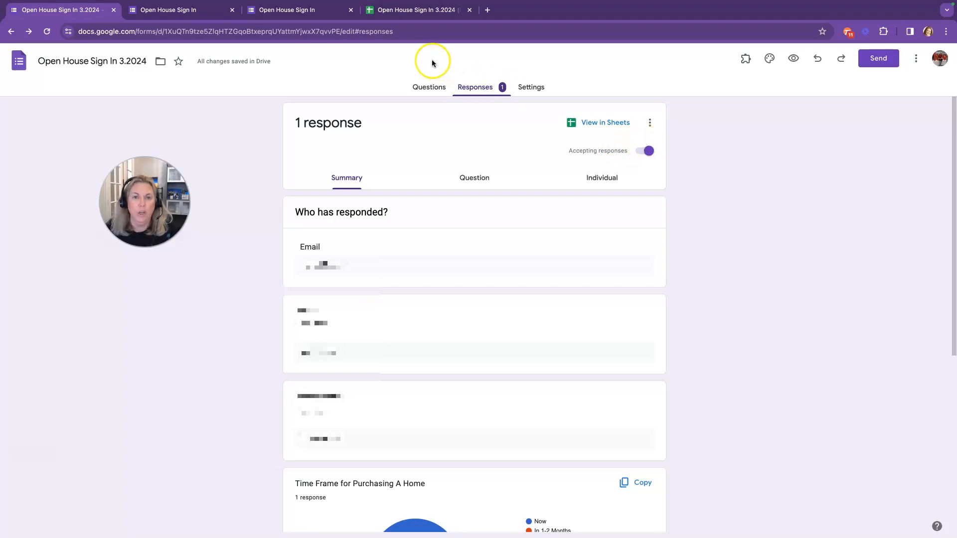
Step: Copy the form's shareable link from Send and open it in a new tab via Paste and Go
left_click(878, 58)
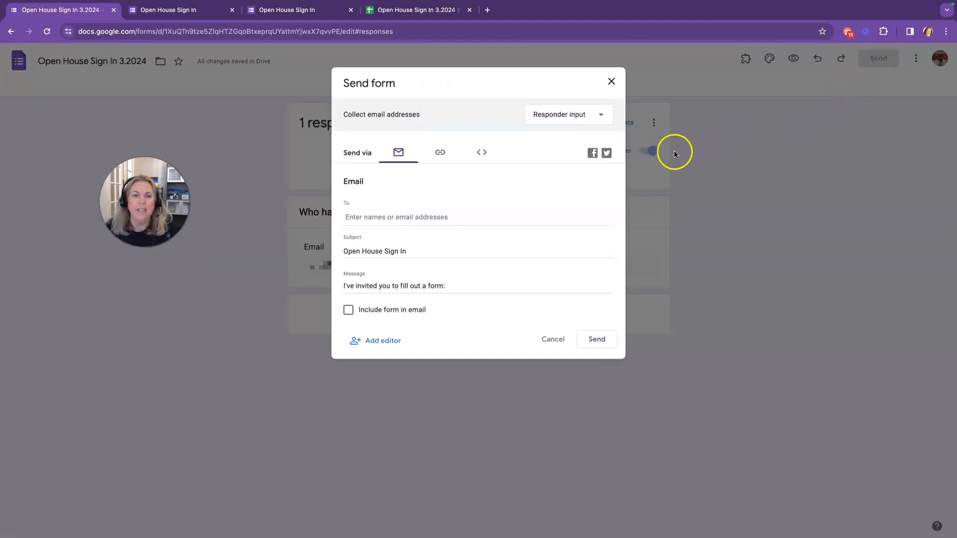
left_click(440, 152)
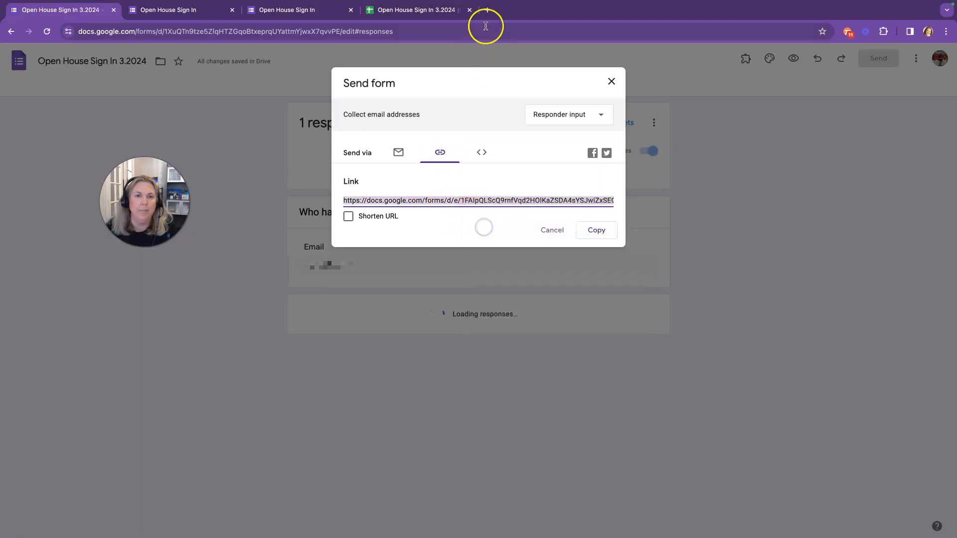
right_click(245, 31)
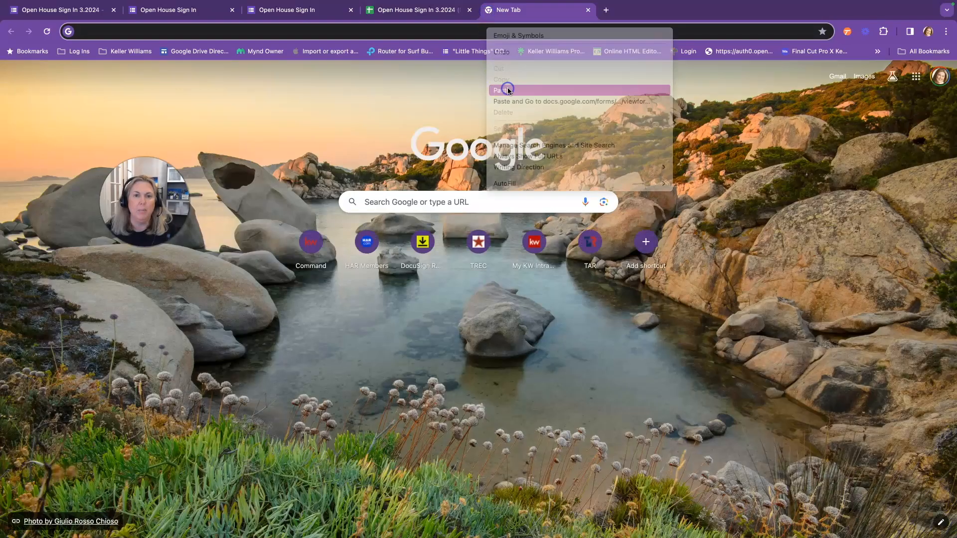
left_click(568, 101)
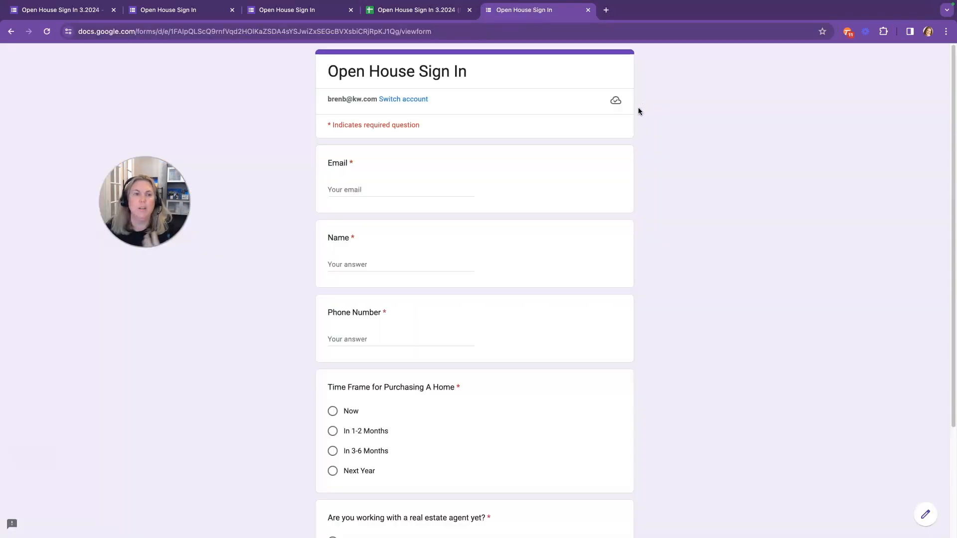
Step: Create a QR code for the form page and save it to the Desktop as OpenHouseSignIn3.2024.png
left_click(946, 31)
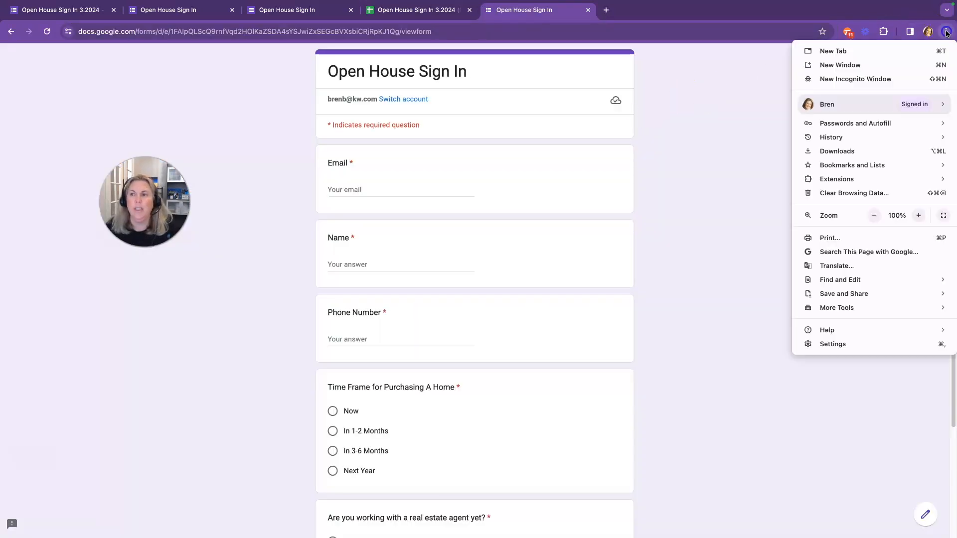
mouse_move(848, 238)
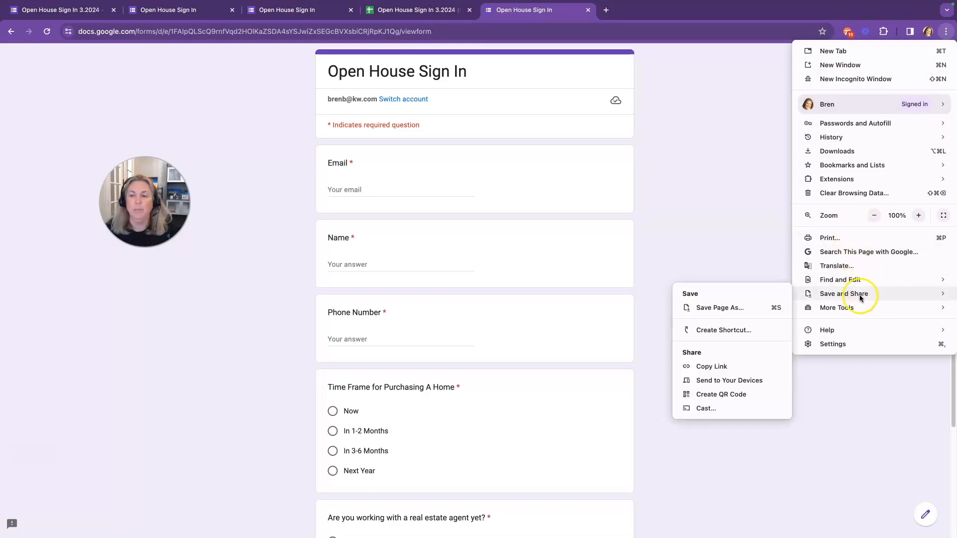
mouse_move(721, 308)
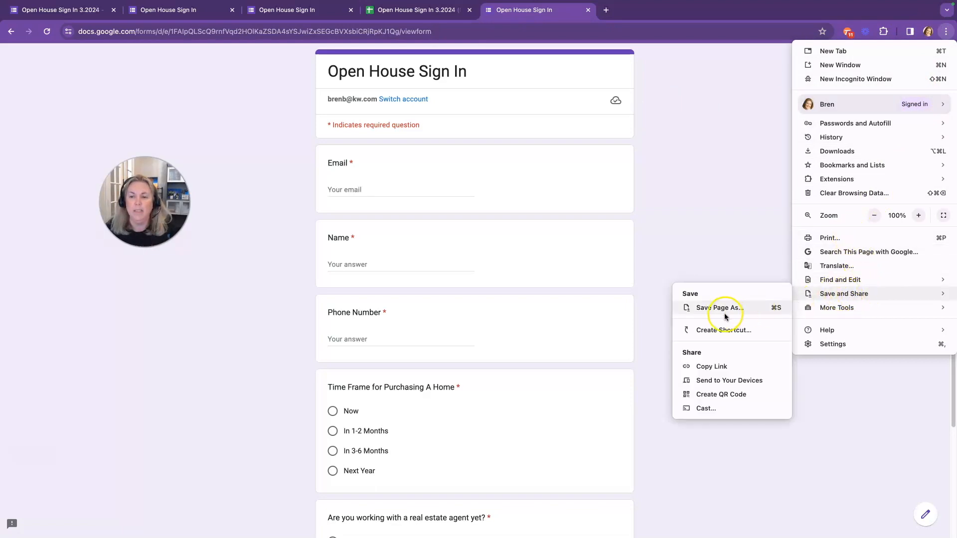
left_click(721, 393)
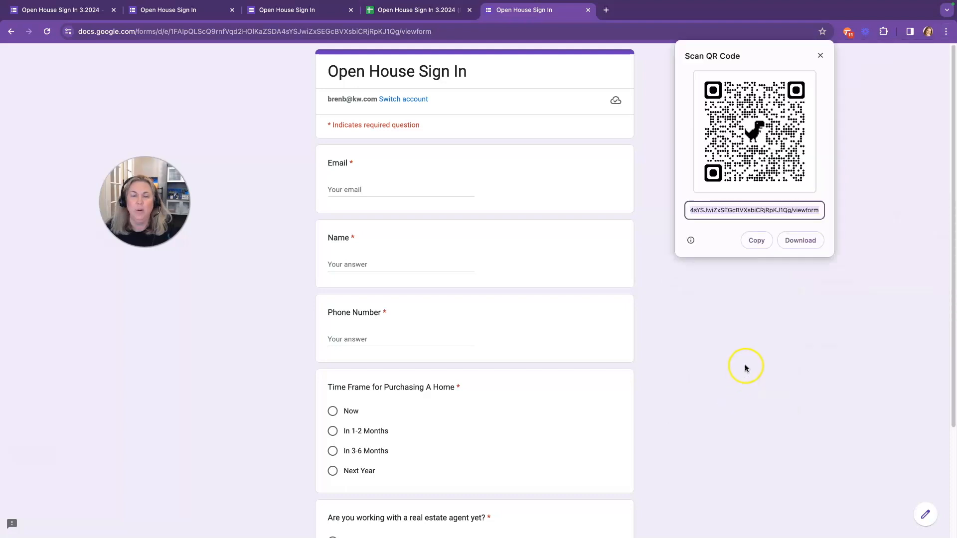
left_click(801, 240)
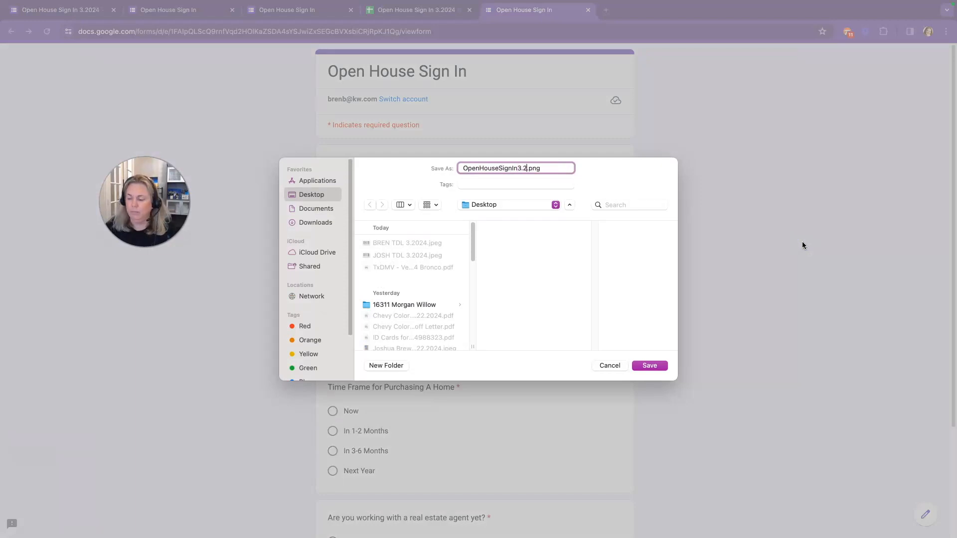
left_click(650, 365)
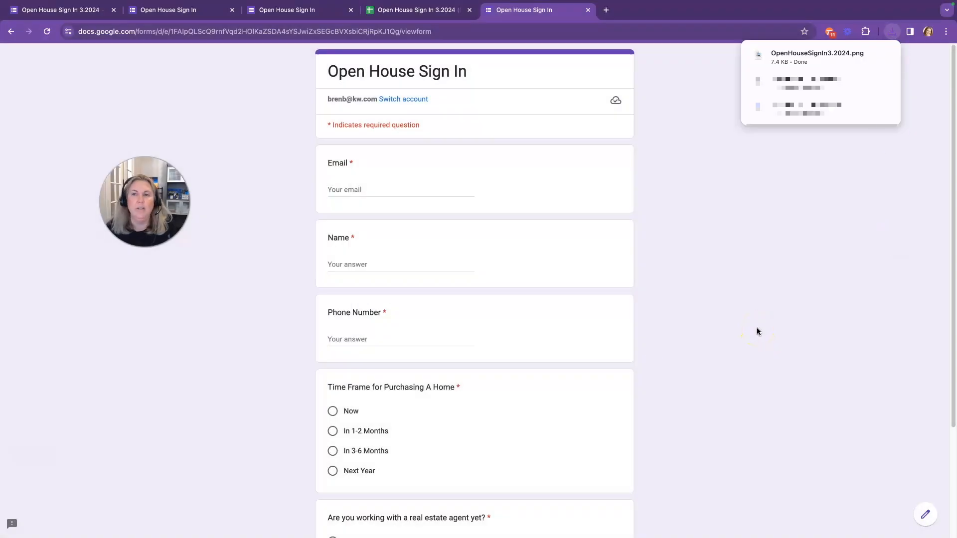